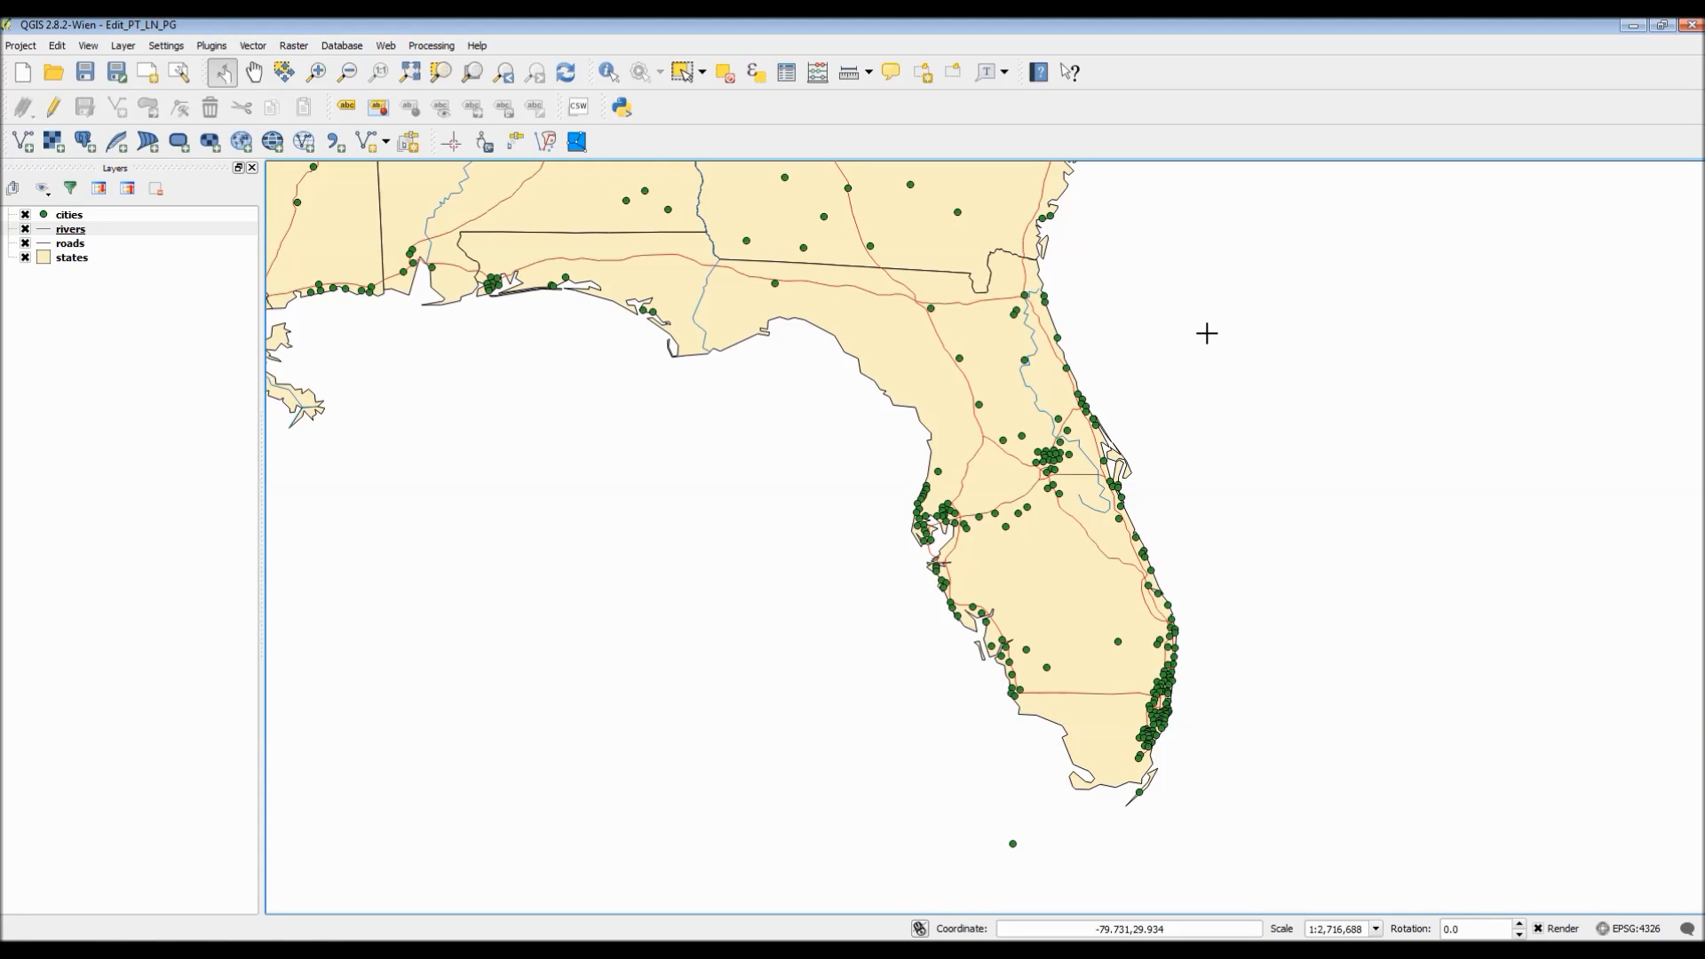
{"action": "mouse_move", "coordinate": [1203, 339]}
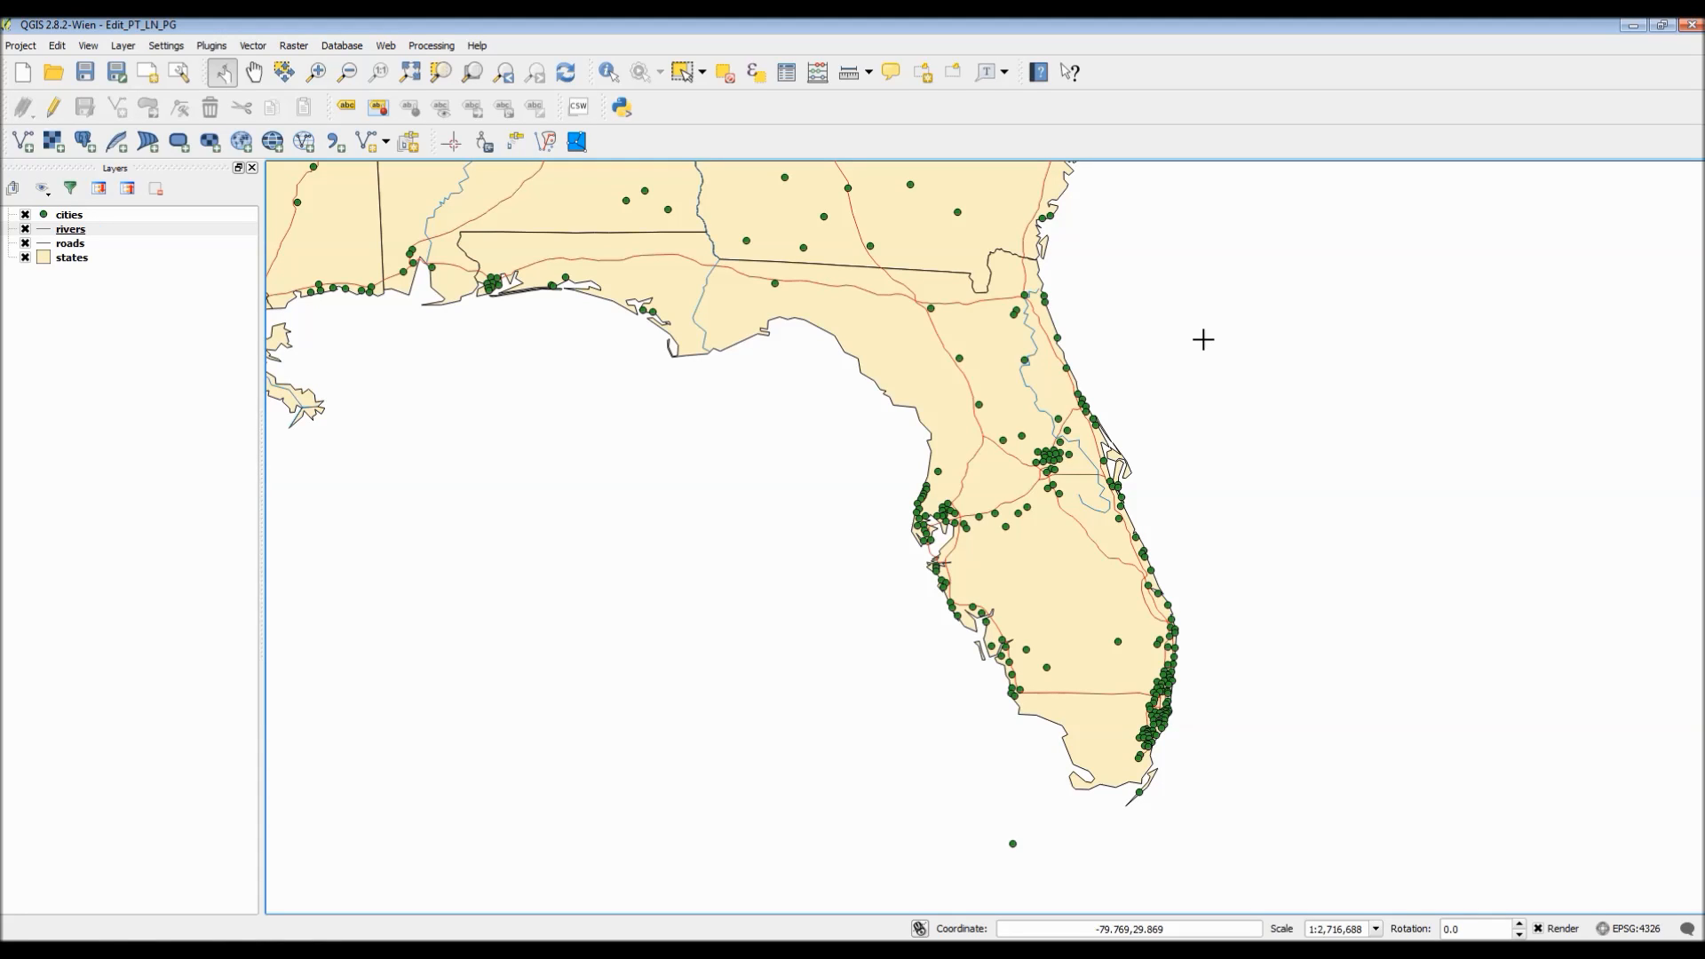
{"action": "mouse_move", "coordinate": [319, 311]}
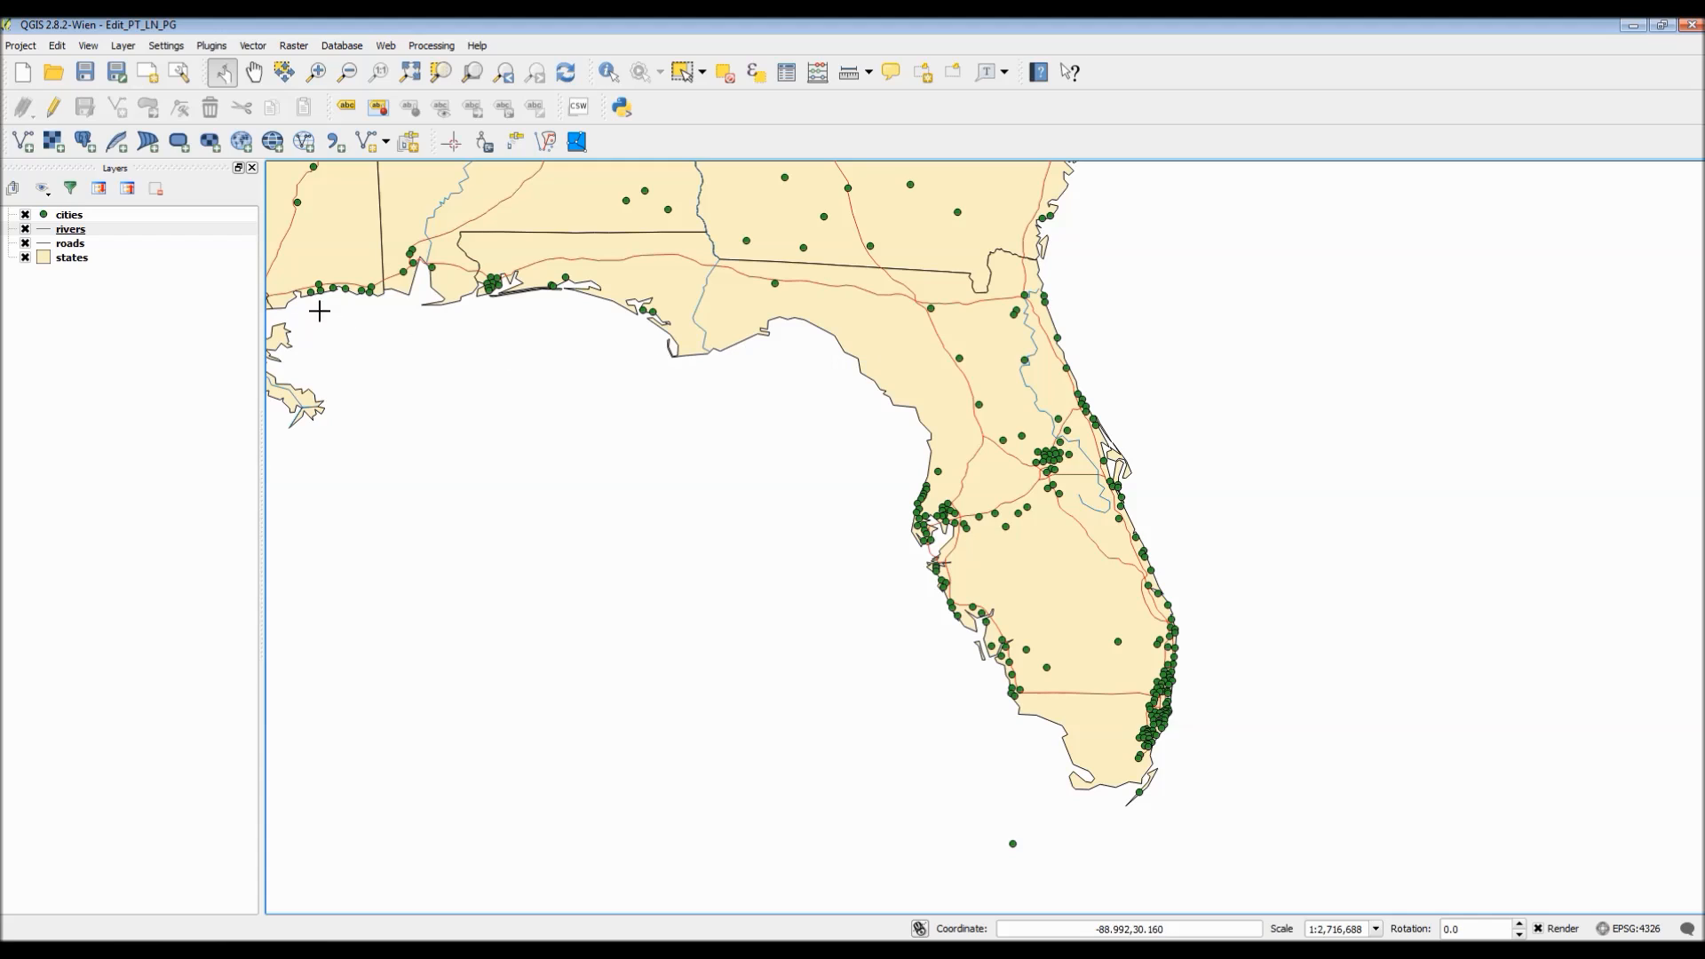
Step: Select the cities layer in the Layers panel
{"action": "left_click", "coordinate": [68, 214]}
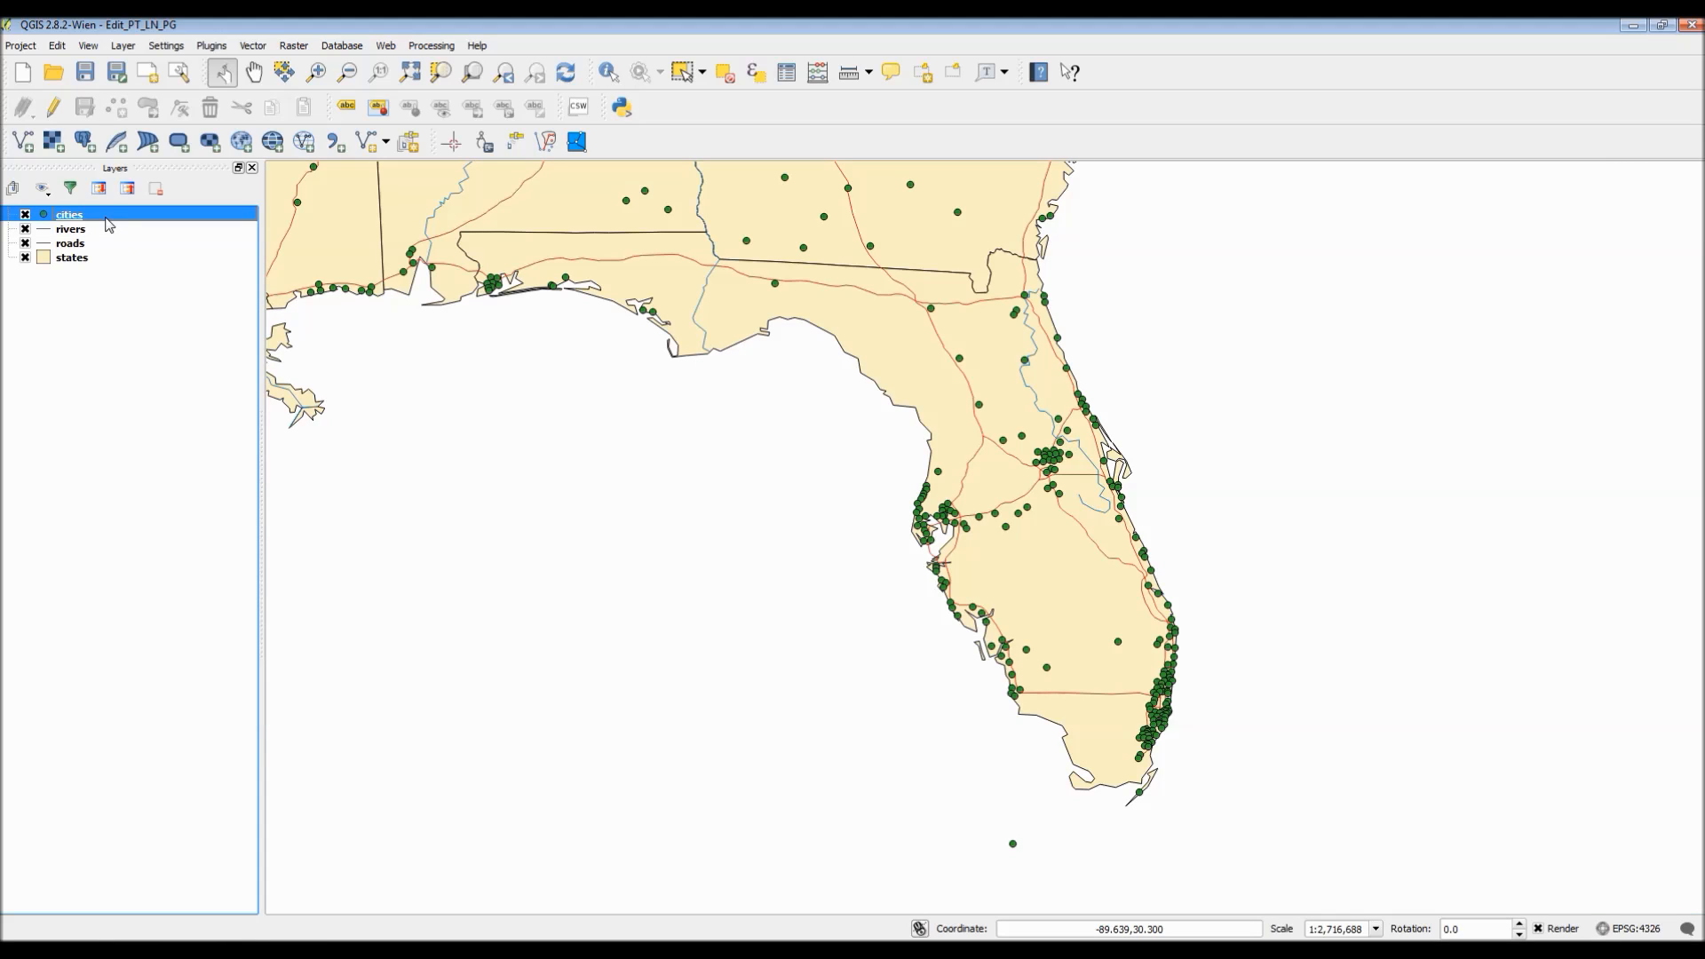
{"action": "mouse_move", "coordinate": [53, 106]}
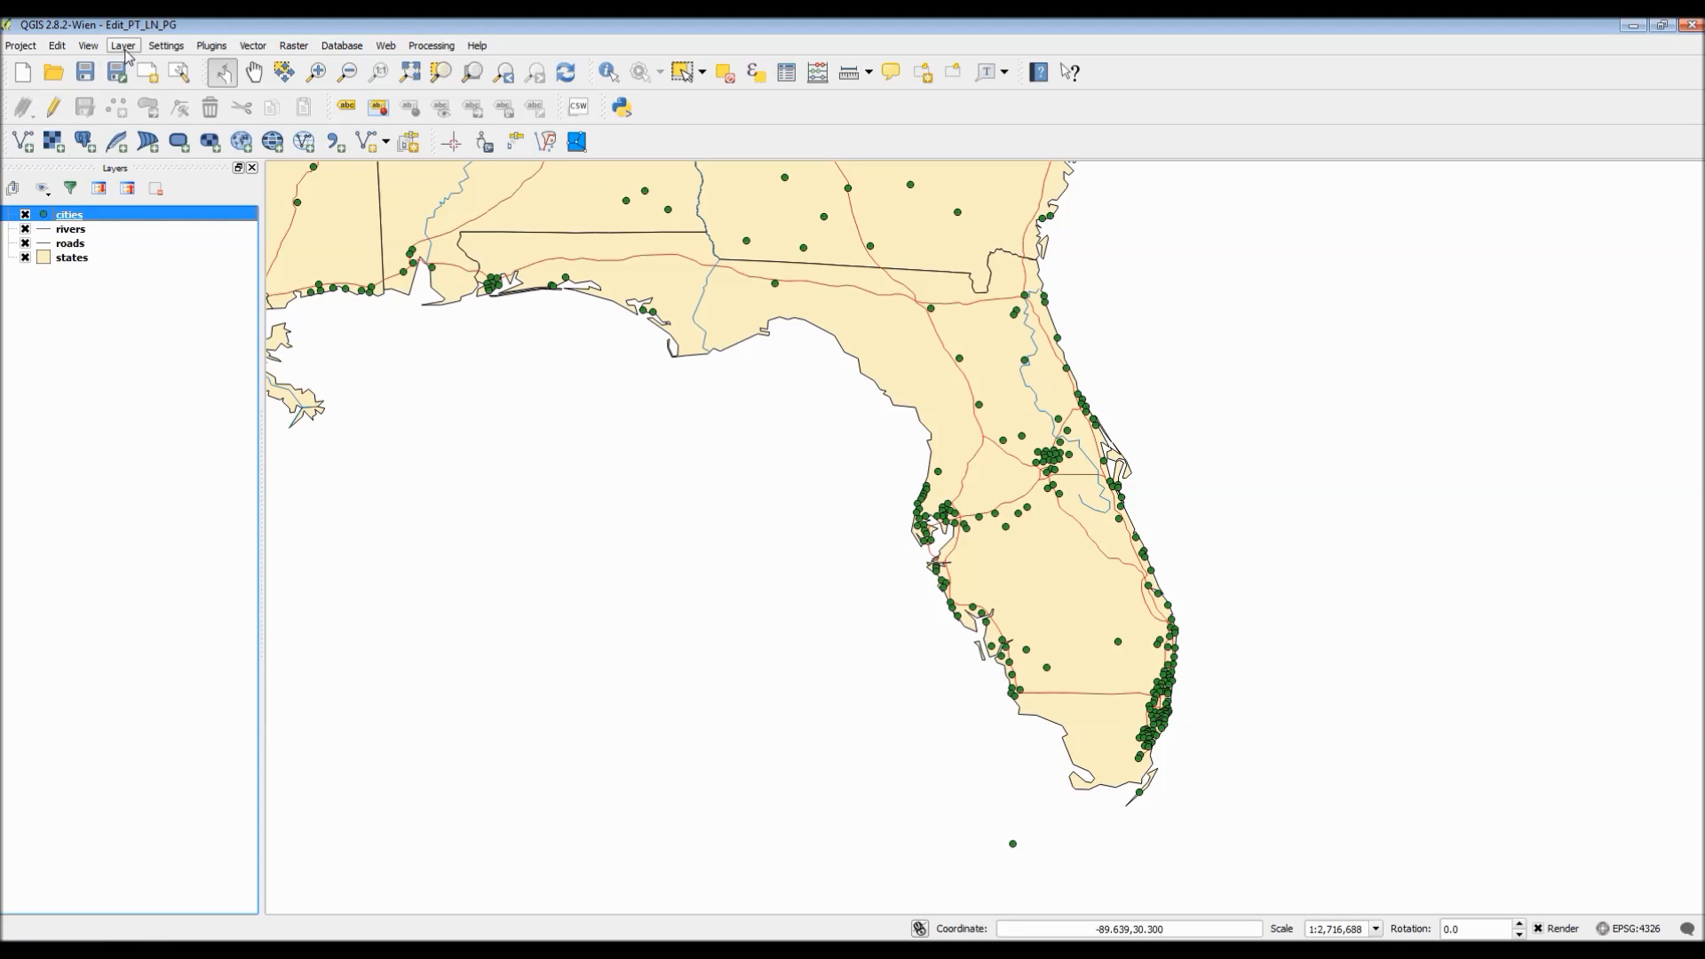
Step: Turn on editing for the cities layer, toggling it off and back on
{"action": "left_click", "coordinate": [122, 45]}
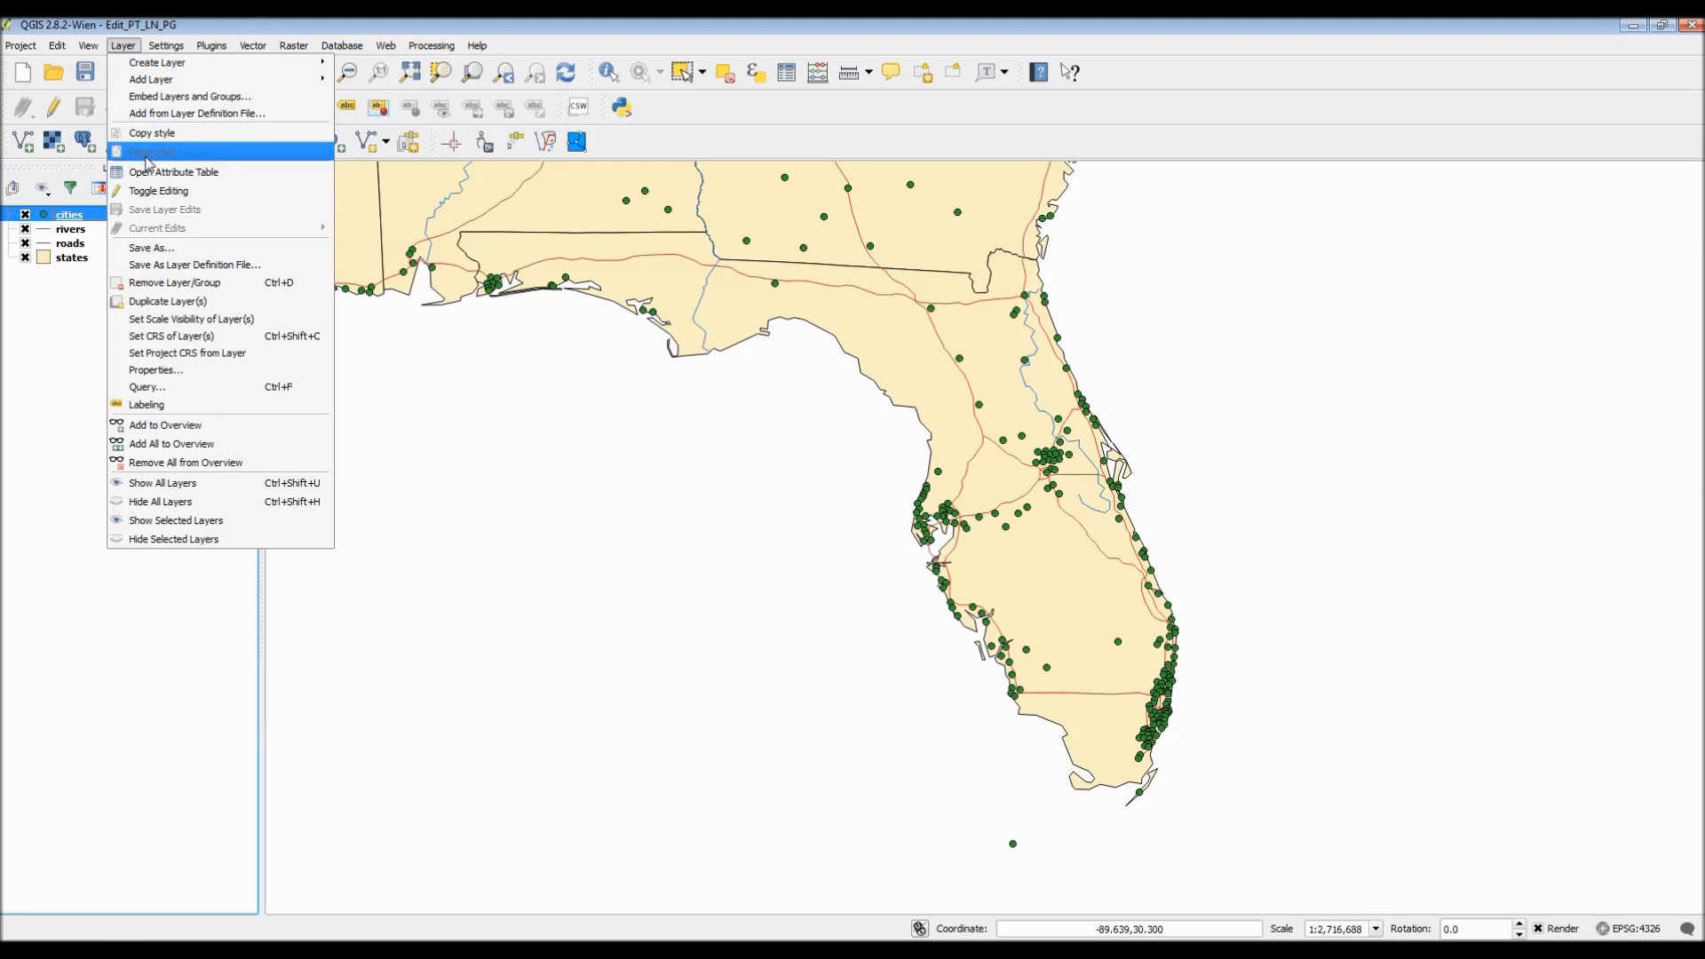
{"action": "mouse_move", "coordinate": [213, 195]}
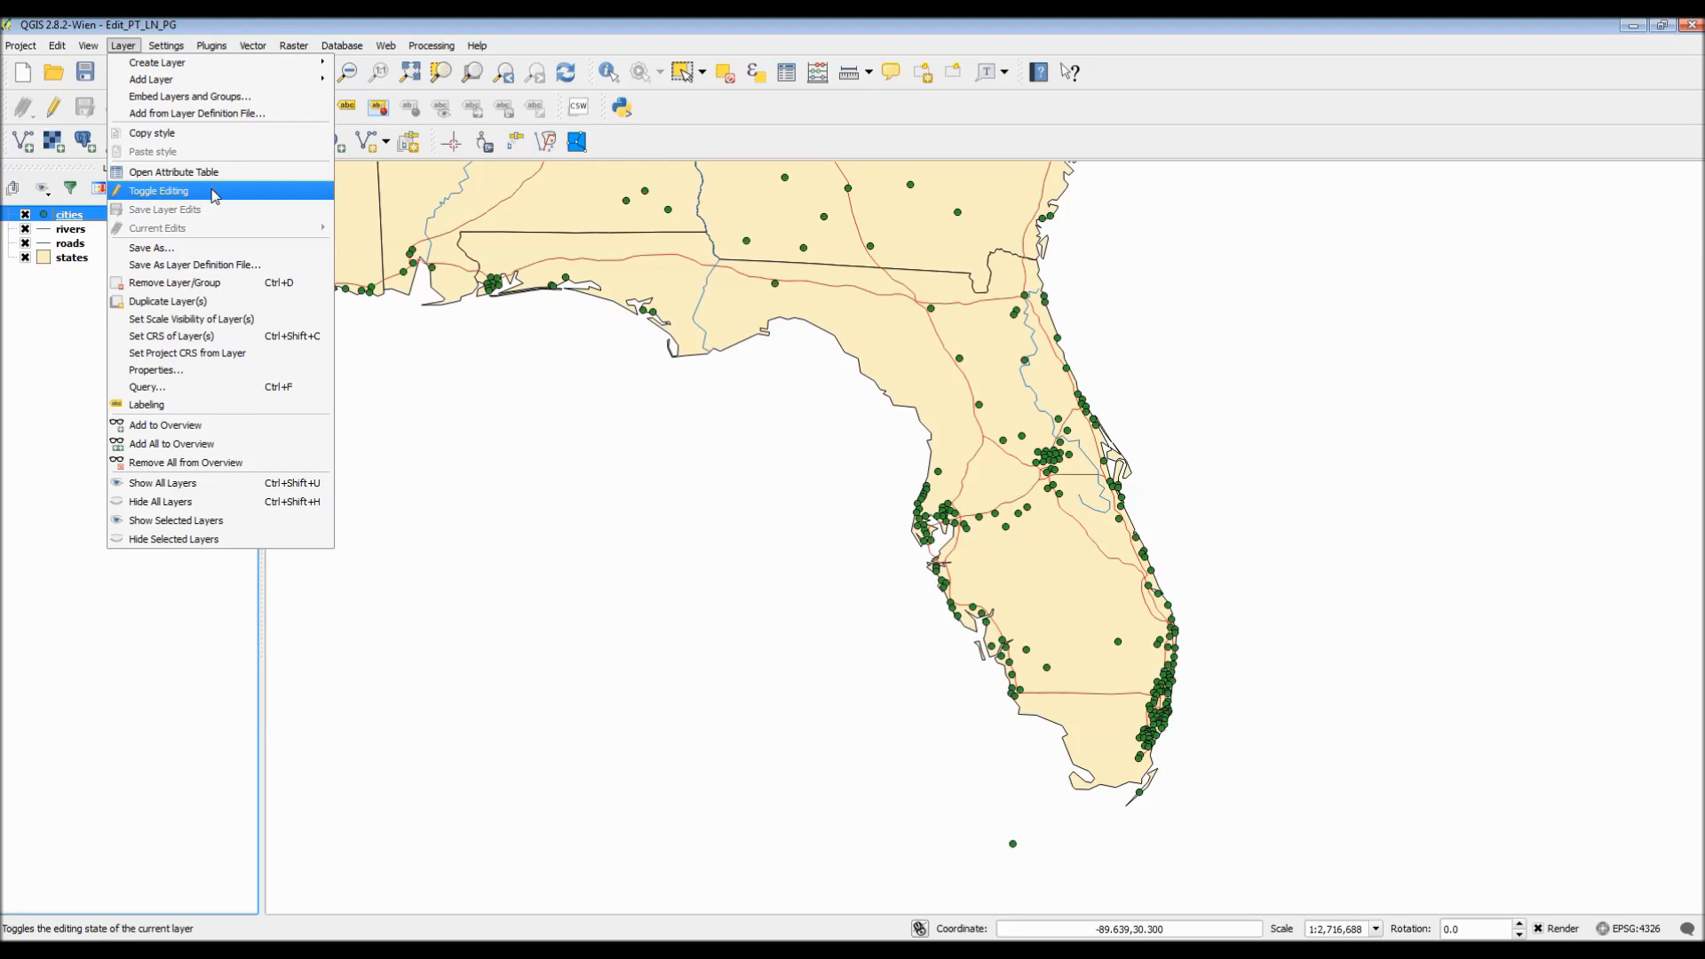
{"action": "left_click", "coordinate": [158, 190]}
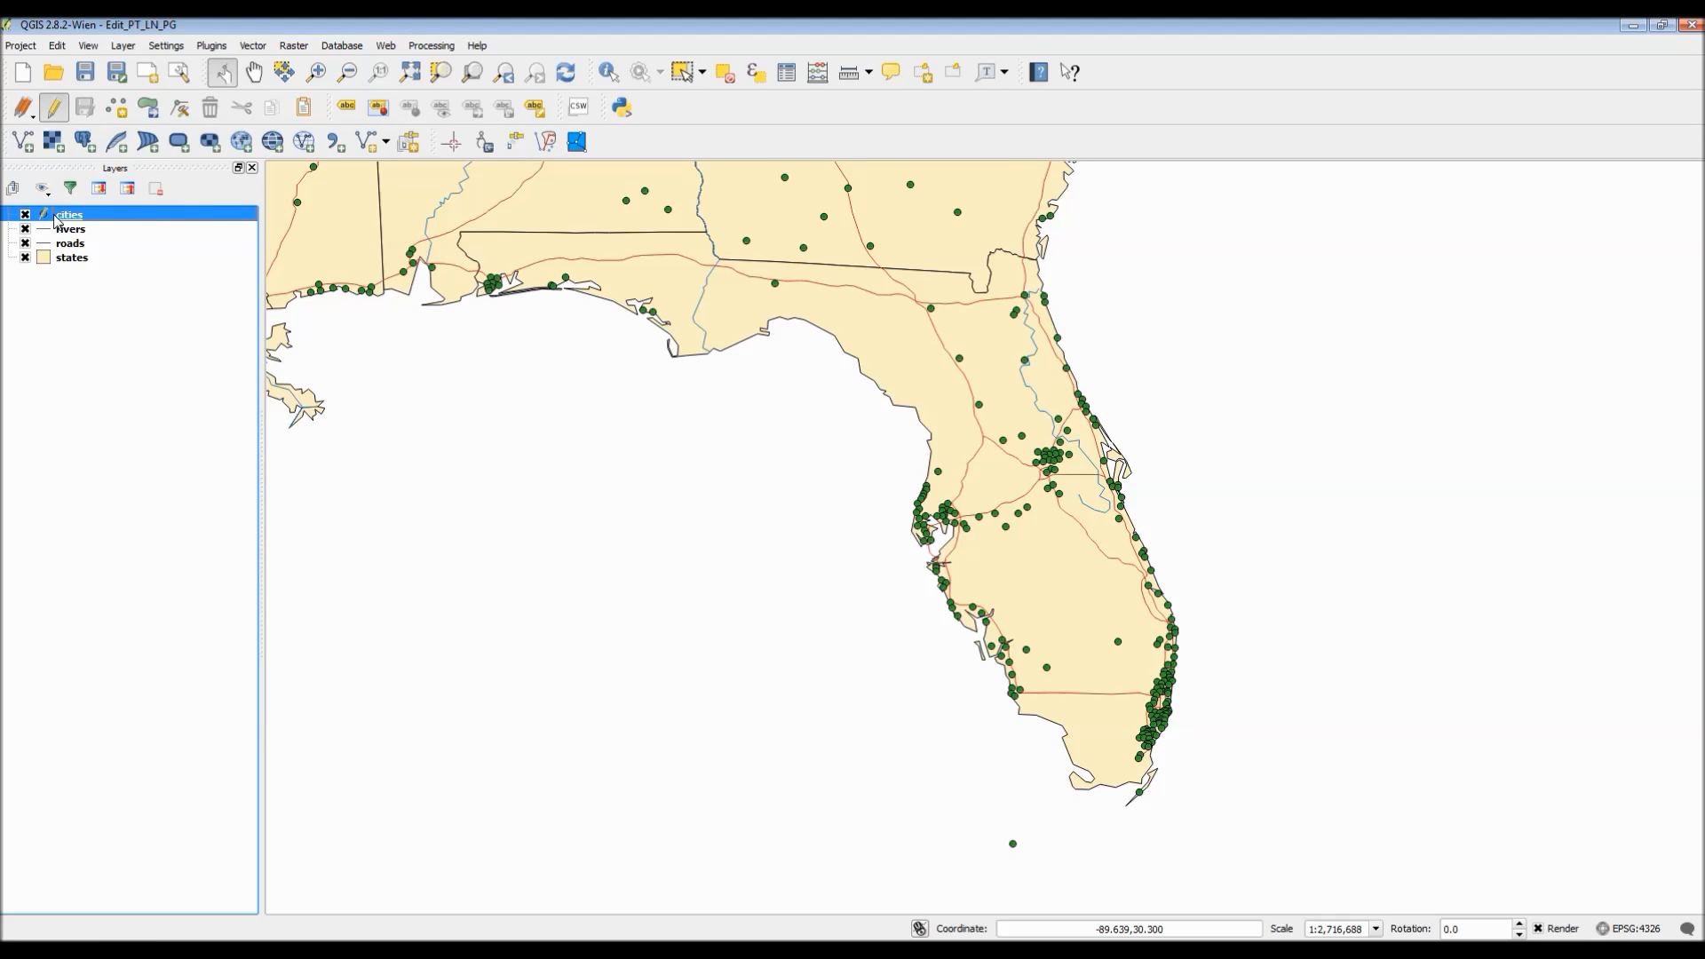
{"action": "left_click", "coordinate": [52, 106]}
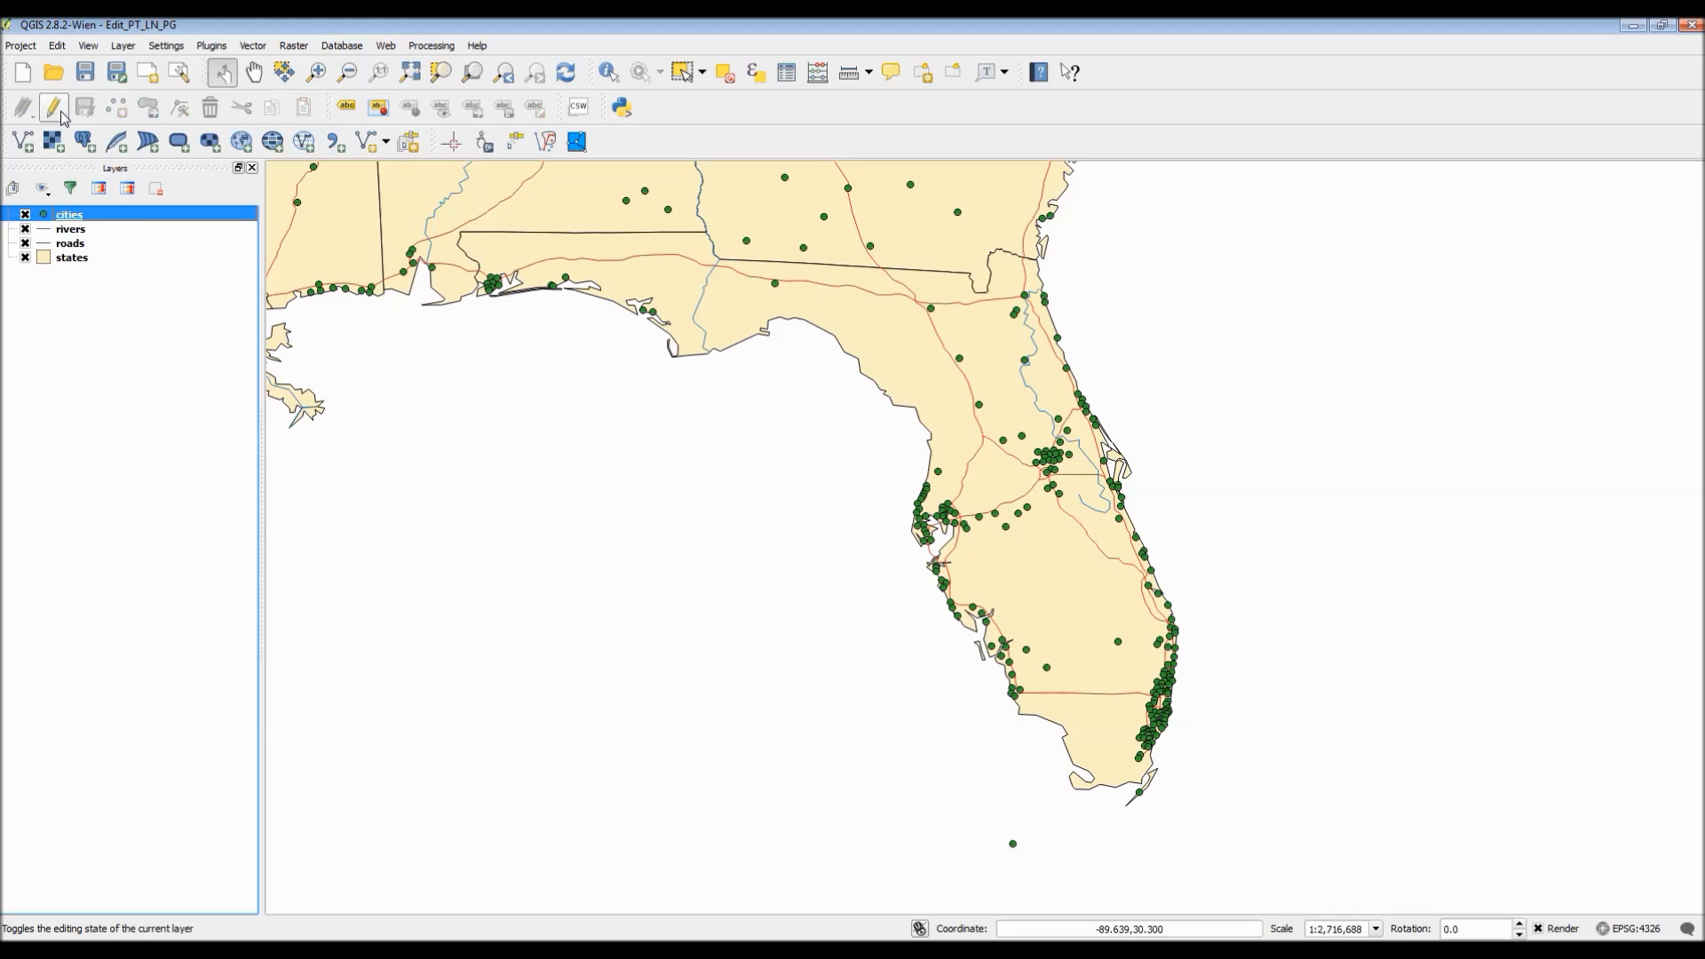
{"action": "left_click", "coordinate": [52, 107]}
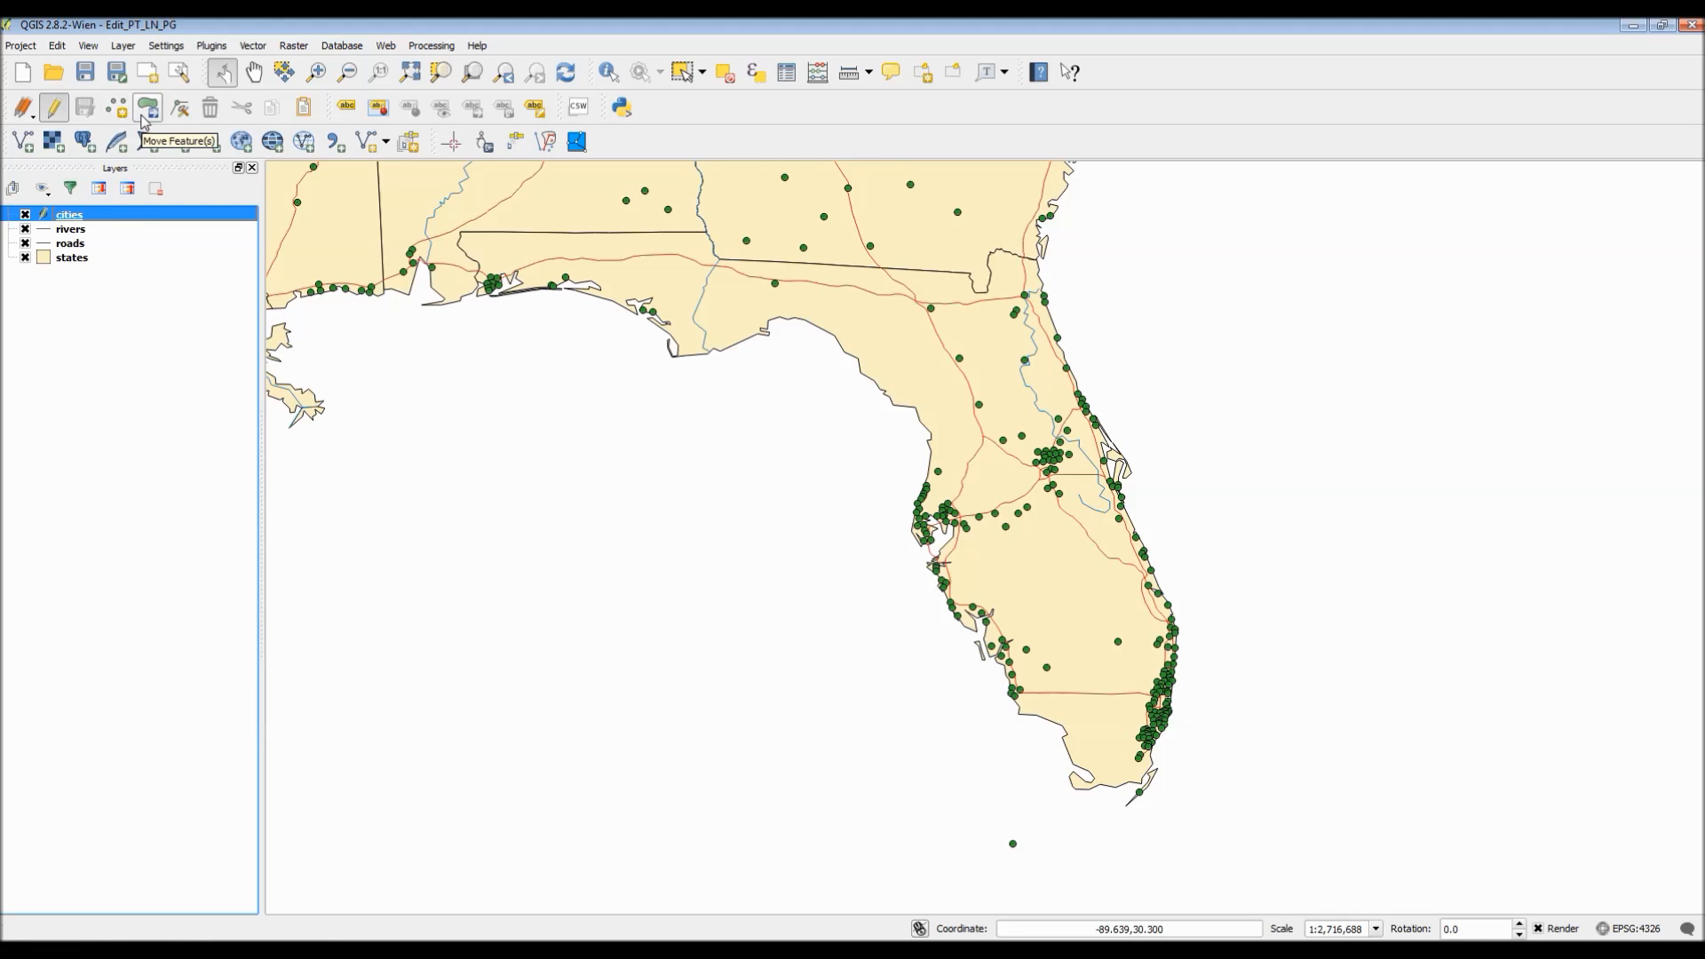
{"action": "mouse_move", "coordinate": [181, 109]}
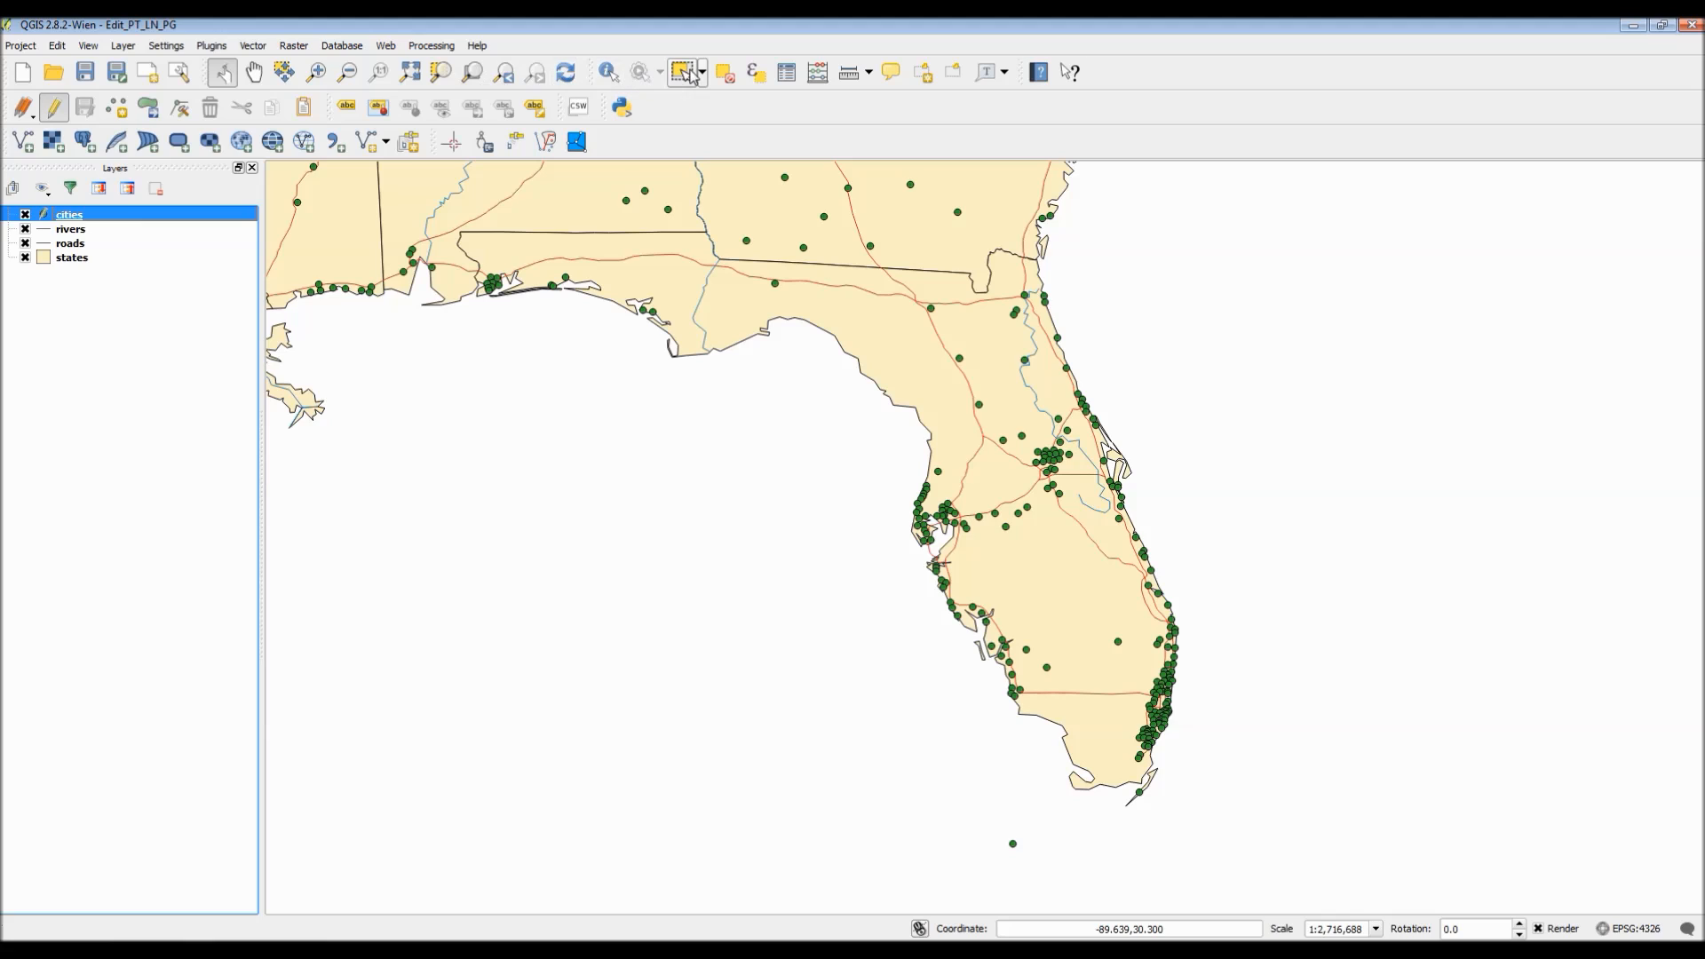
{"action": "mouse_move", "coordinate": [687, 71]}
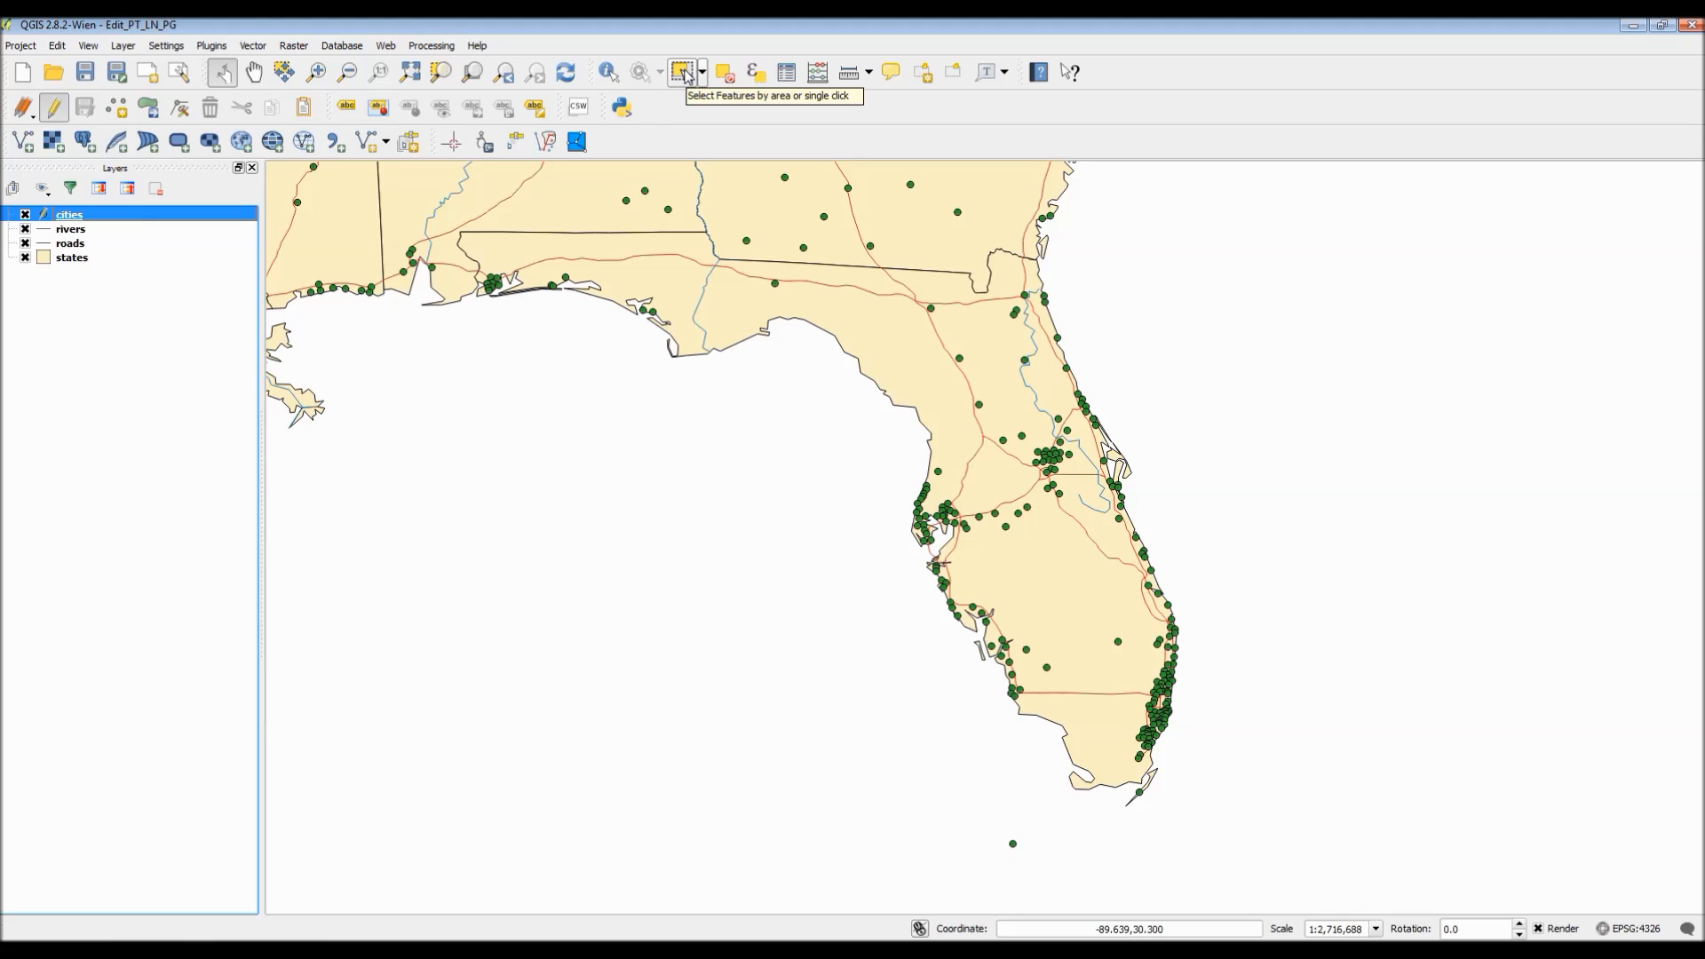
{"action": "mouse_move", "coordinate": [873, 214]}
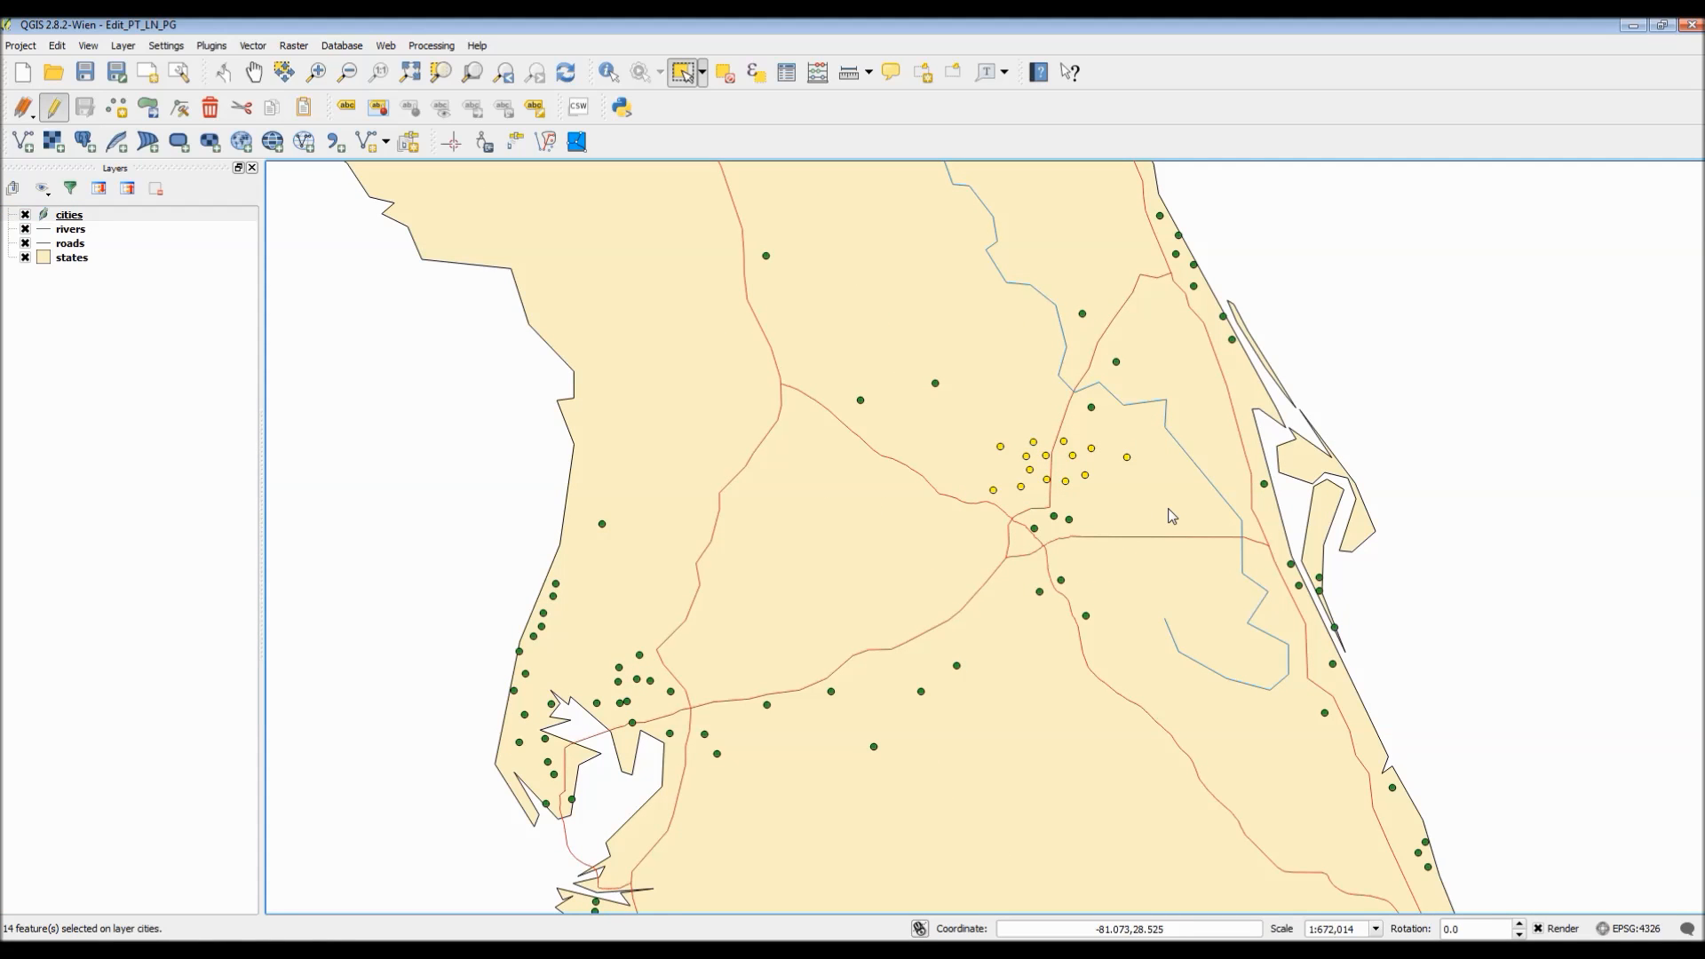
{"action": "mouse_move", "coordinate": [731, 400]}
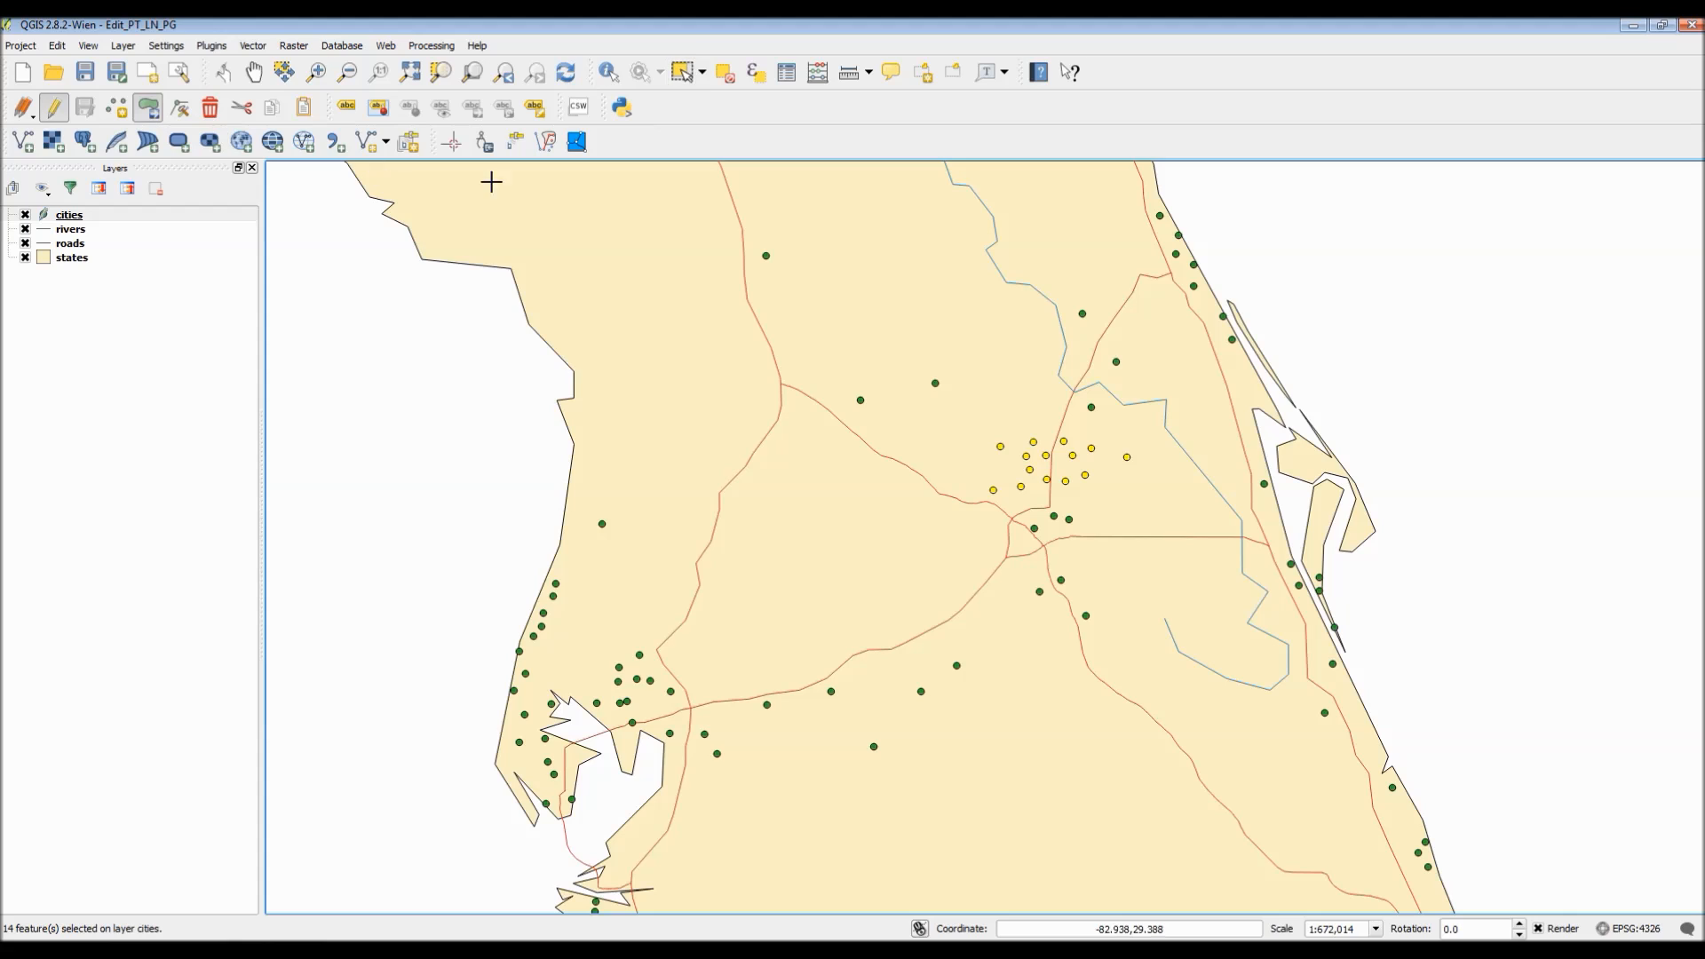
{"action": "mouse_move", "coordinate": [1046, 454]}
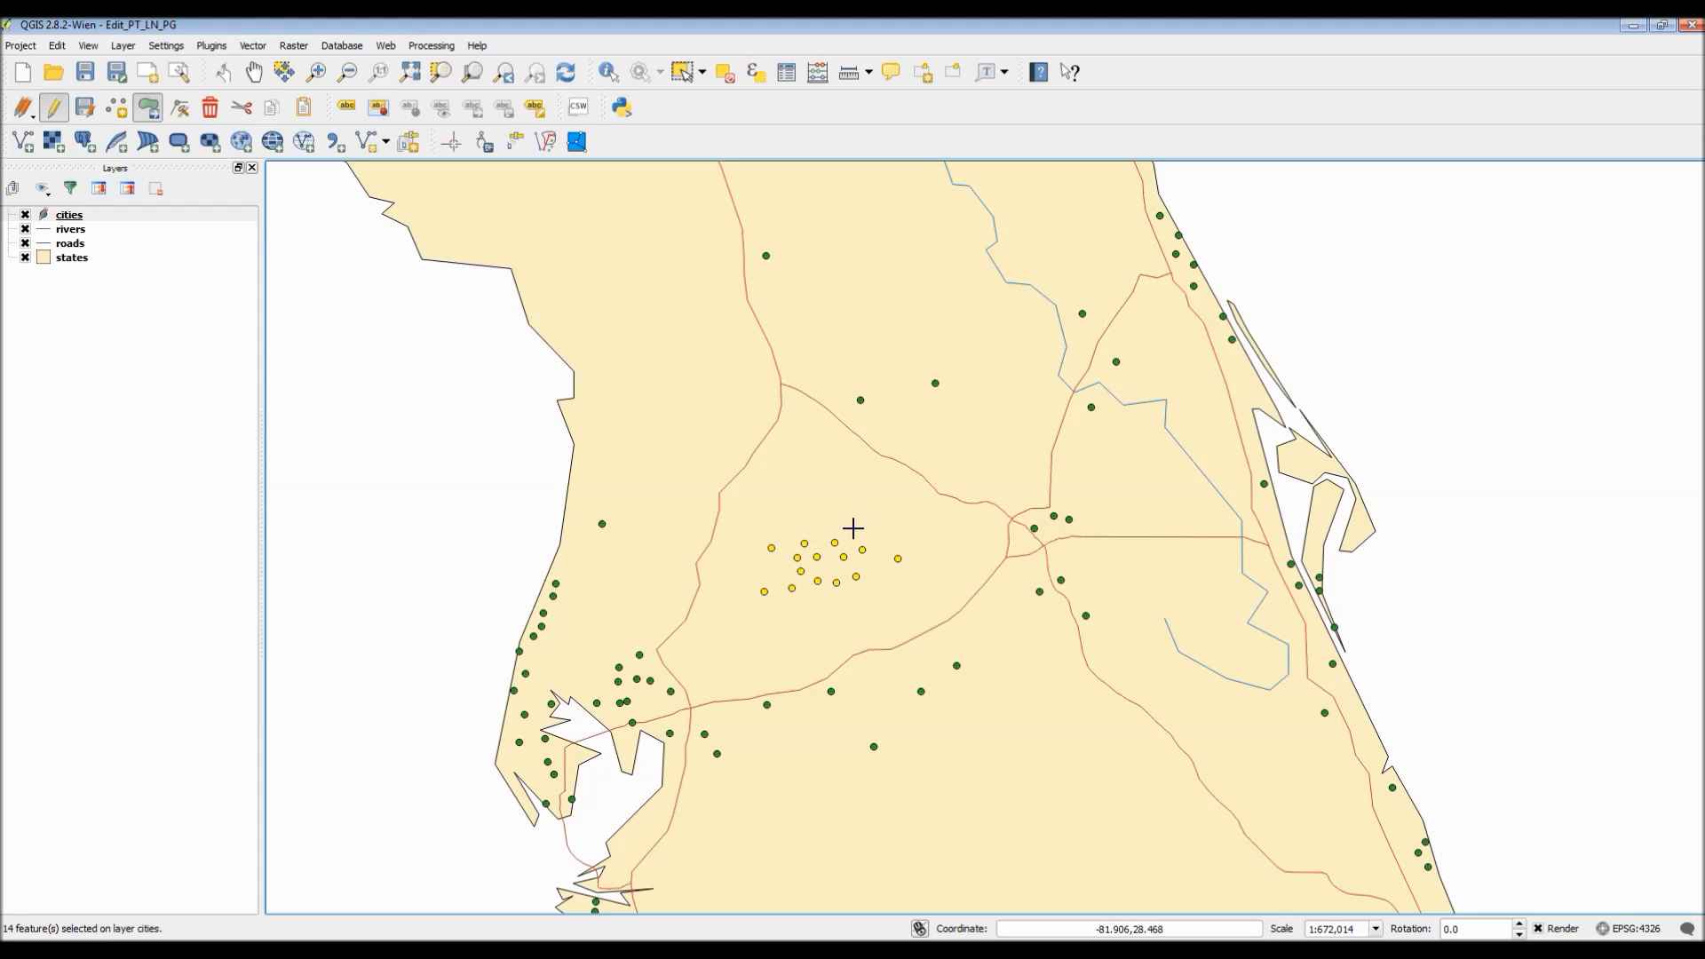
{"action": "mouse_move", "coordinate": [875, 491]}
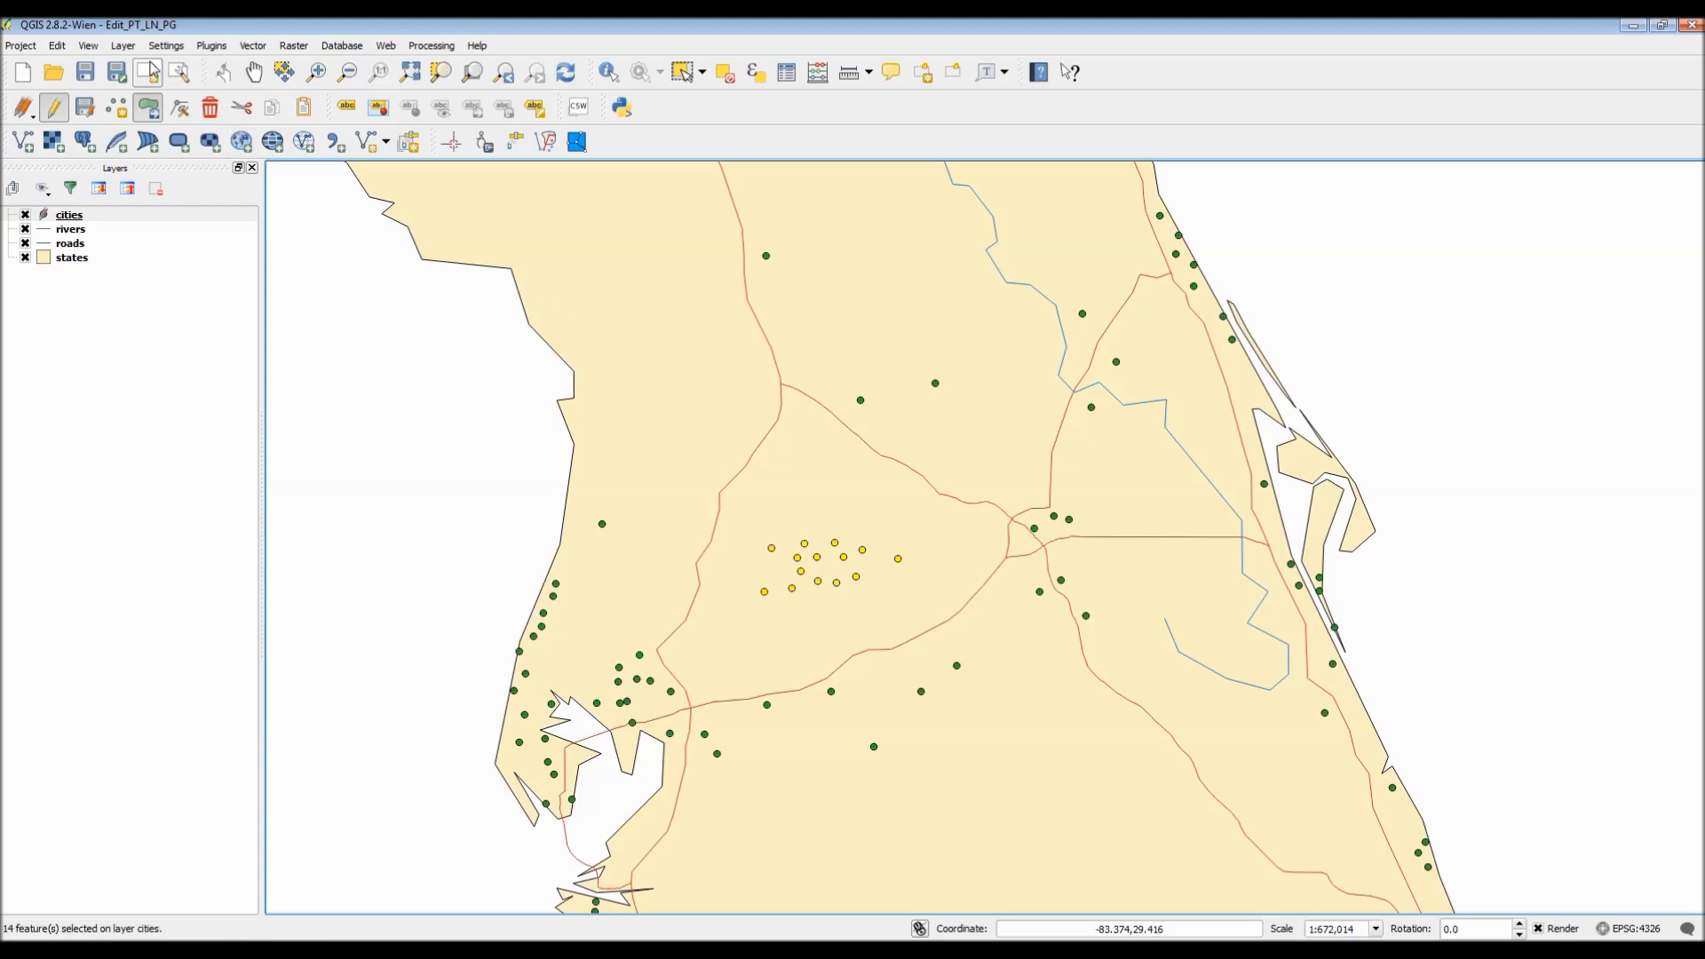
Step: Undo the move of the 14 cities and bring up the Rotate Feature(s) command
{"action": "left_click", "coordinate": [55, 44]}
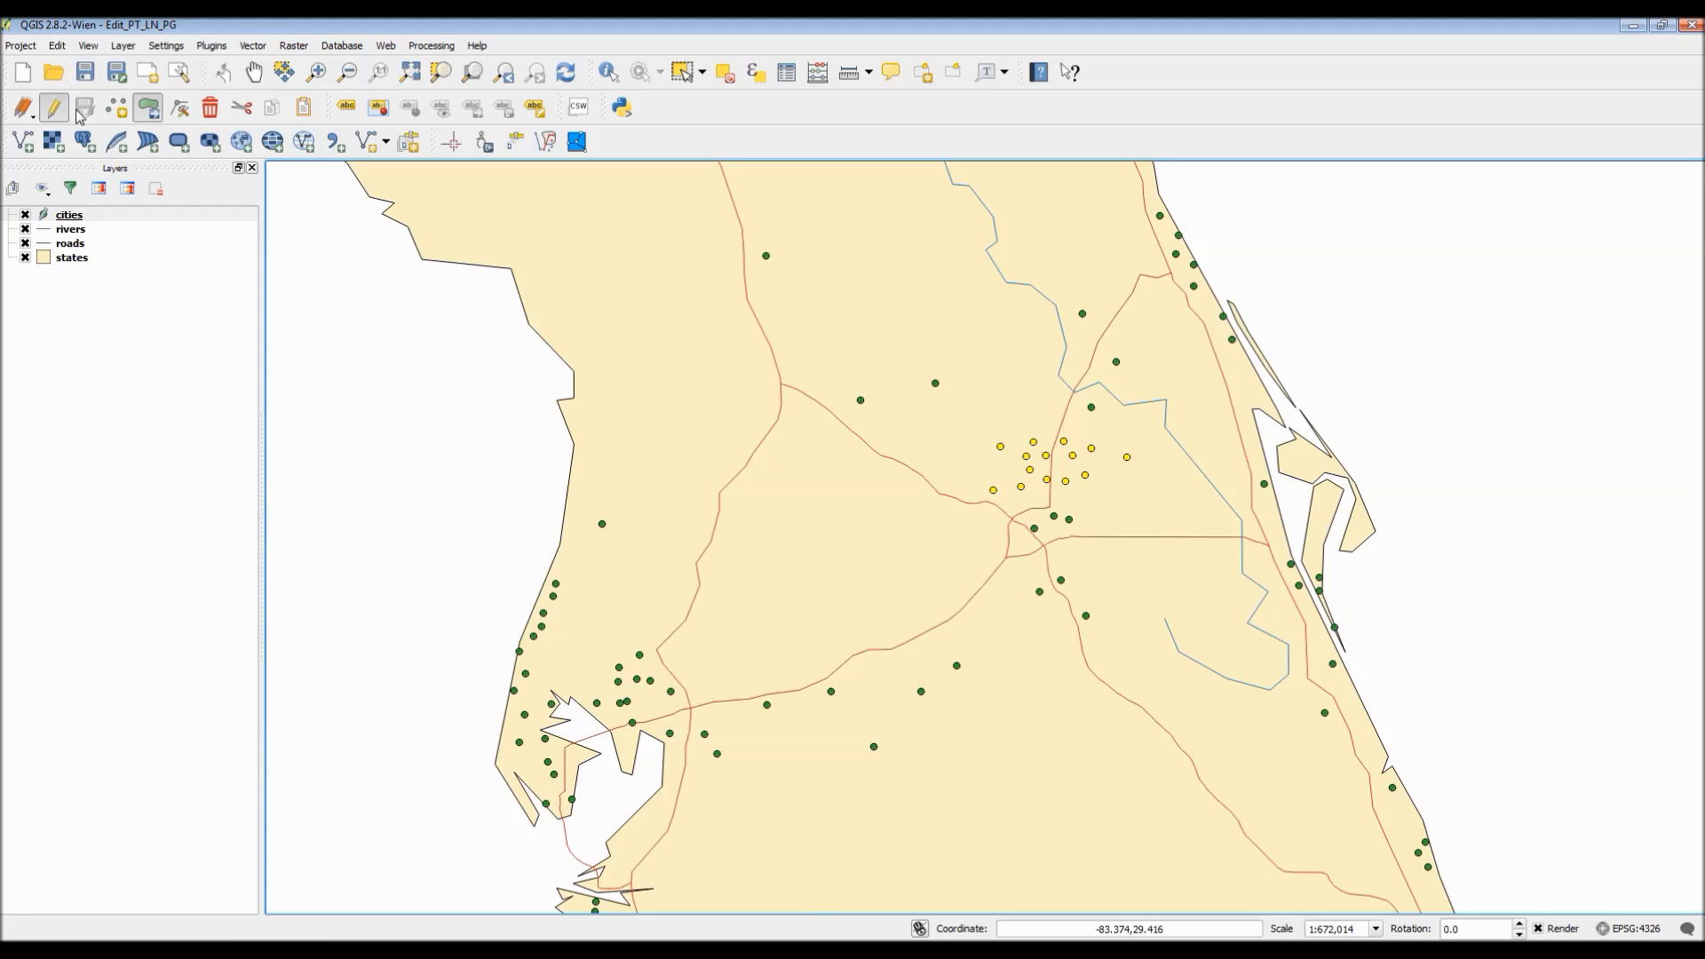
{"action": "mouse_move", "coordinate": [171, 253]}
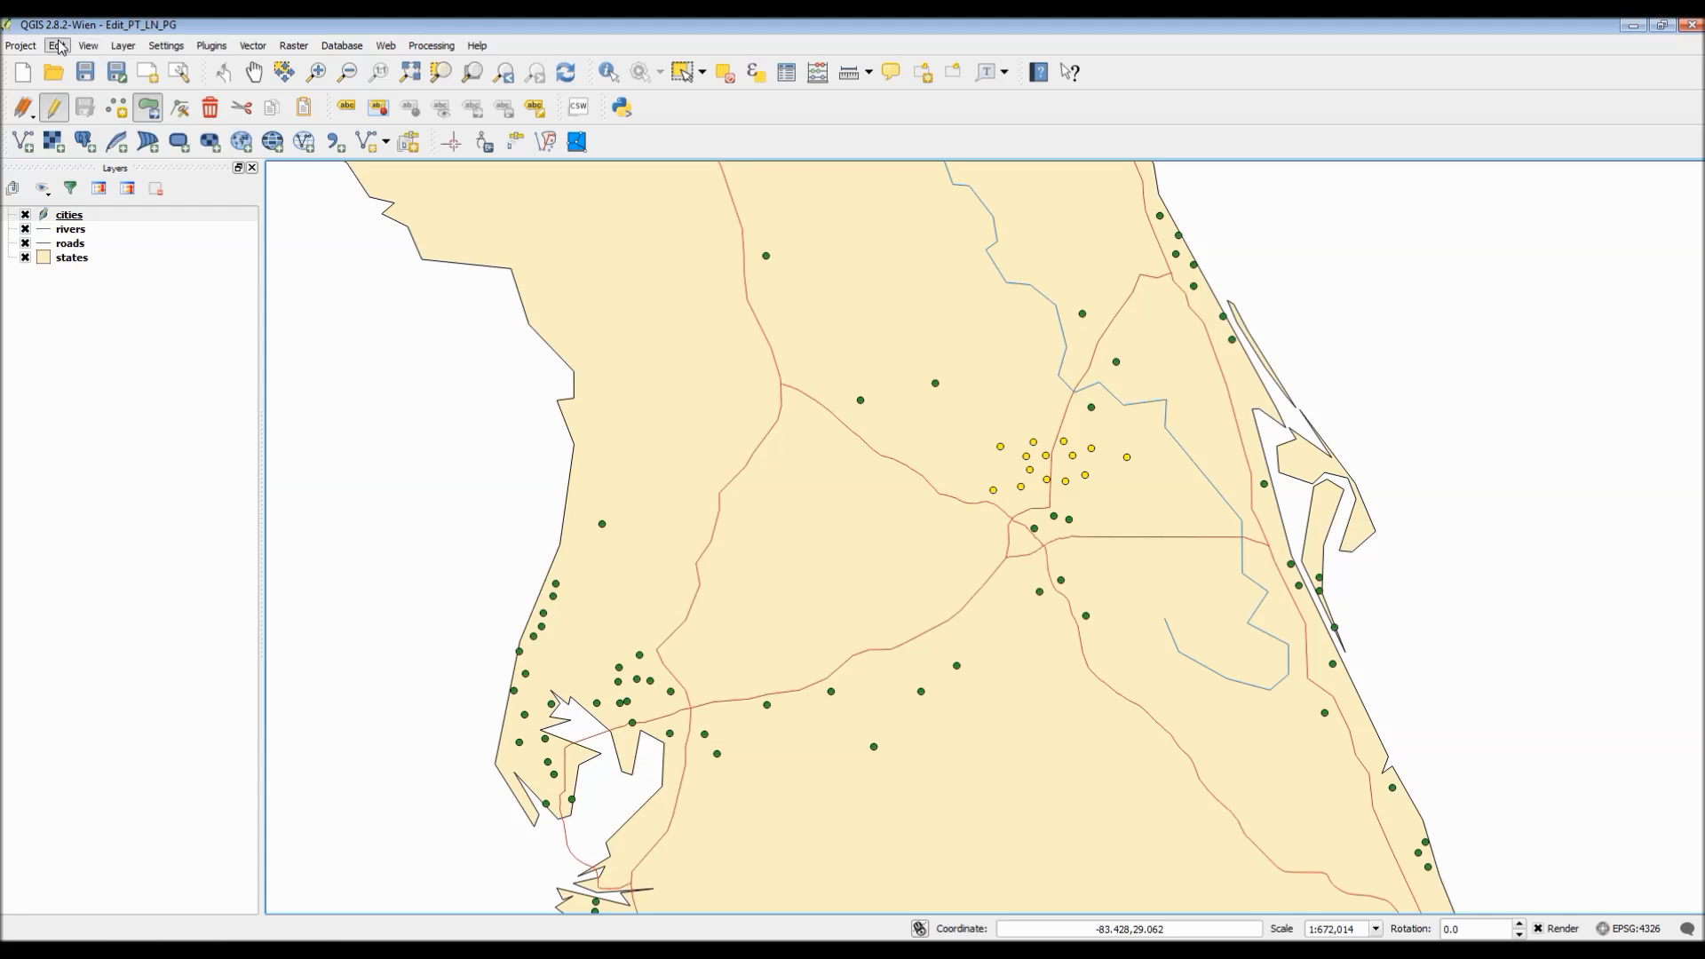
{"action": "left_click", "coordinate": [86, 45]}
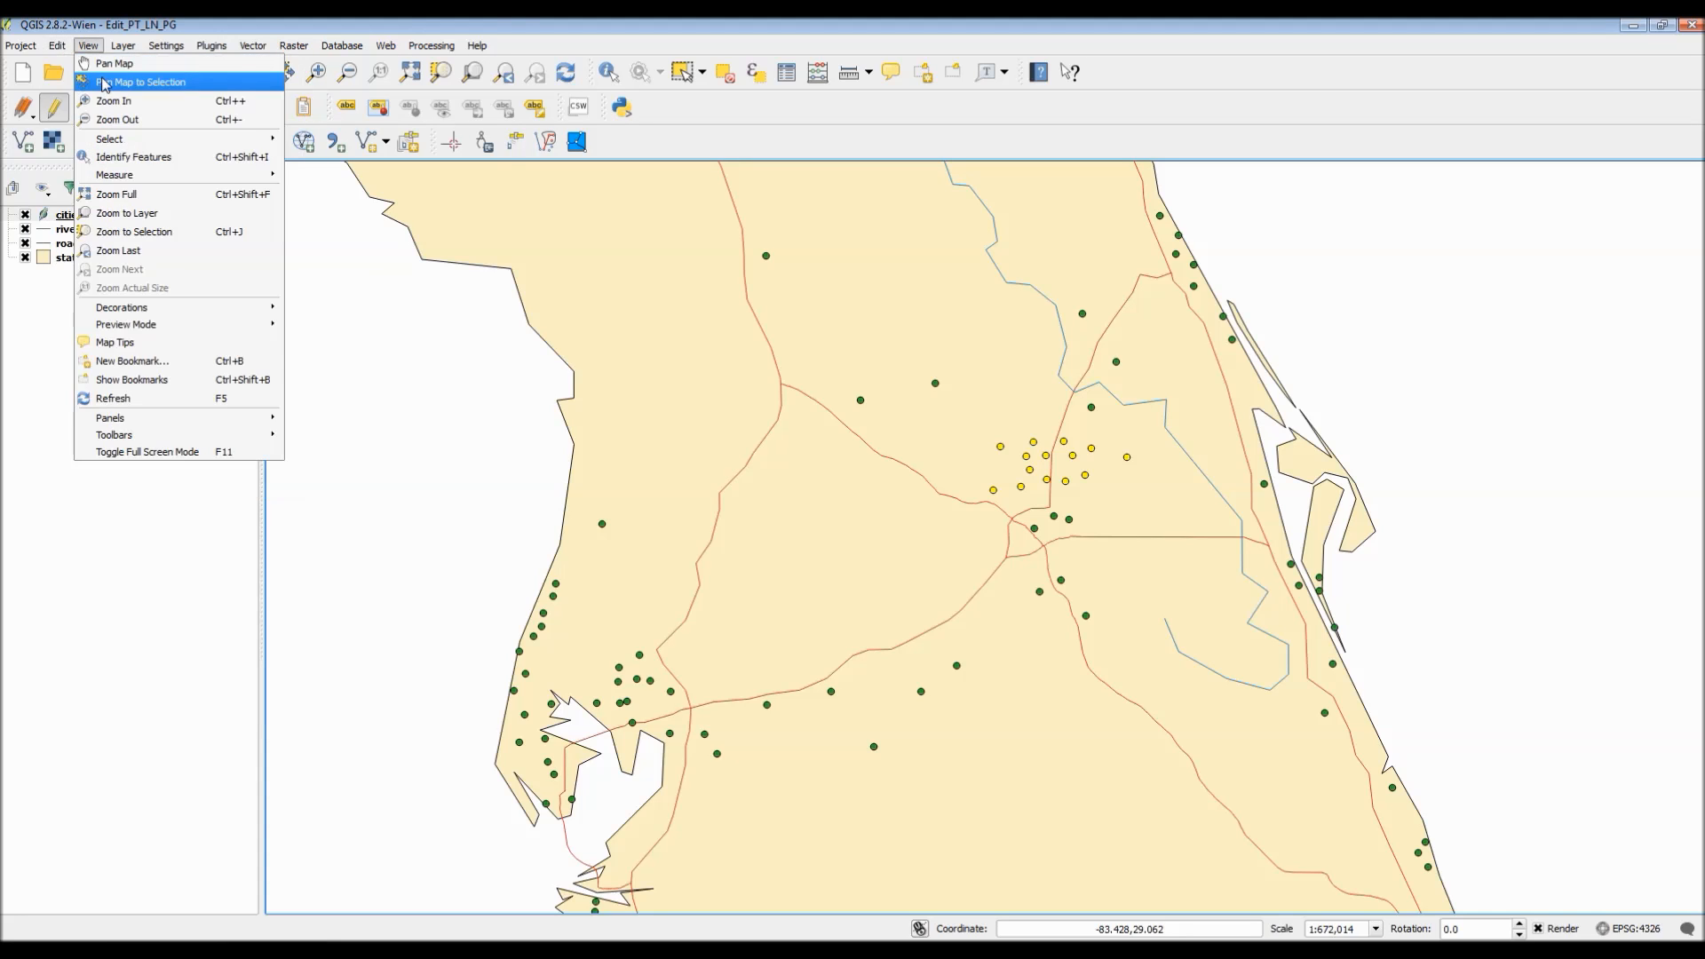
{"action": "left_click", "coordinate": [55, 44]}
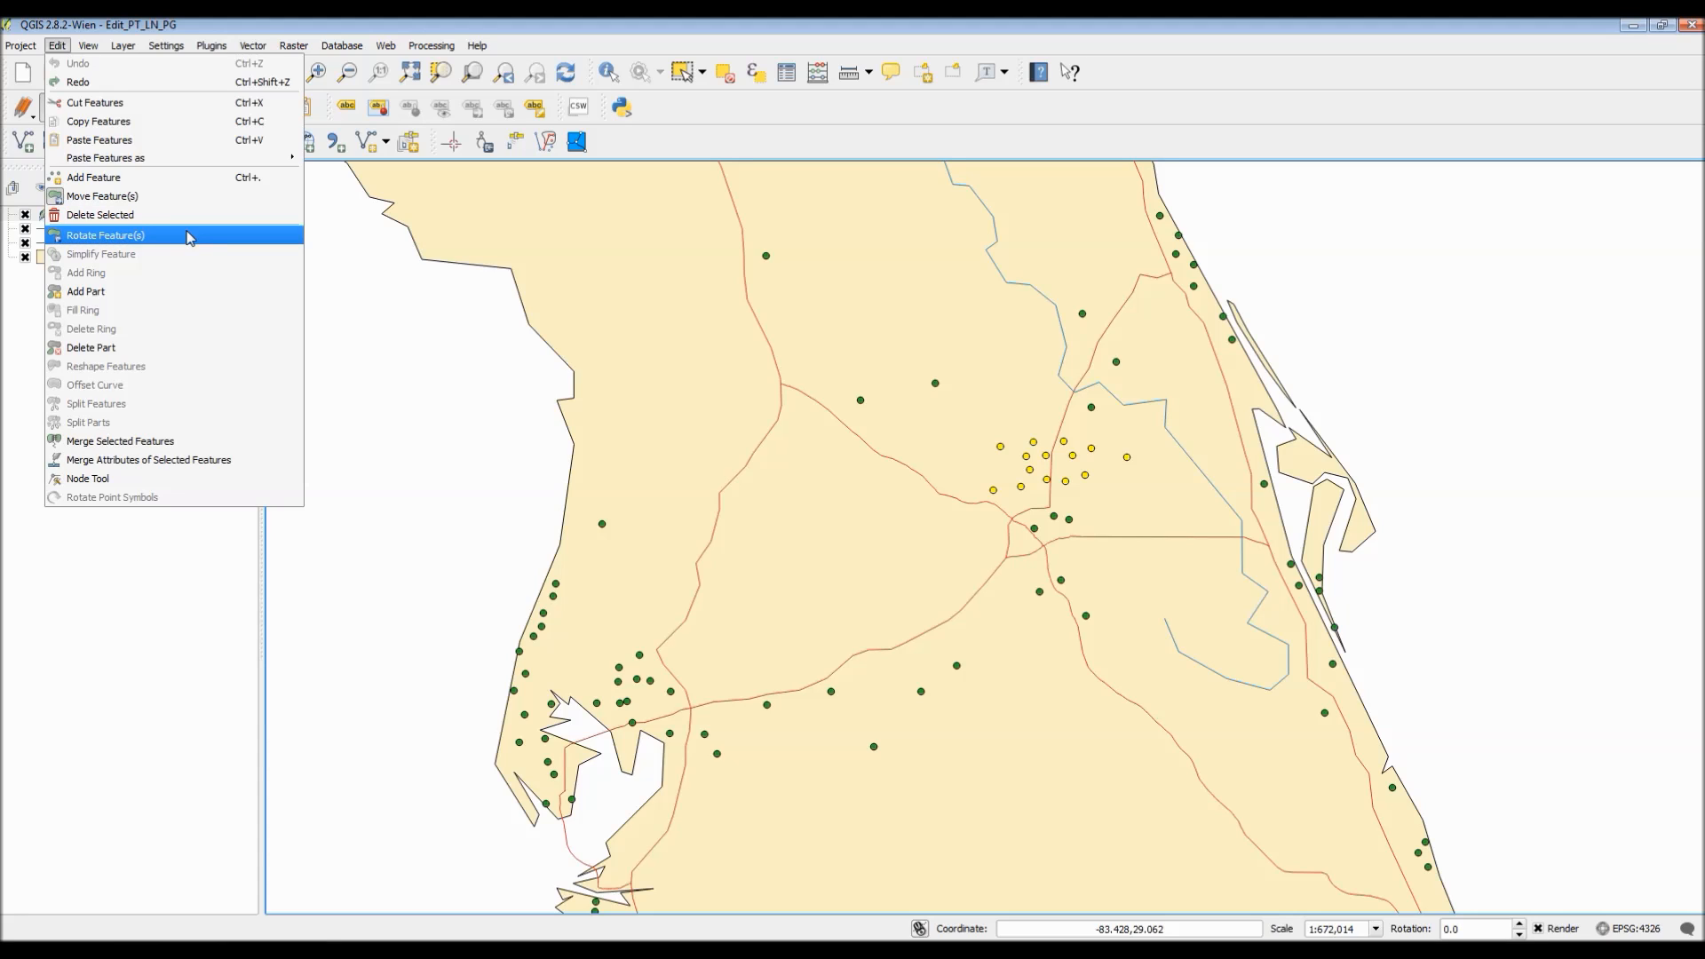
{"action": "mouse_move", "coordinate": [197, 272]}
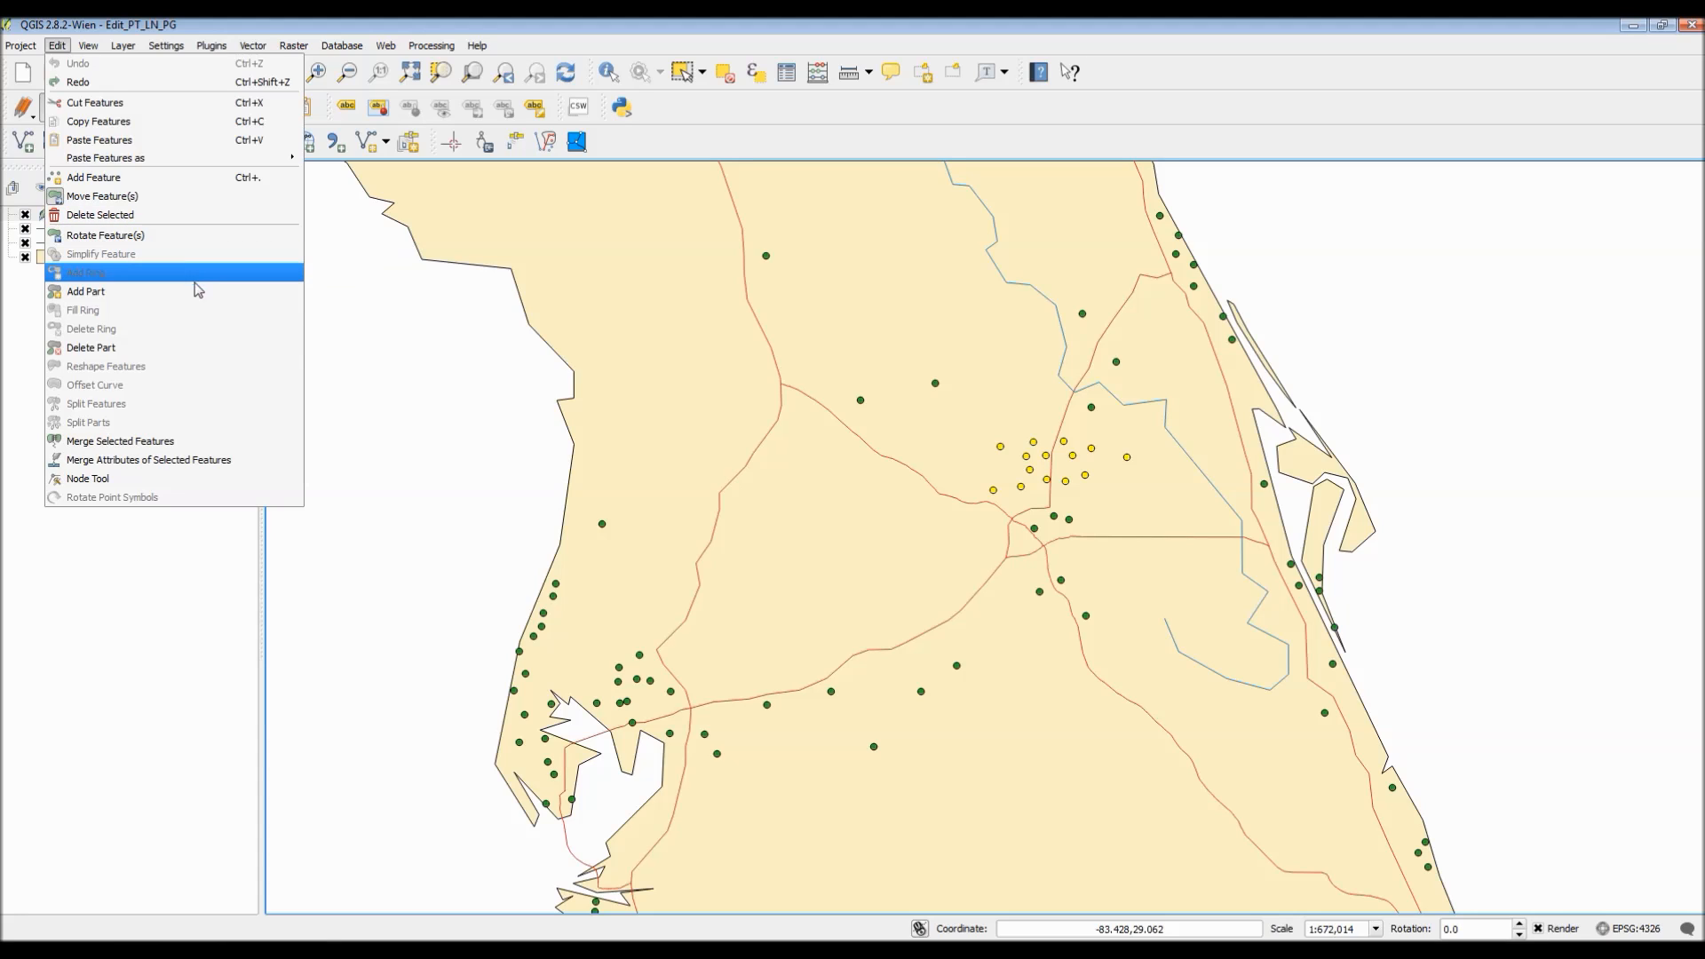
{"action": "mouse_move", "coordinate": [199, 329]}
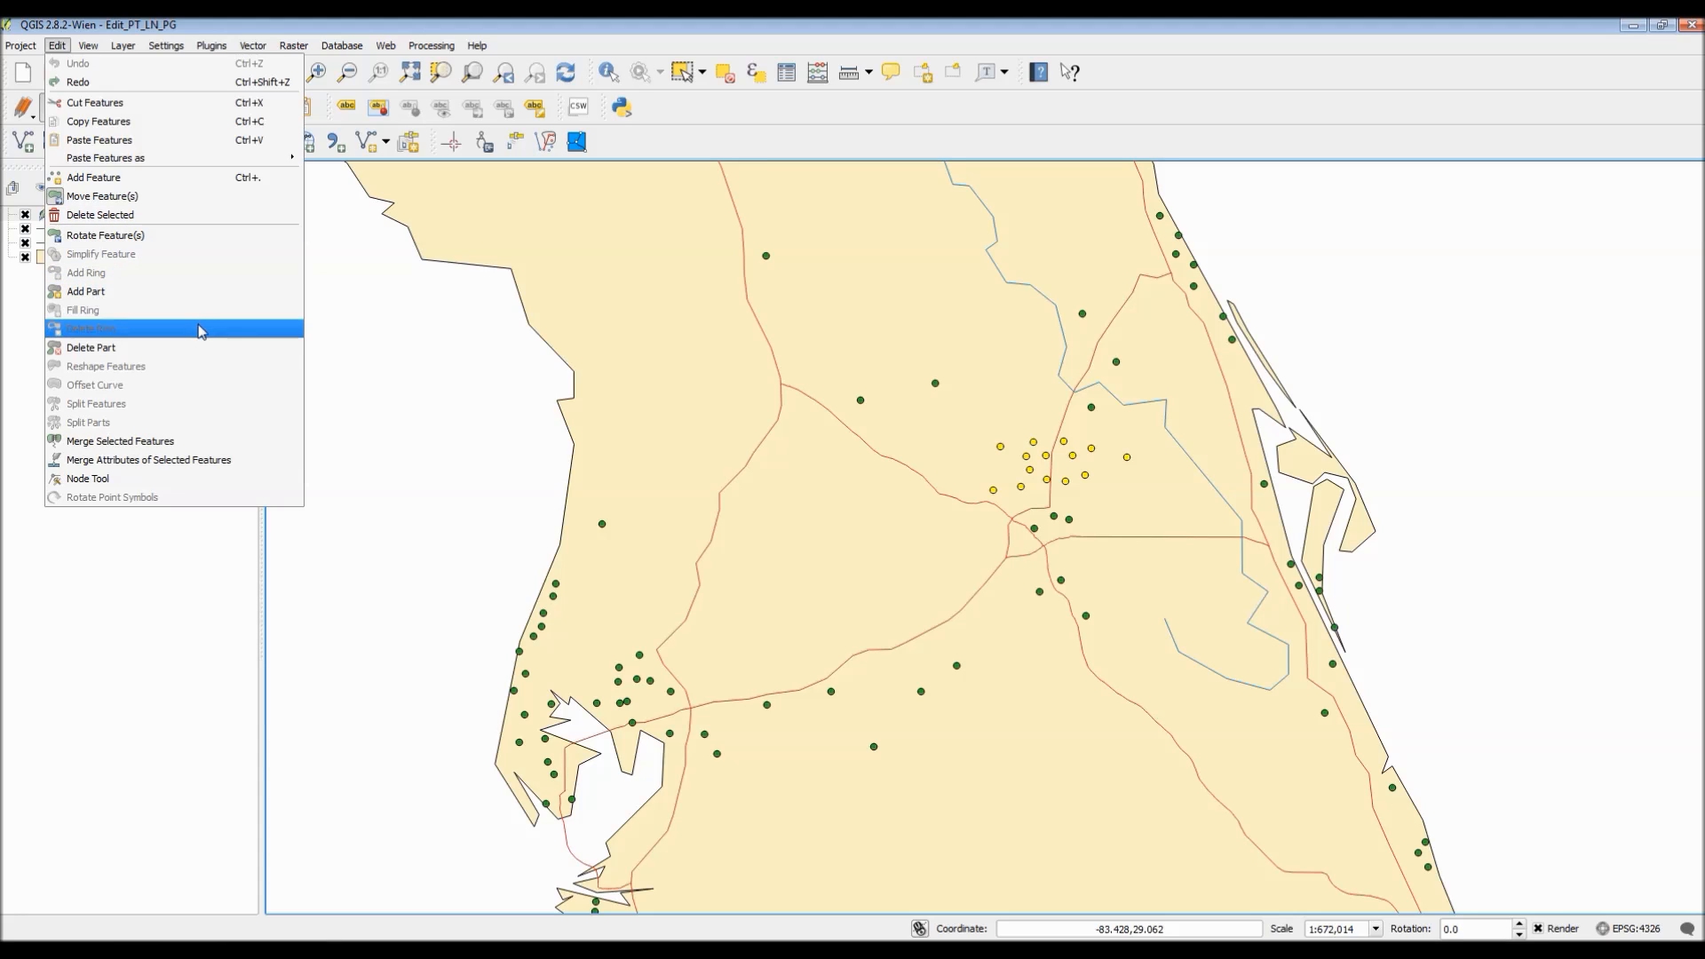
{"action": "mouse_move", "coordinate": [174, 384]}
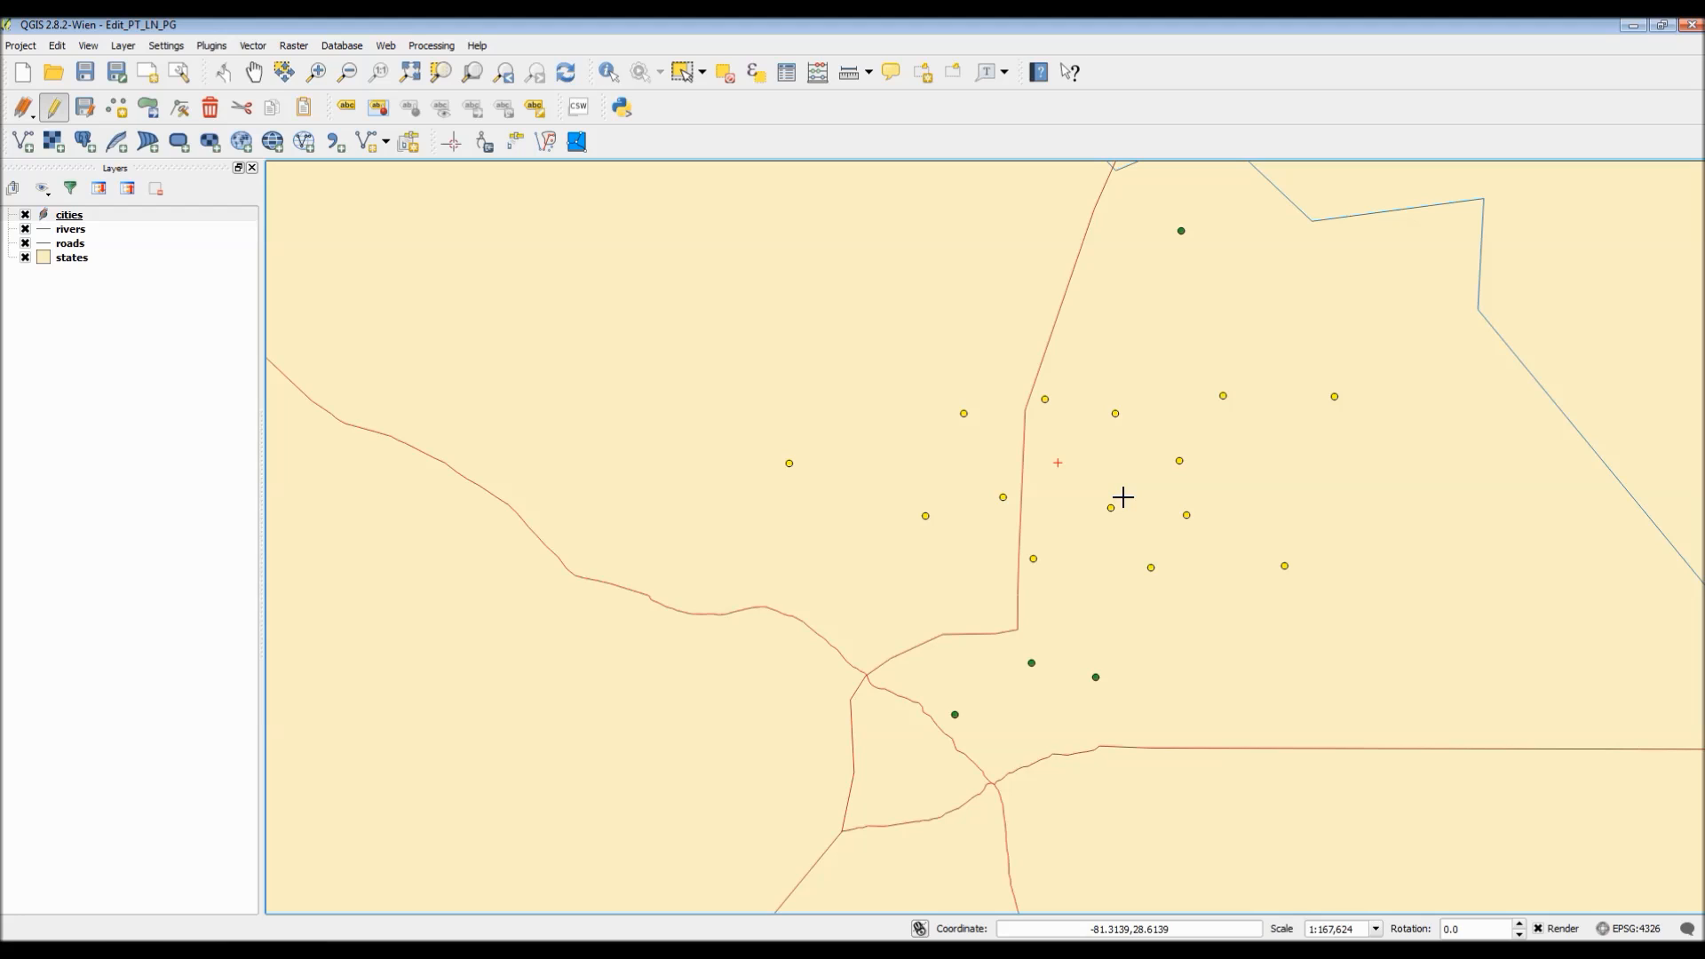
{"action": "mouse_move", "coordinate": [897, 354]}
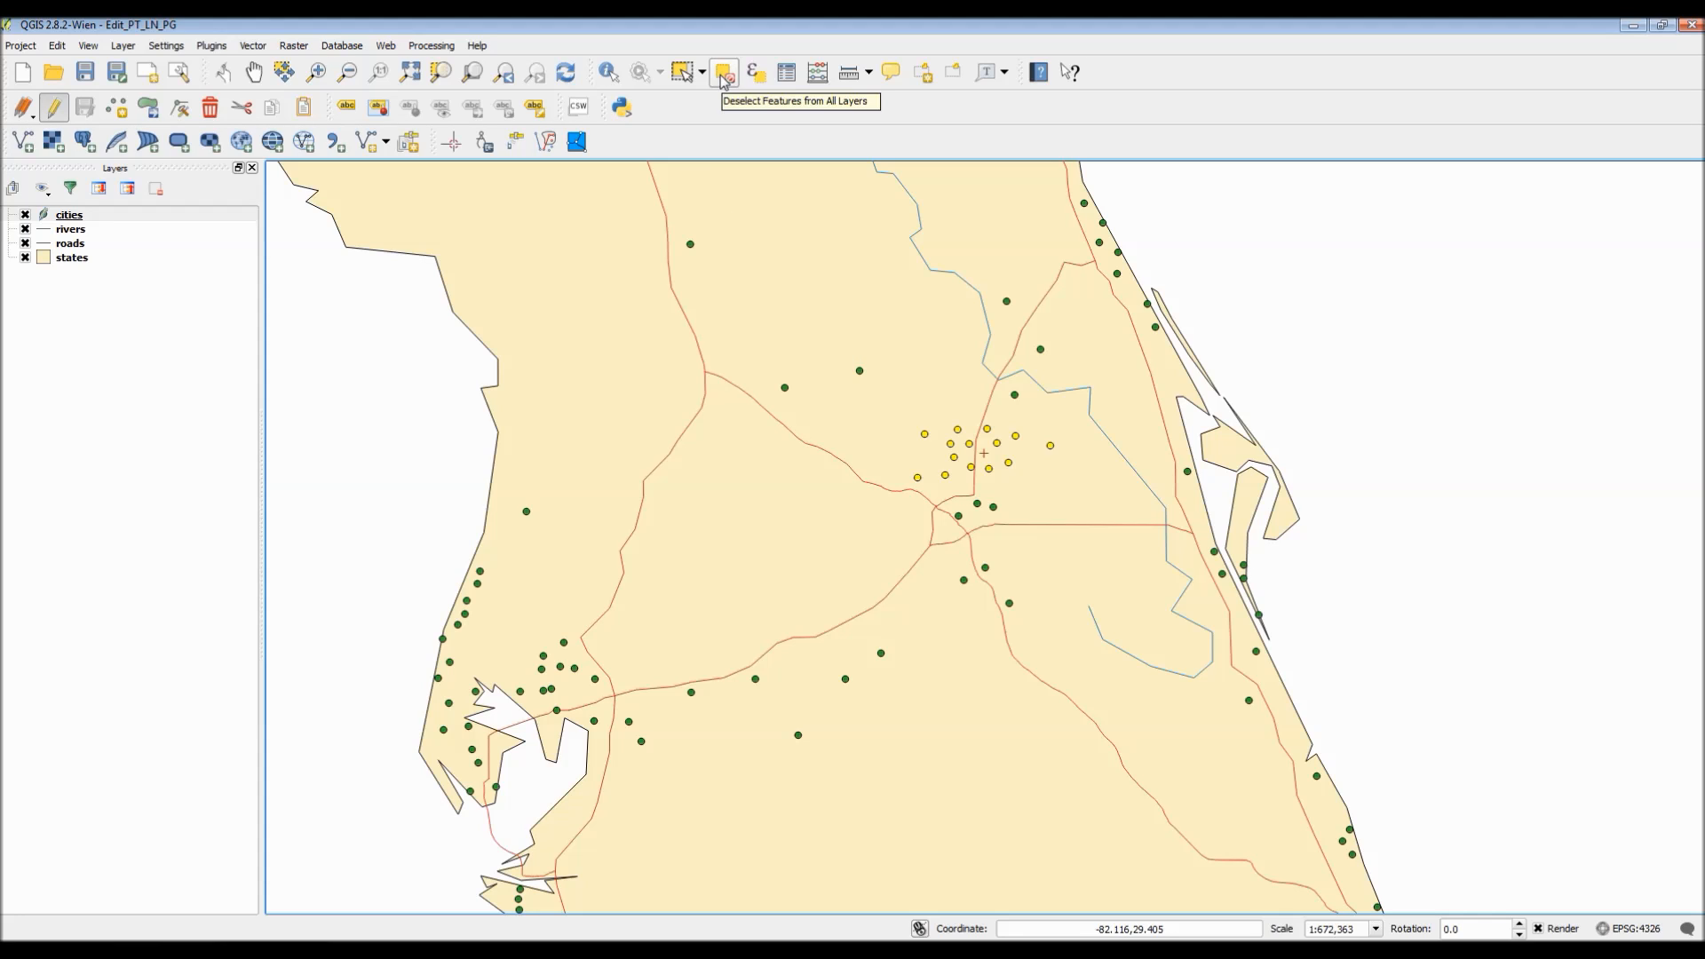
Step: Deselect the 14 cities and put the rivers layer into editing mode
{"action": "left_click", "coordinate": [722, 72]}
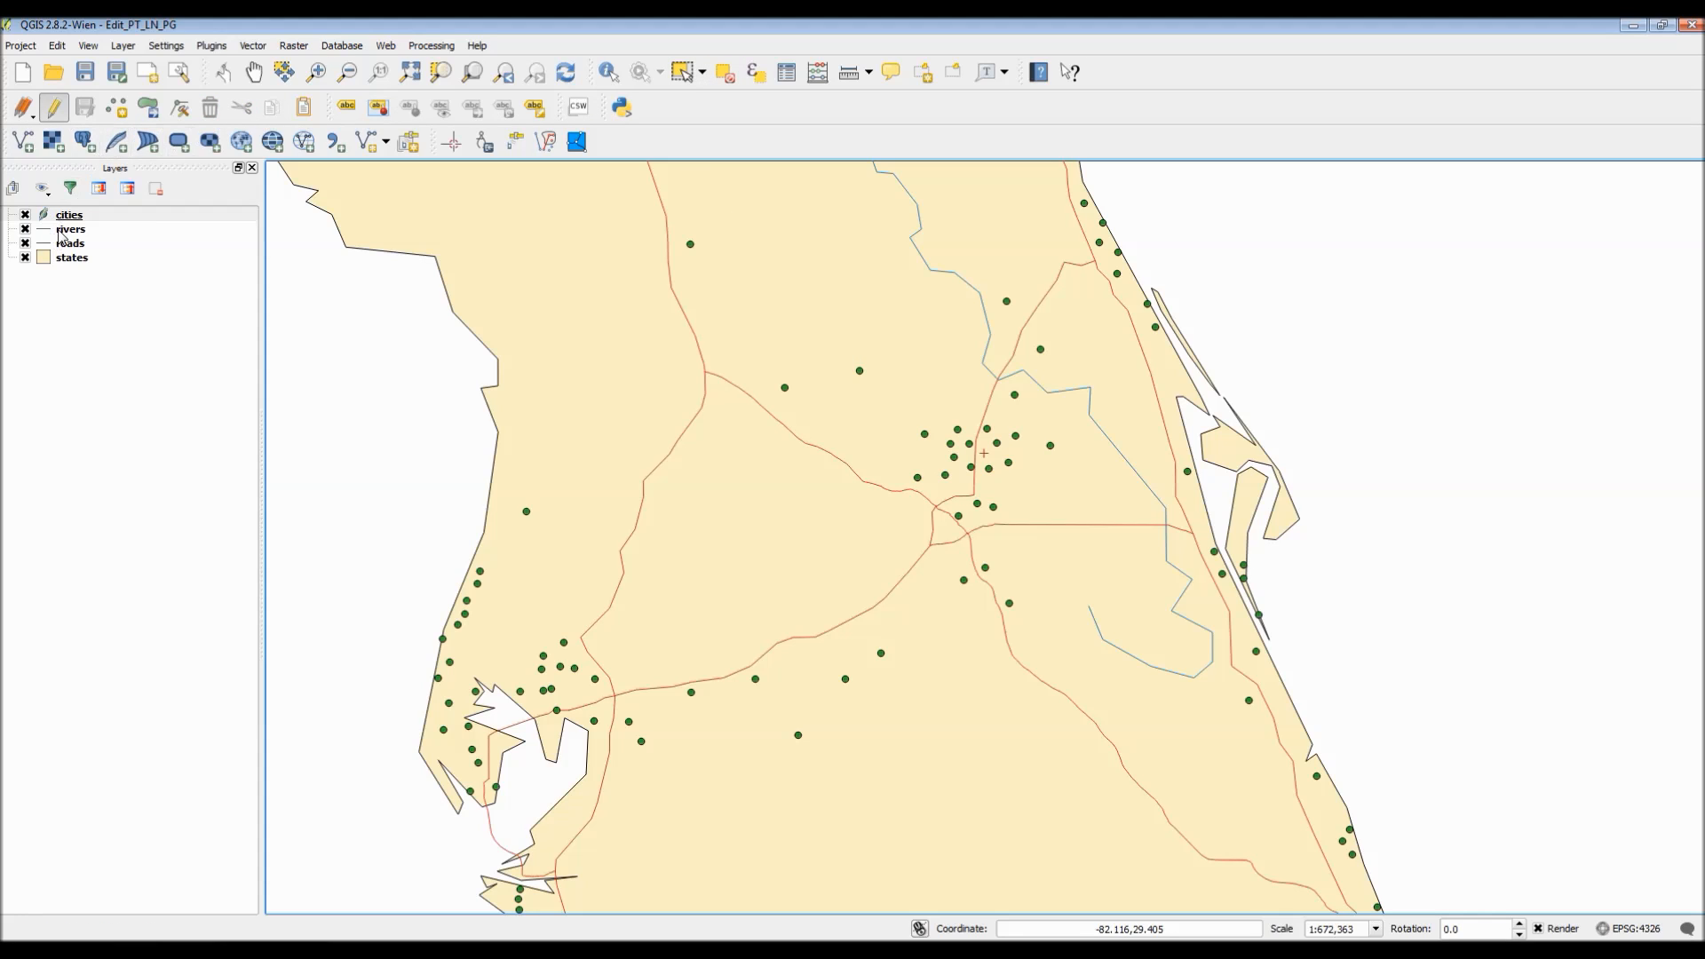
{"action": "left_click", "coordinate": [71, 228]}
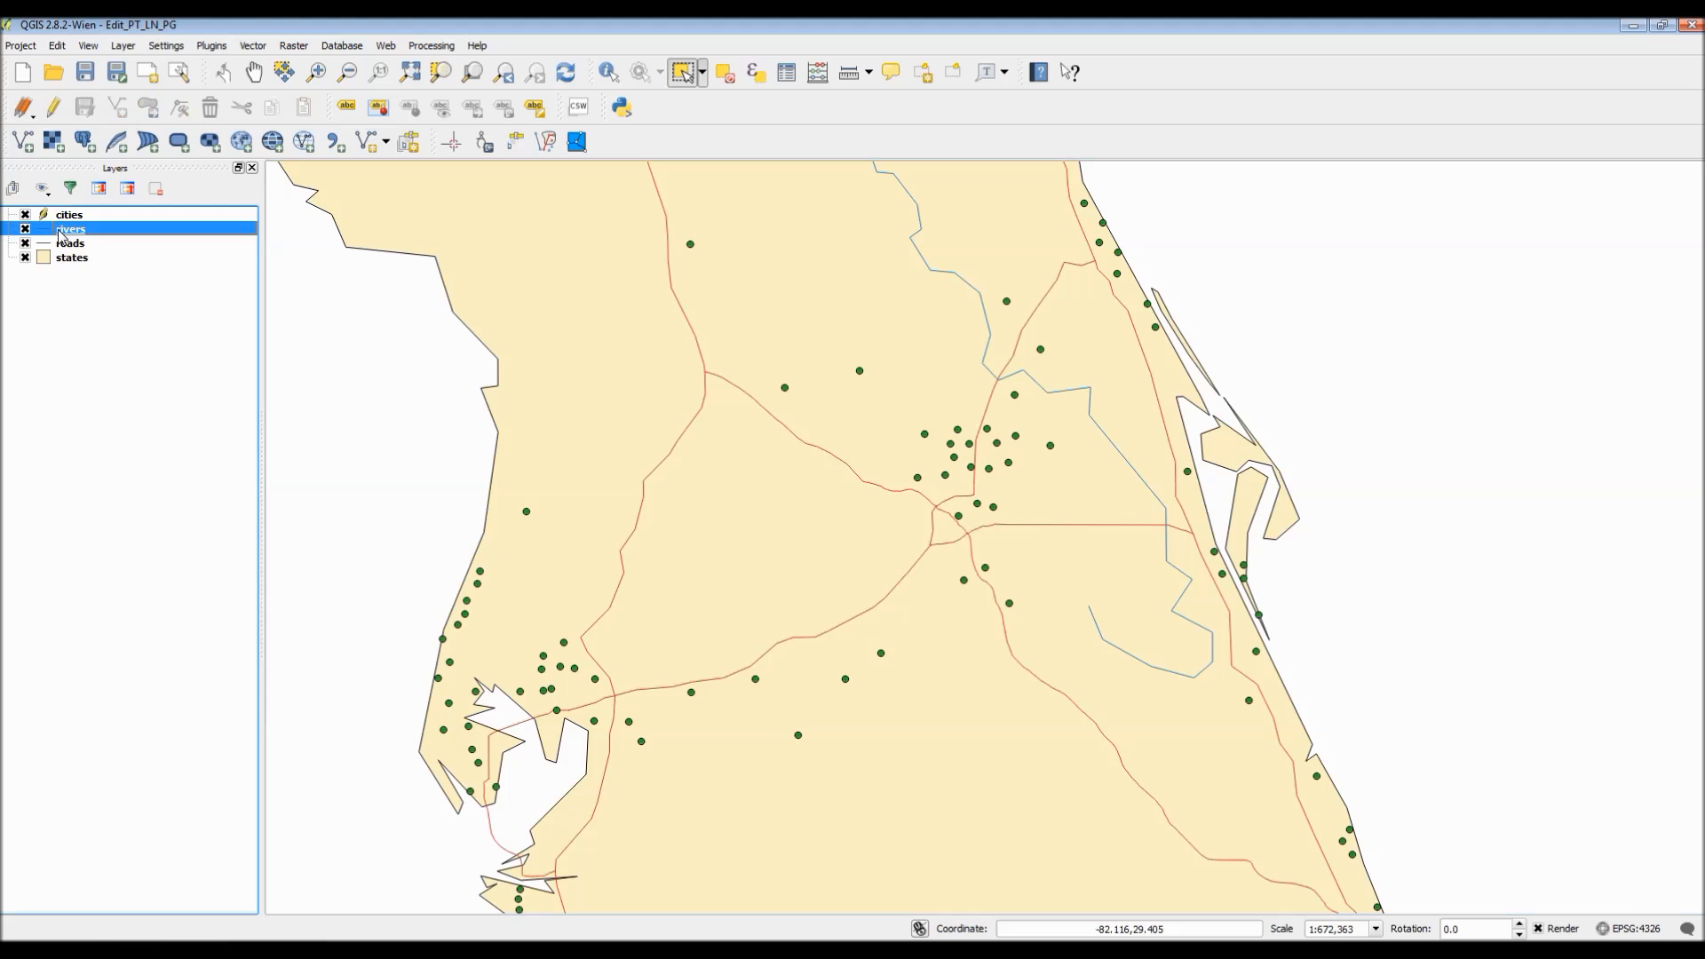
{"action": "mouse_move", "coordinate": [122, 120]}
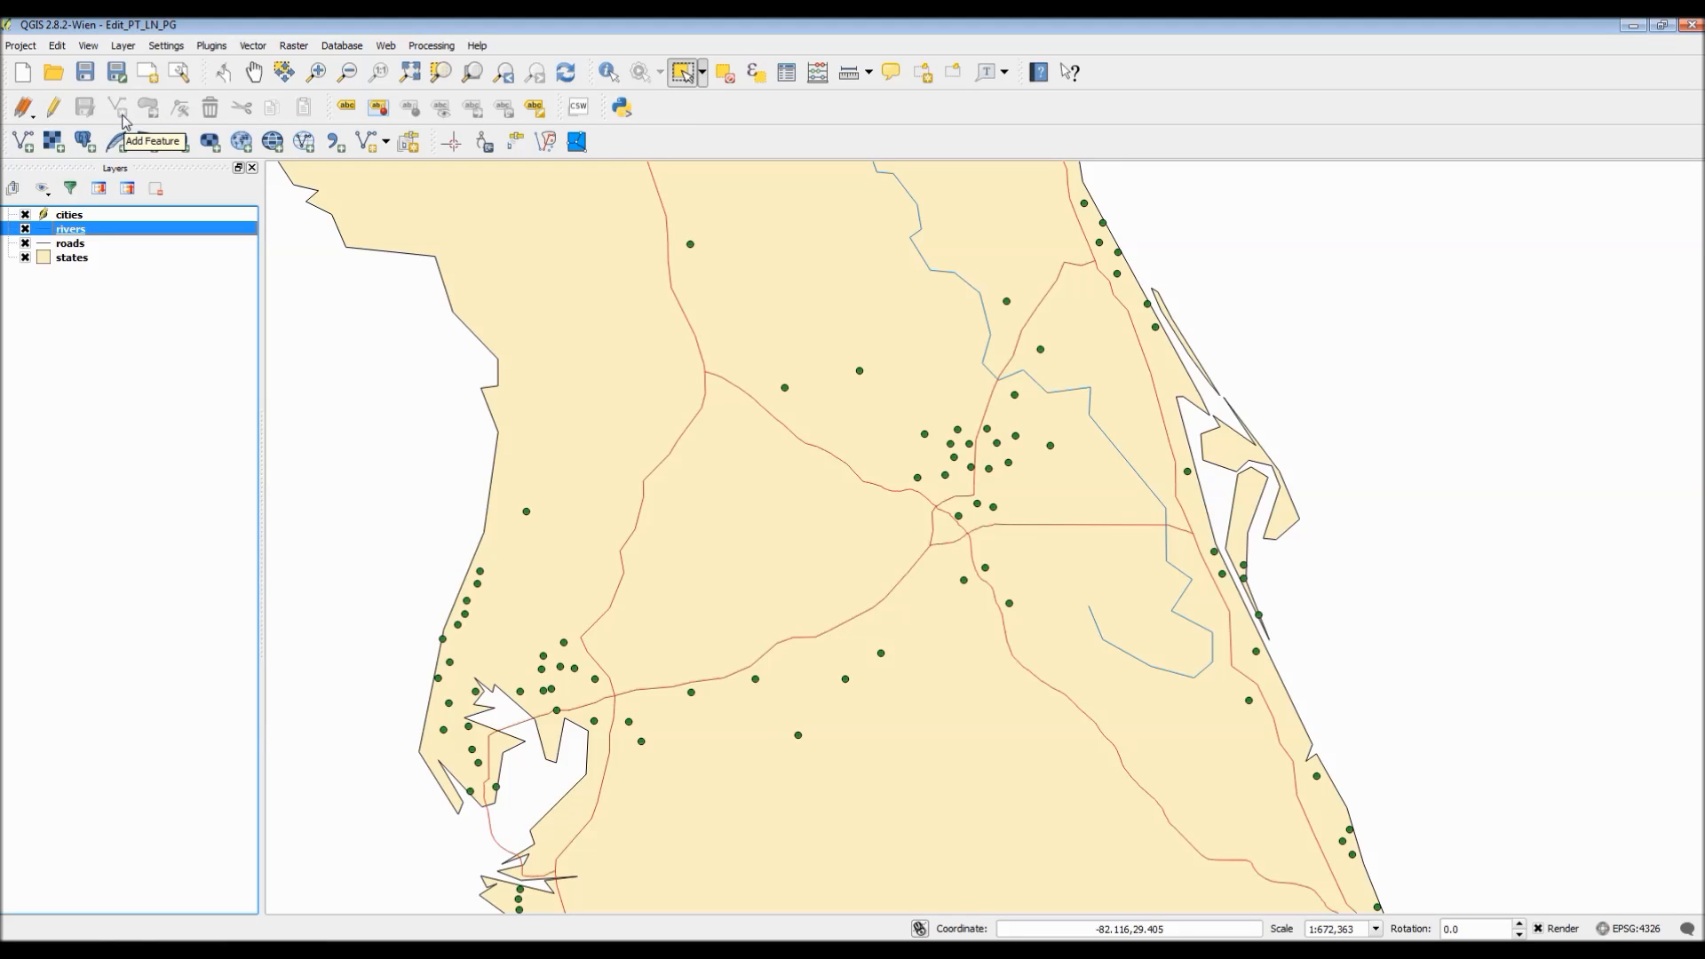
{"action": "left_click", "coordinate": [55, 44]}
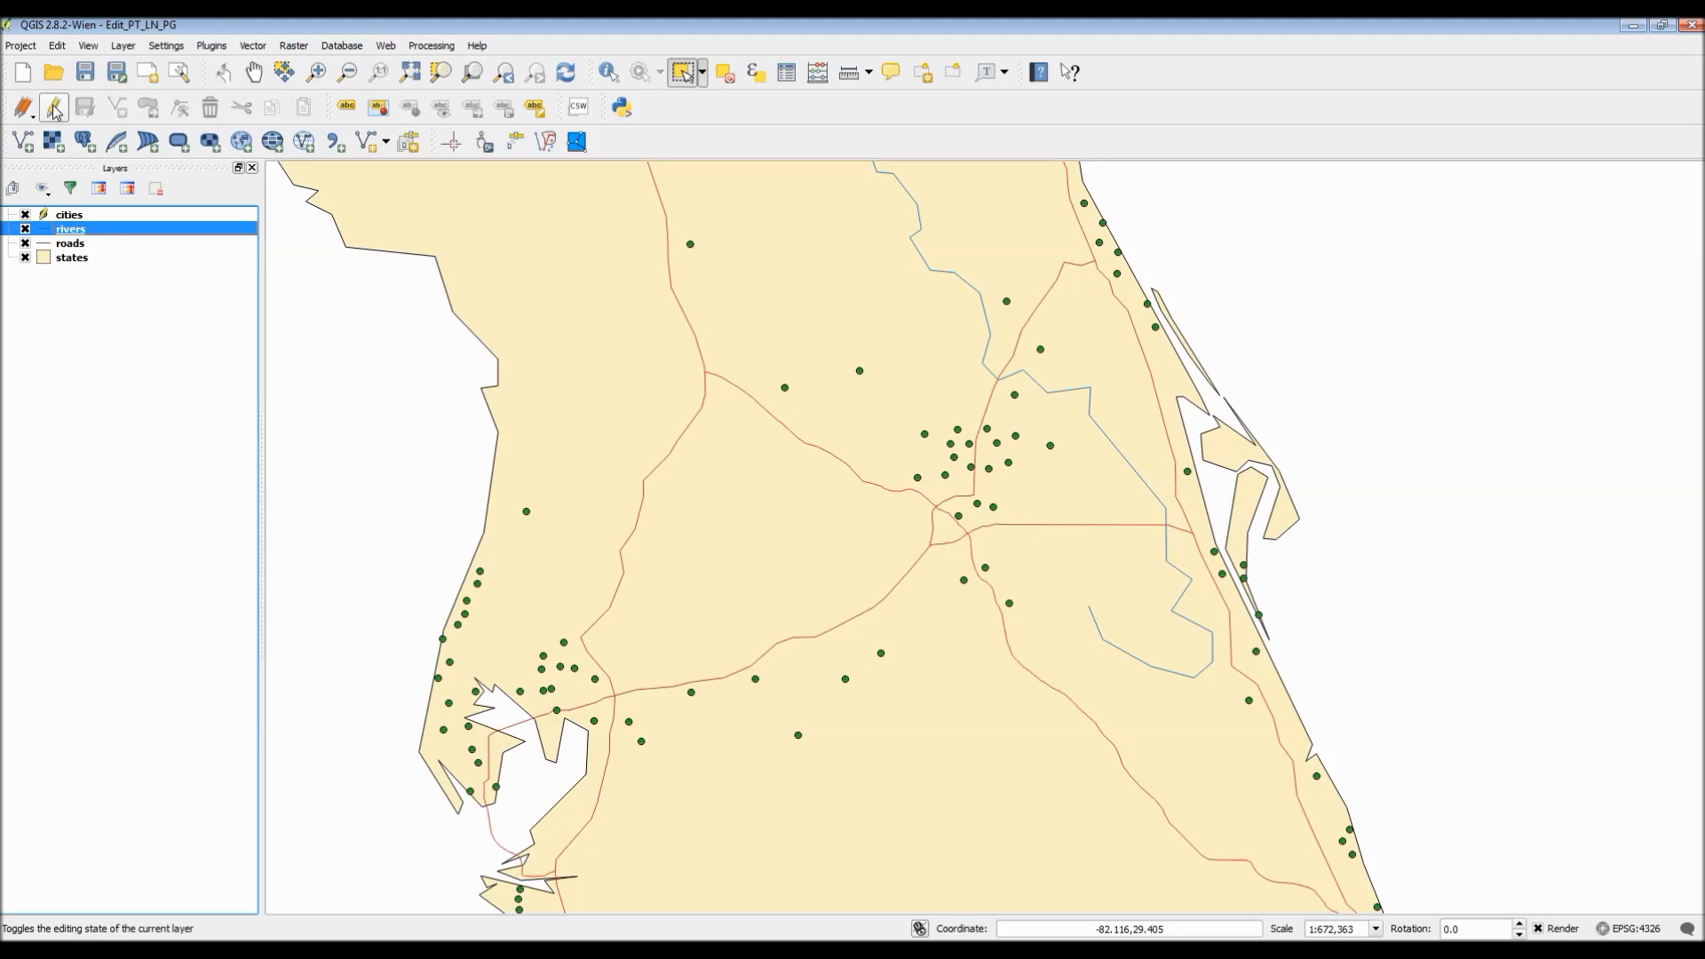
{"action": "left_click", "coordinate": [19, 106]}
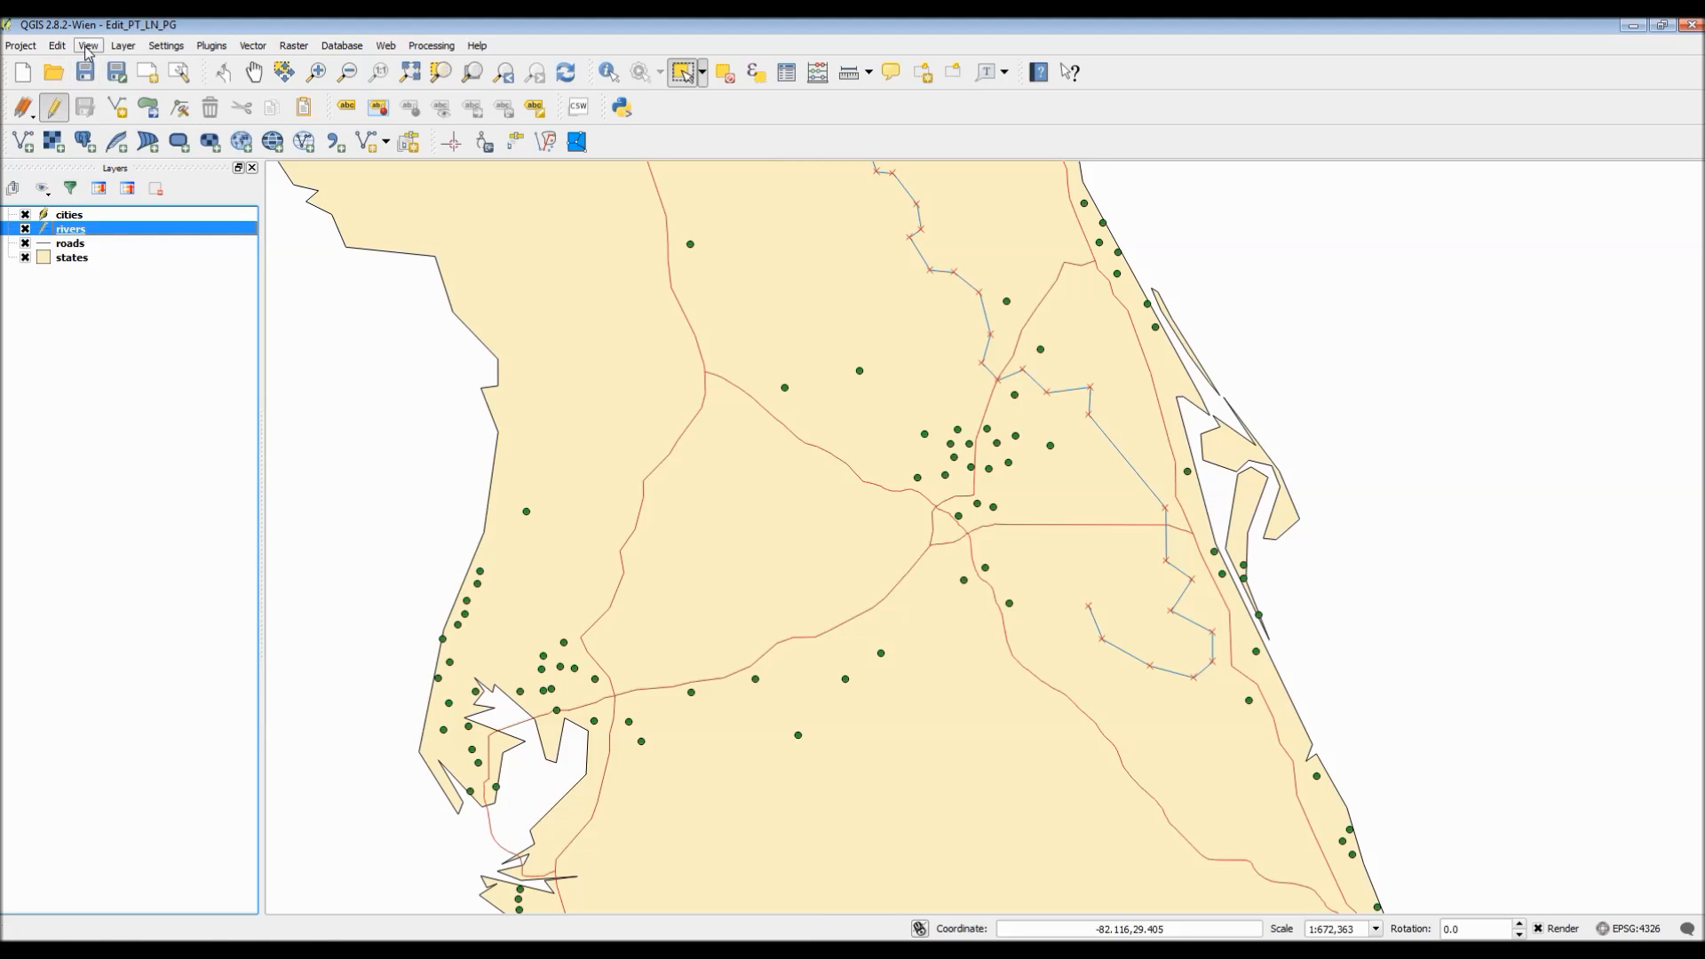
Step: Browse the Edit menu's feature editing tools, such as Reshape Features, for rivers
{"action": "left_click", "coordinate": [55, 45]}
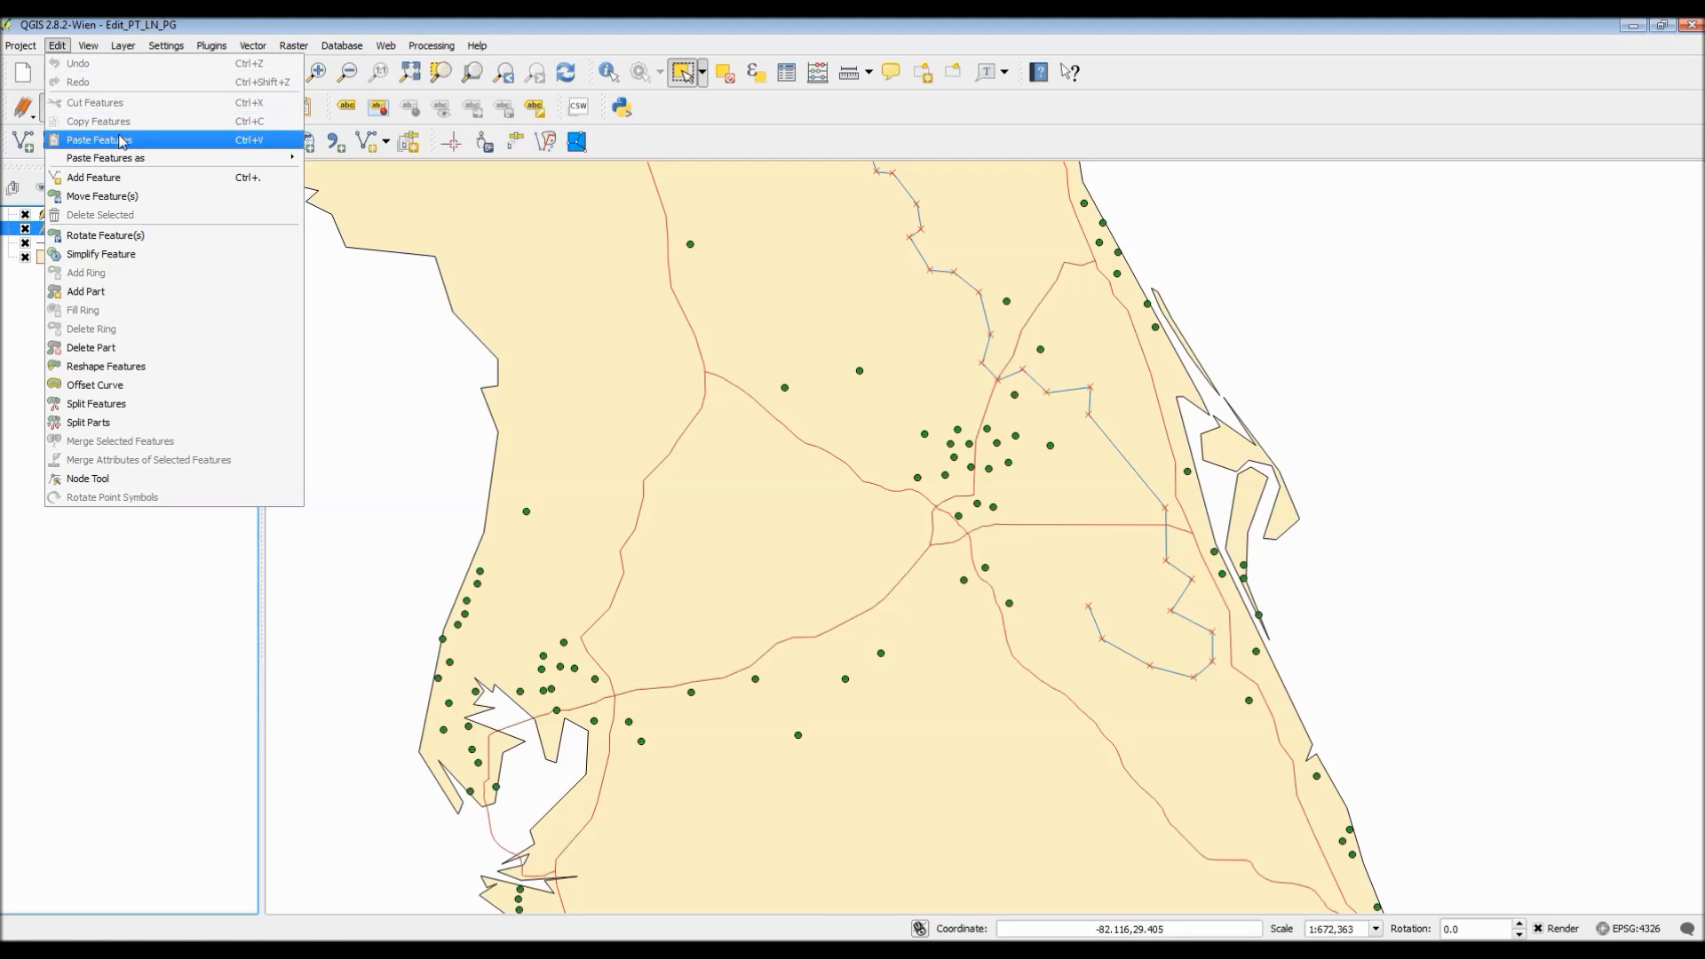
{"action": "mouse_move", "coordinate": [105, 158]}
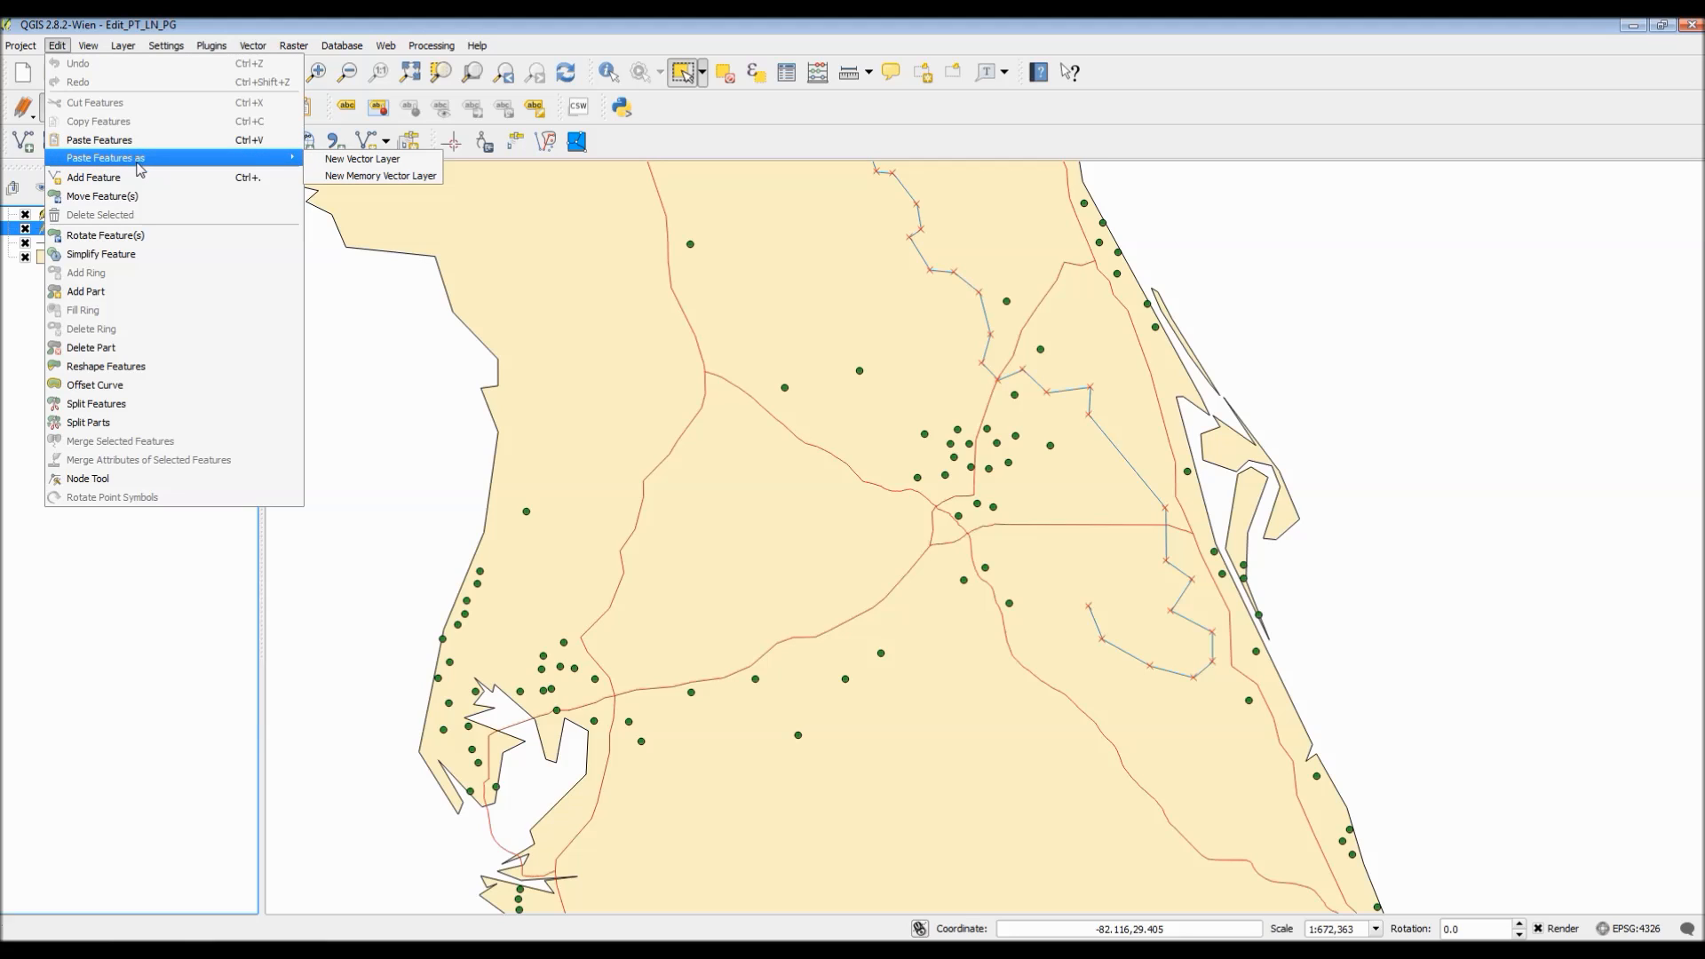
{"action": "mouse_move", "coordinate": [102, 195]}
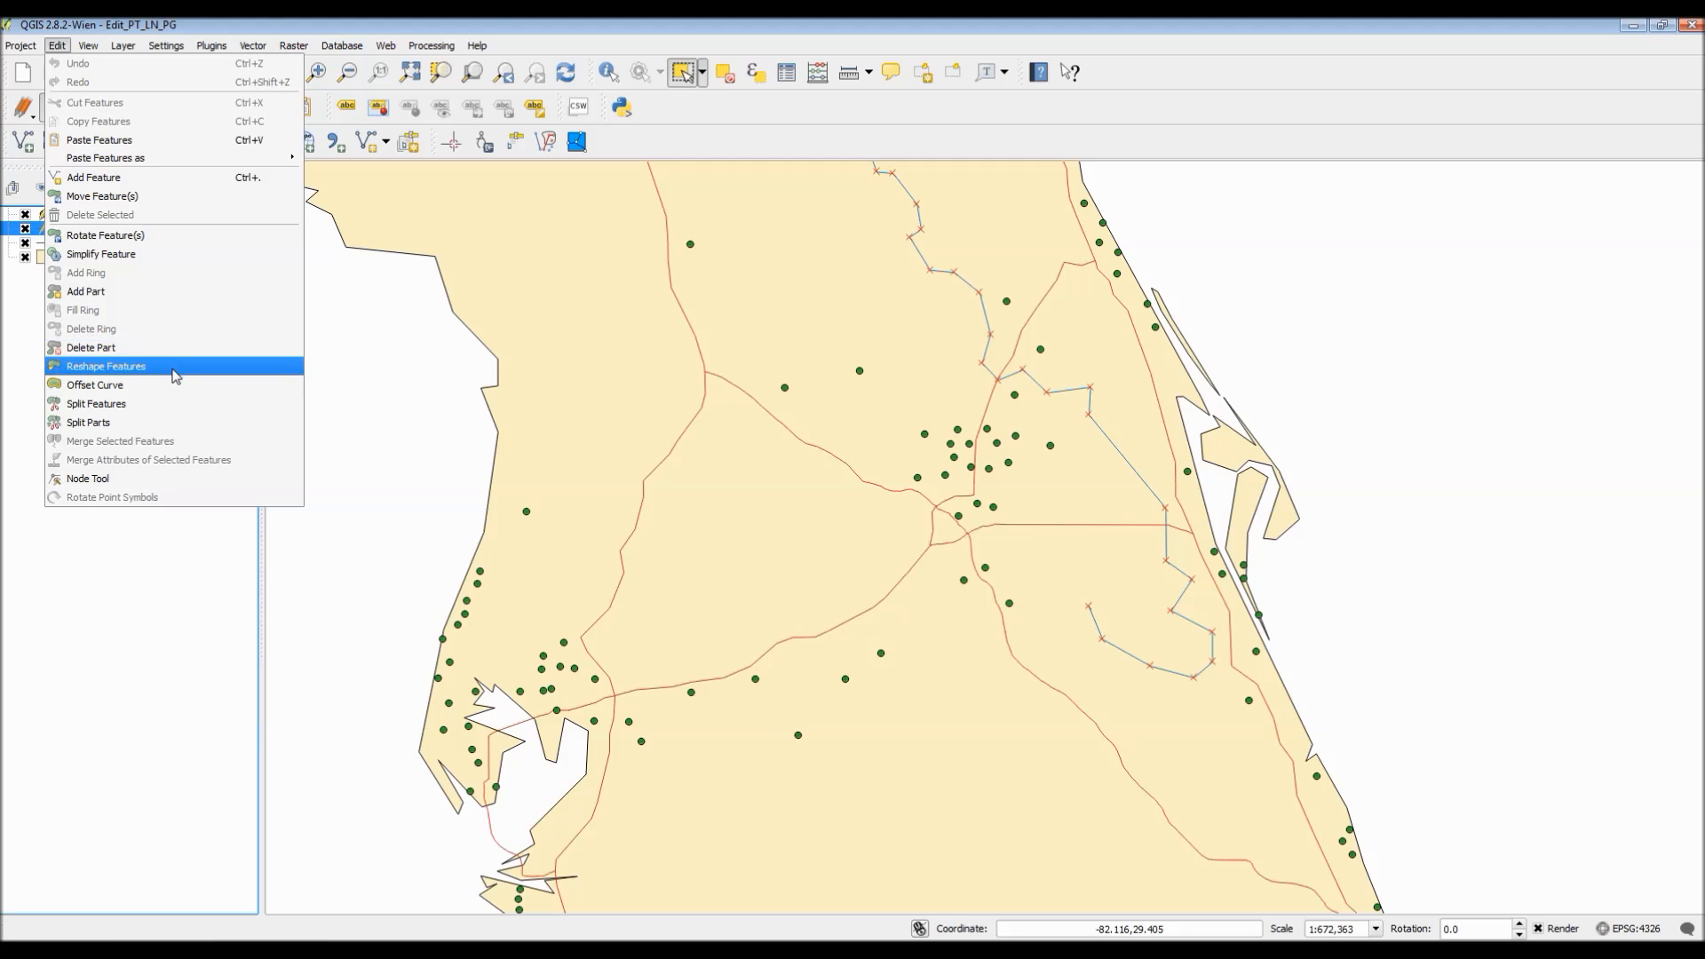
{"action": "mouse_move", "coordinate": [141, 403]}
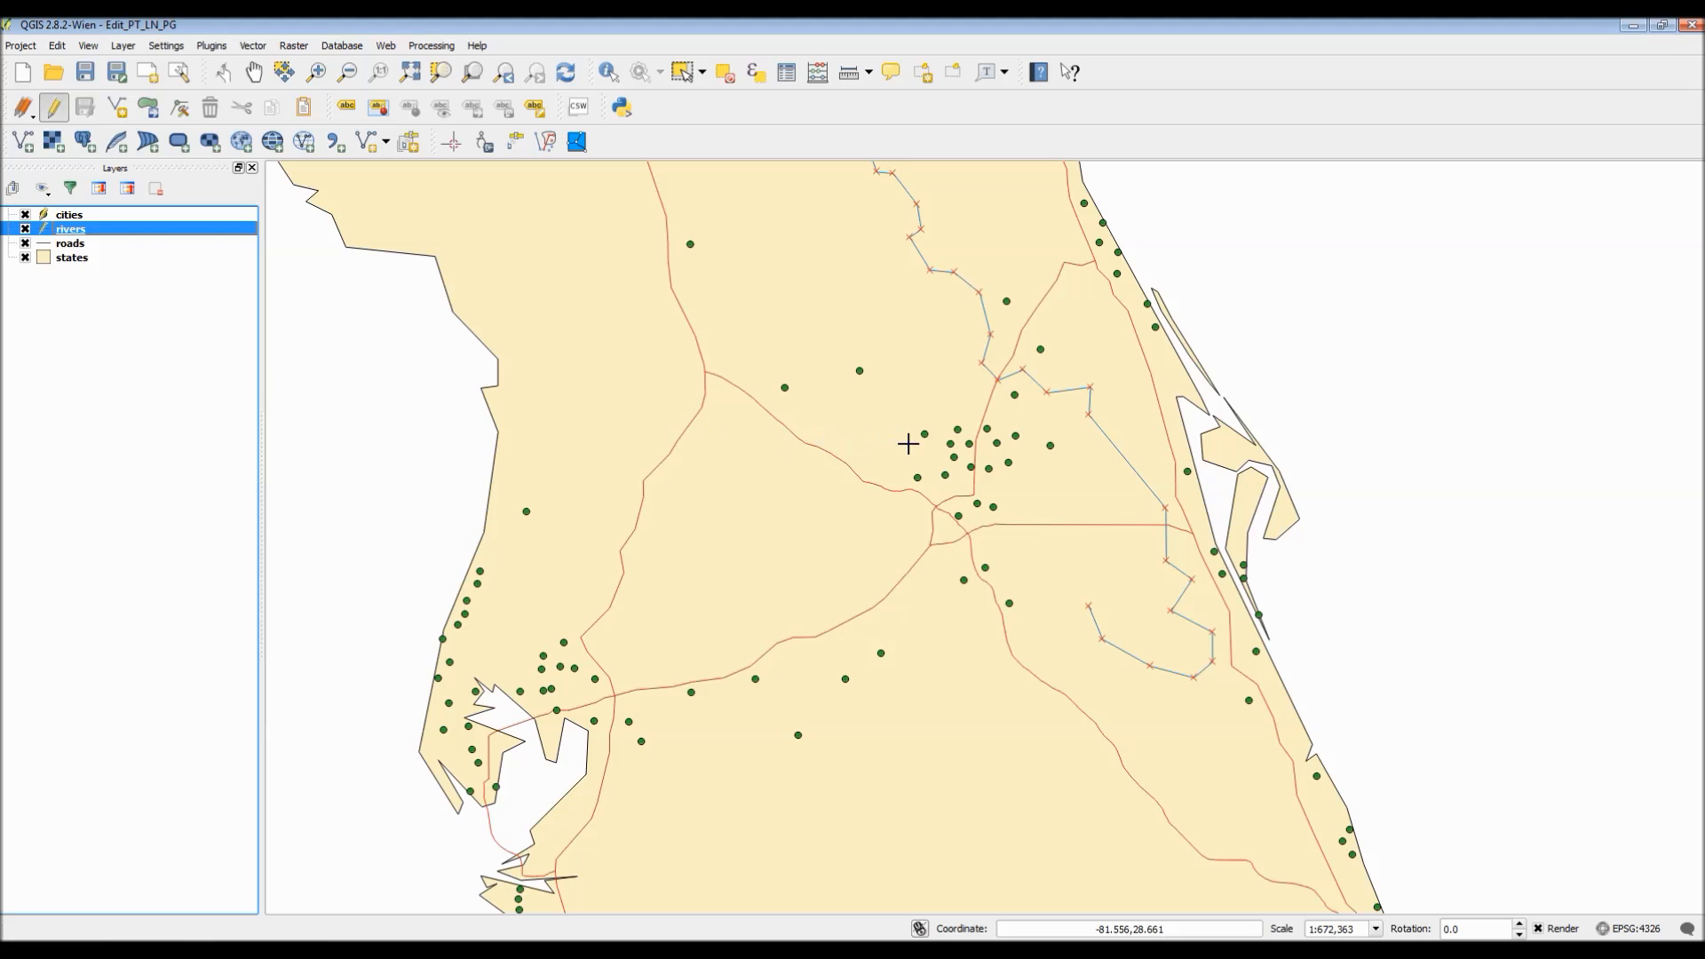
{"action": "mouse_move", "coordinate": [775, 436]}
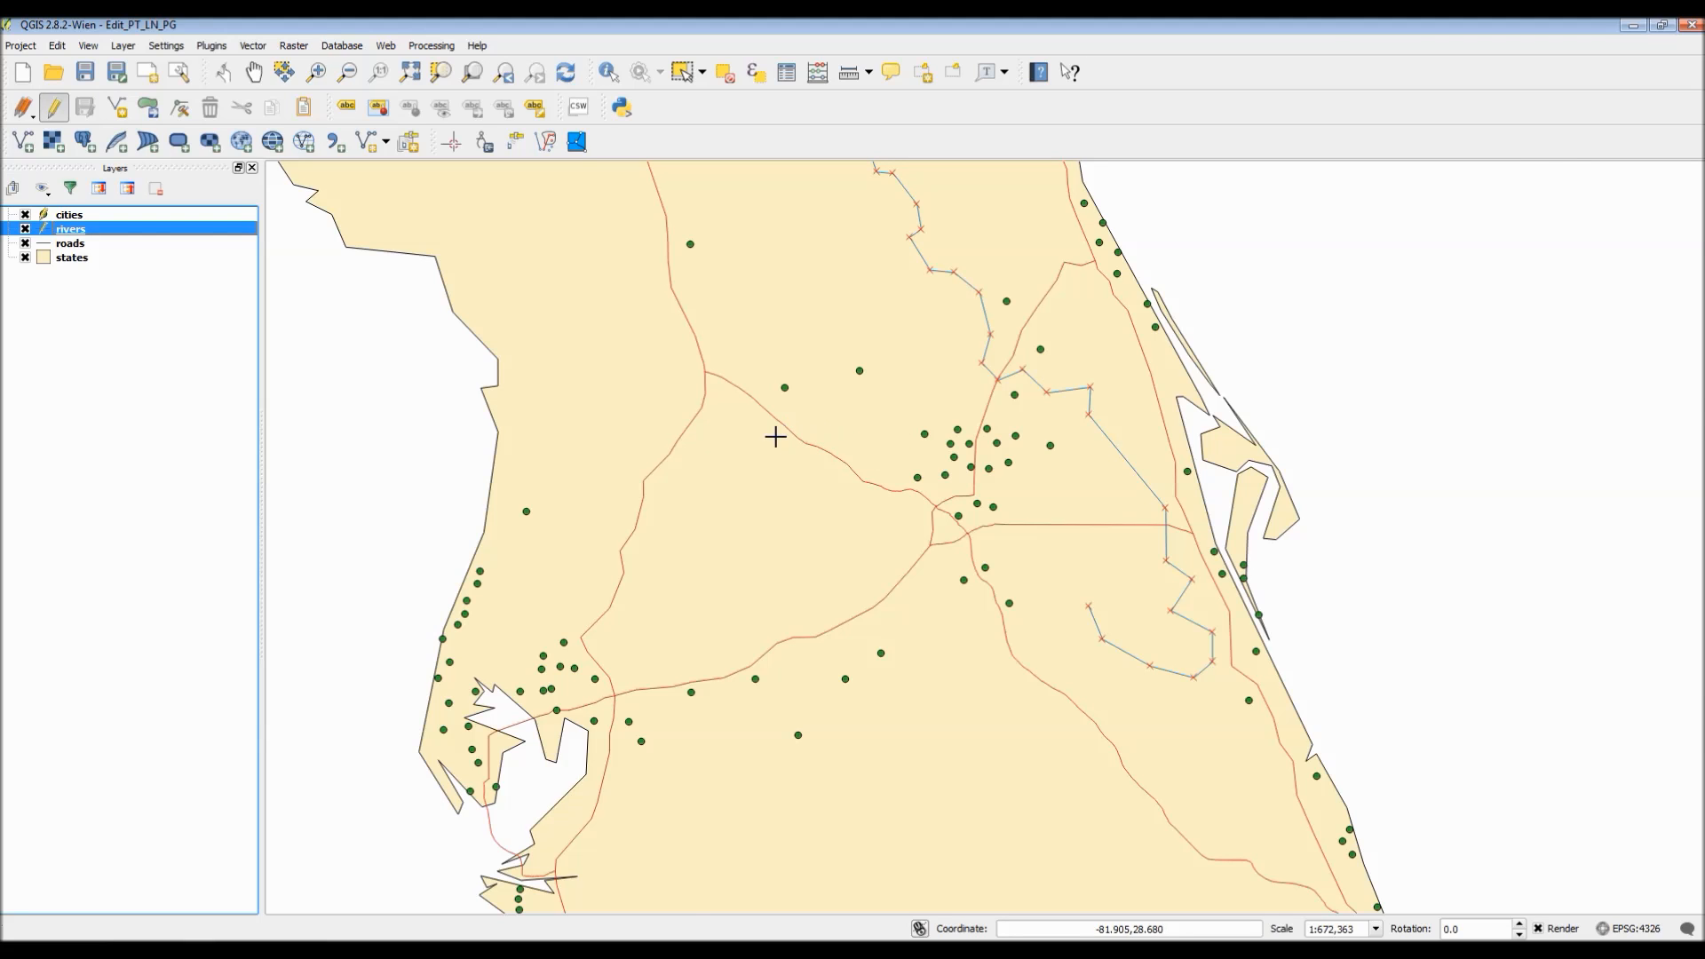
{"action": "mouse_move", "coordinate": [1095, 383]}
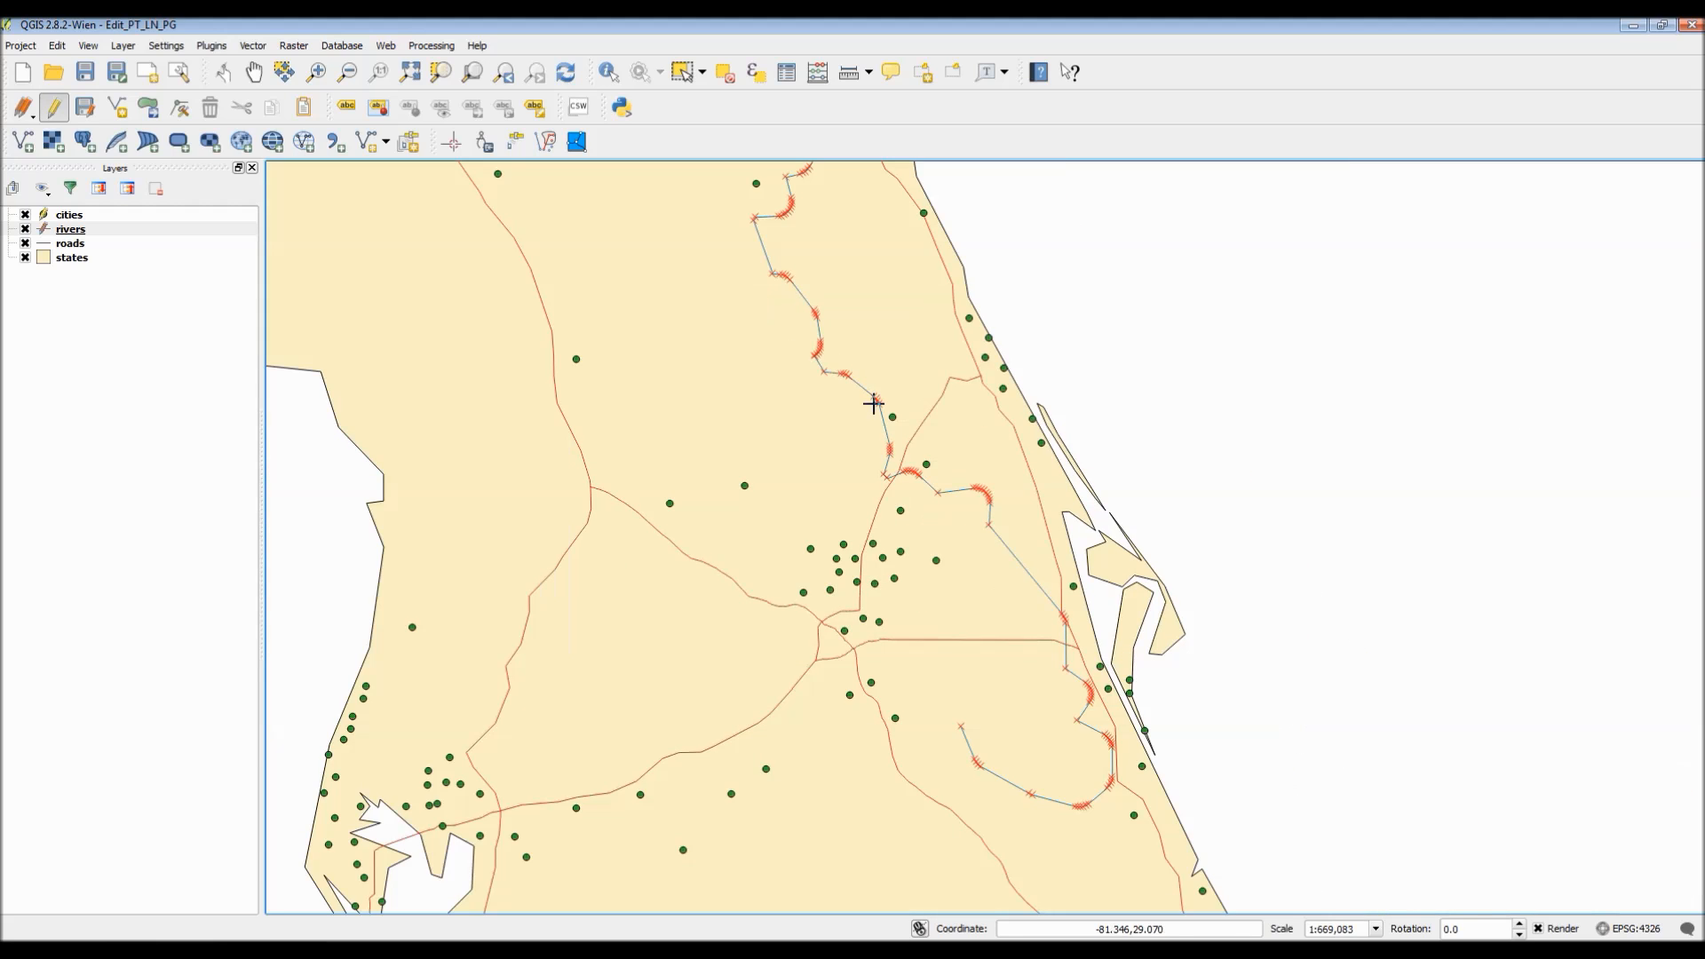
{"action": "mouse_move", "coordinate": [1093, 657]}
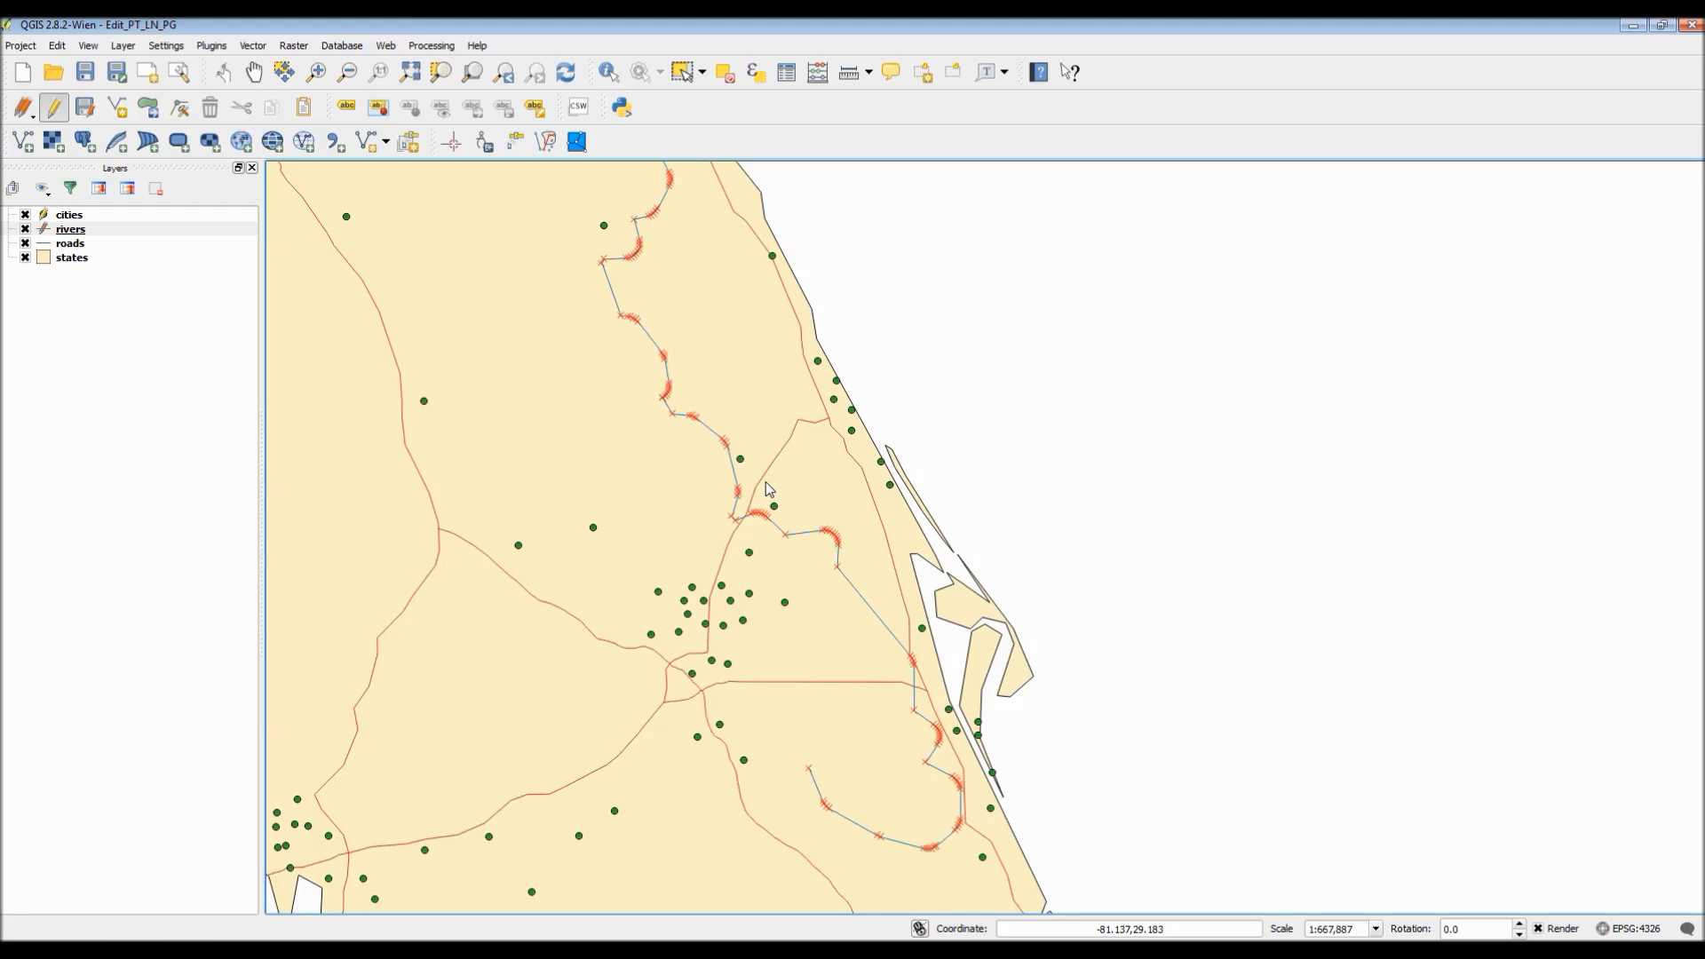
{"action": "mouse_move", "coordinate": [579, 299]}
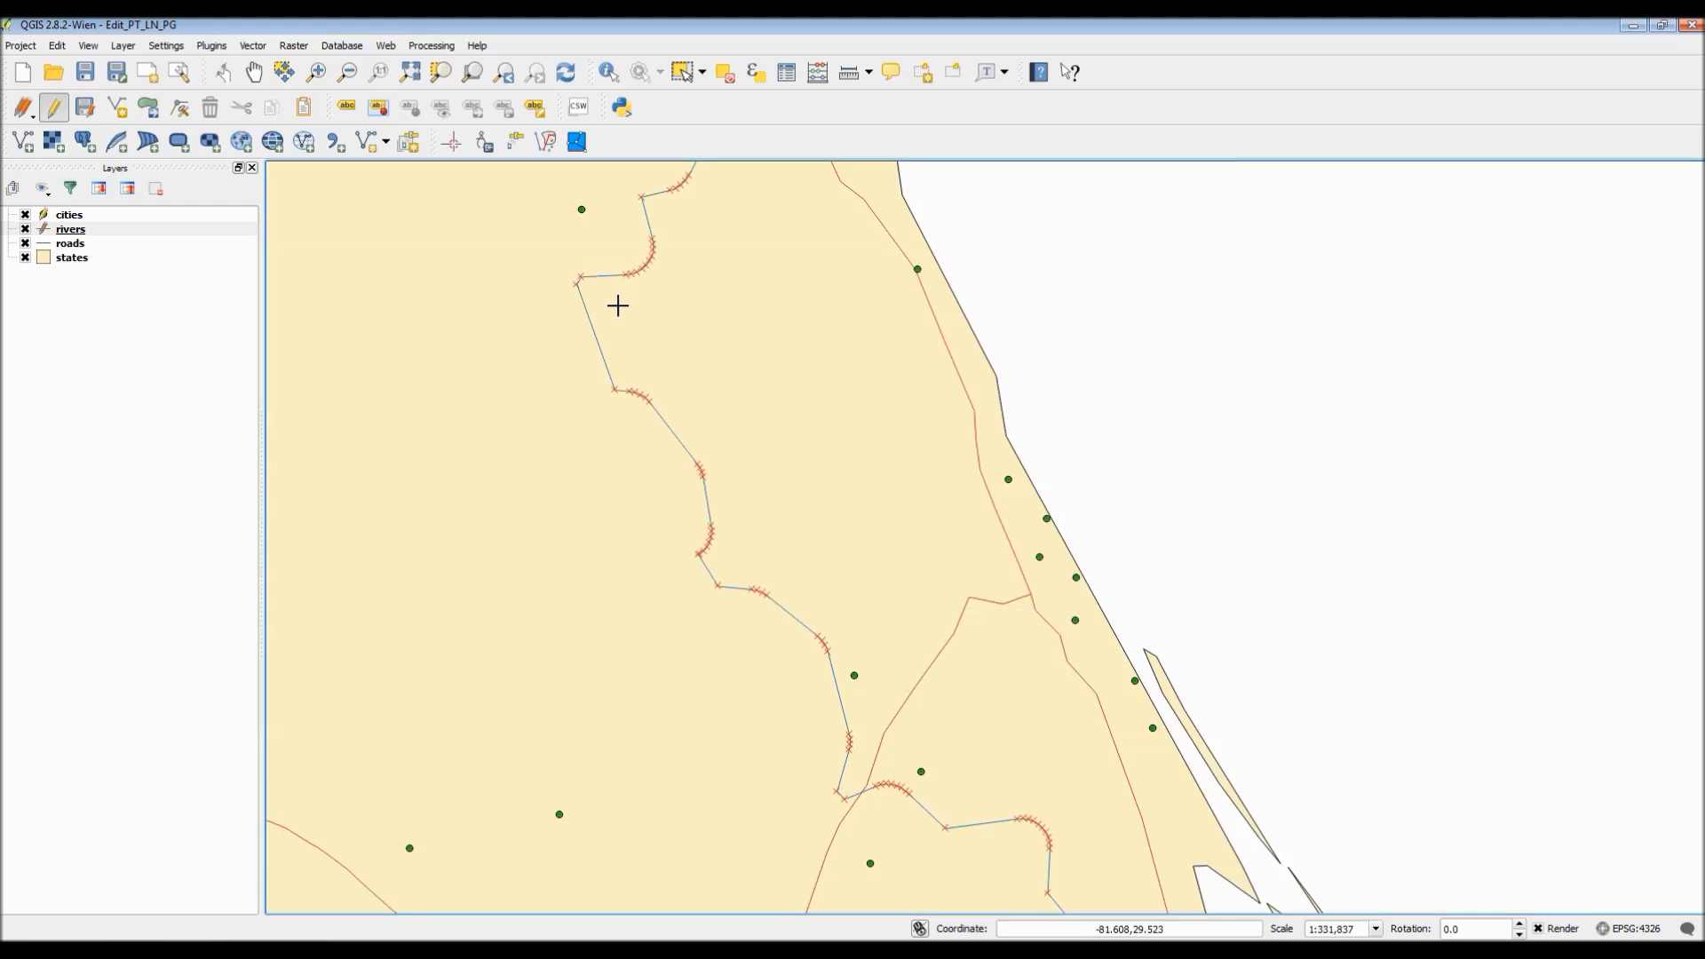
Step: Zoom the map with the mouse wheel around the east-coast river bends
{"action": "scroll", "scroll_direction": "down", "scroll_amount": 3}
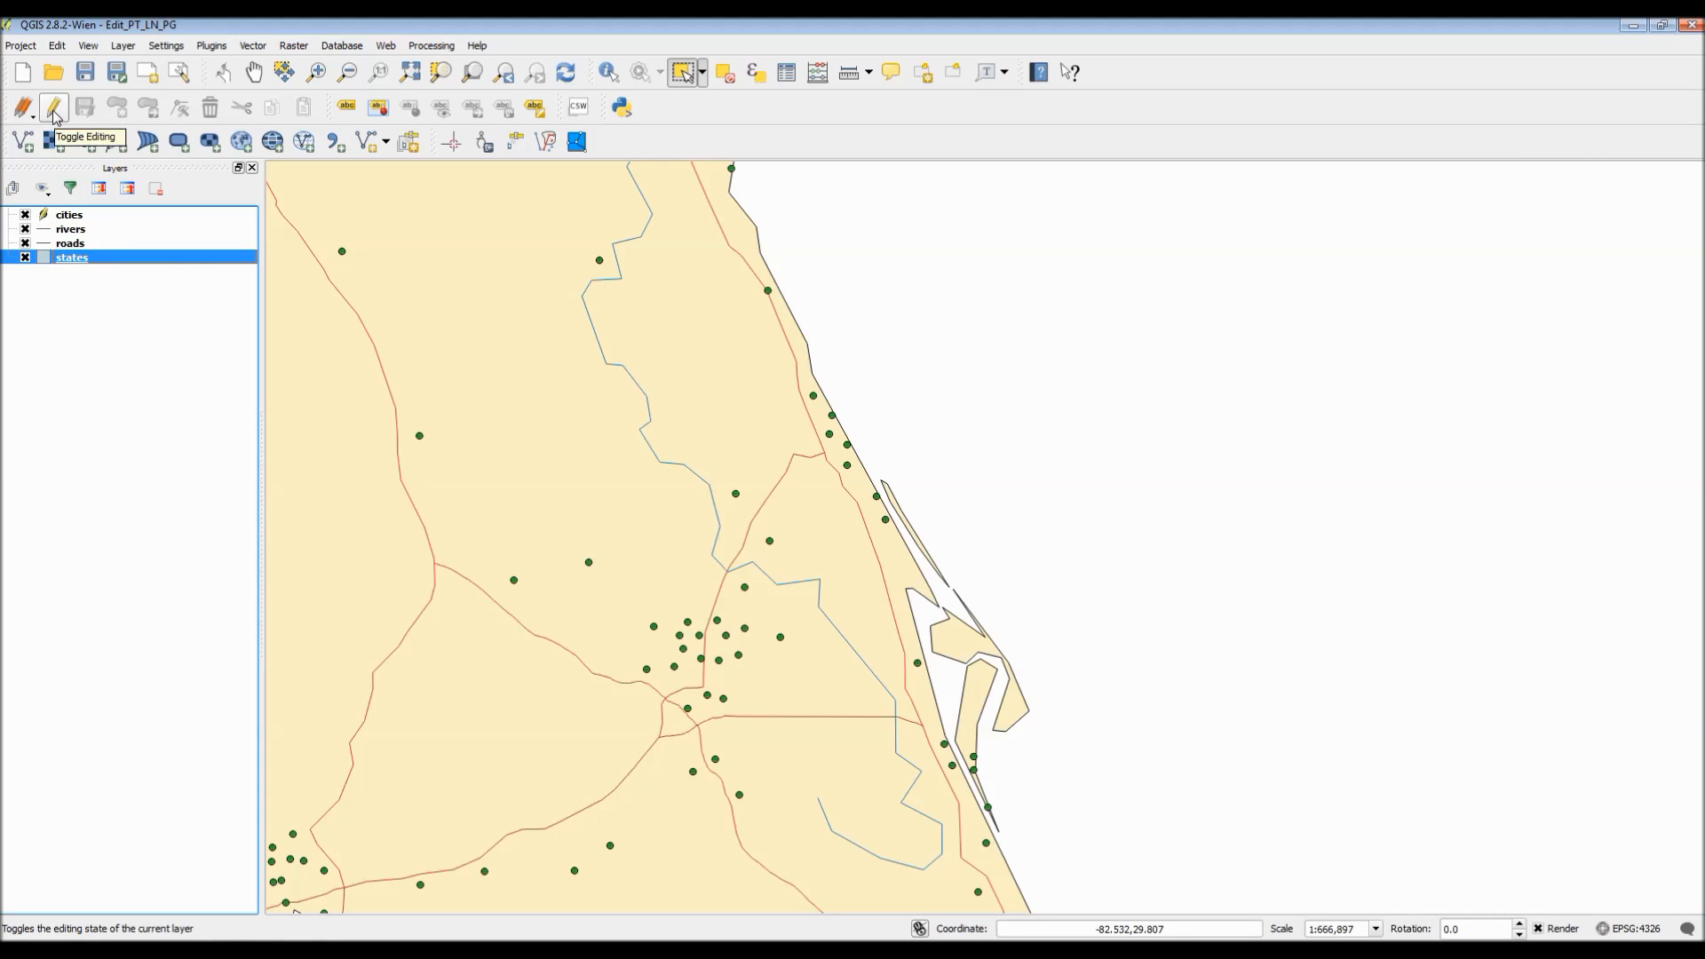
Step: Toggle editing on for the states layer
{"action": "left_click", "coordinate": [22, 107]}
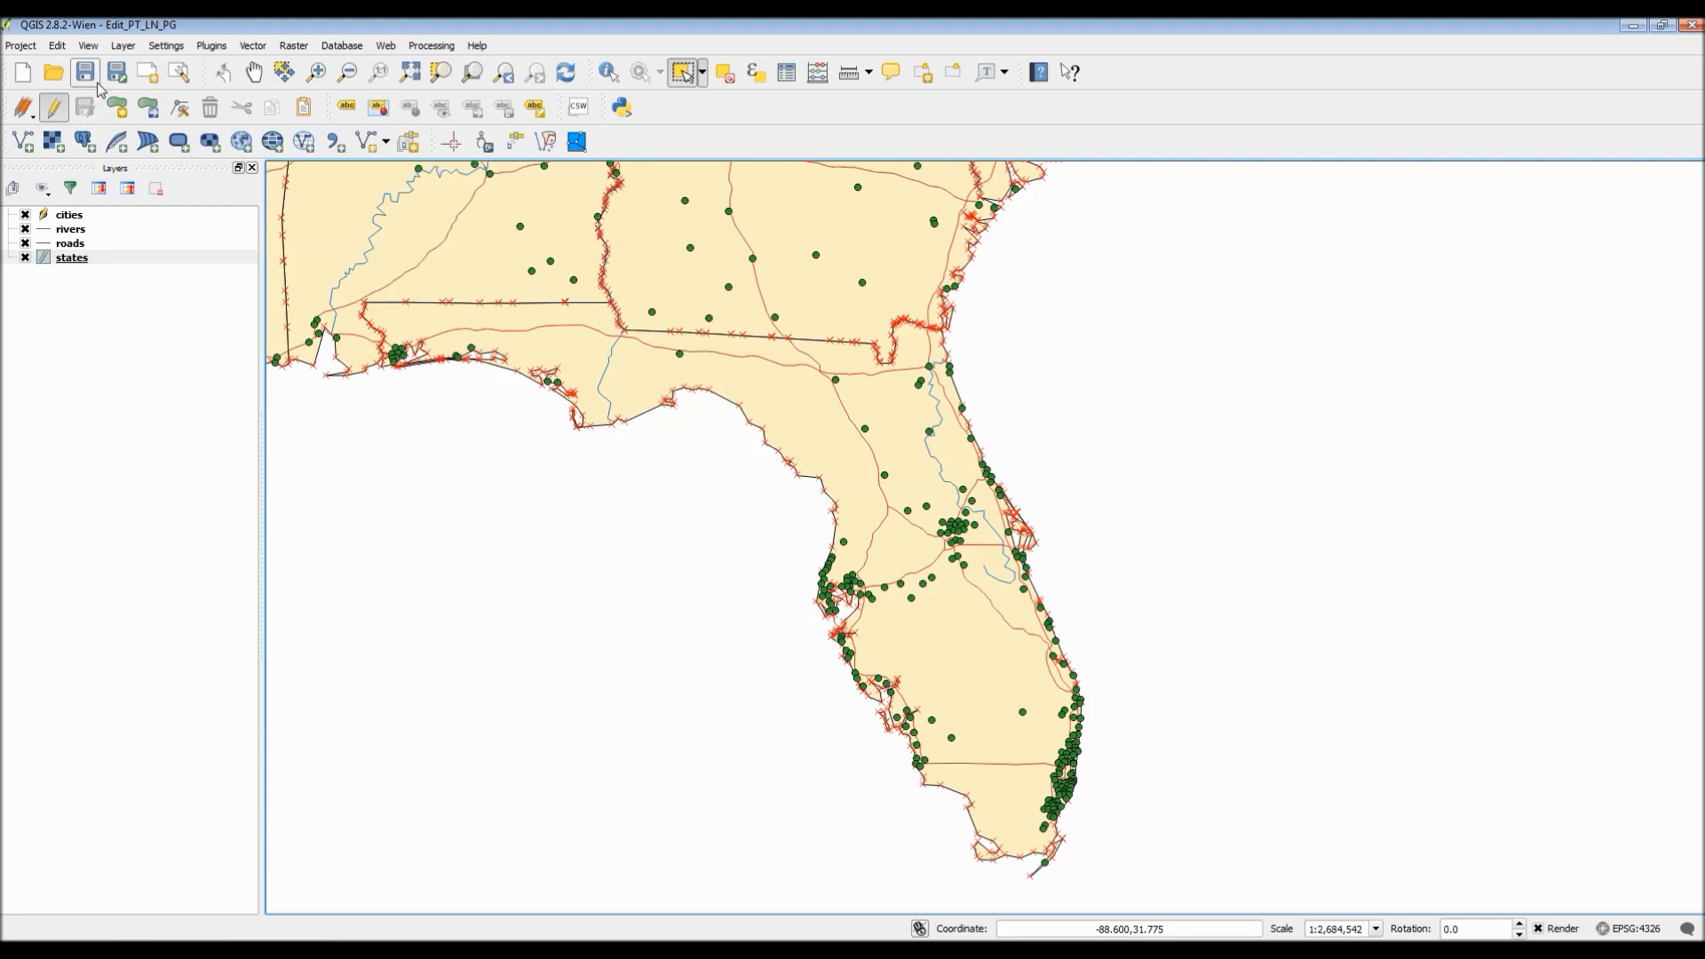
Step: Review polygon tools like Add Ring, Fill Ring and Node Tool in the Edit menu
{"action": "left_click", "coordinate": [55, 45]}
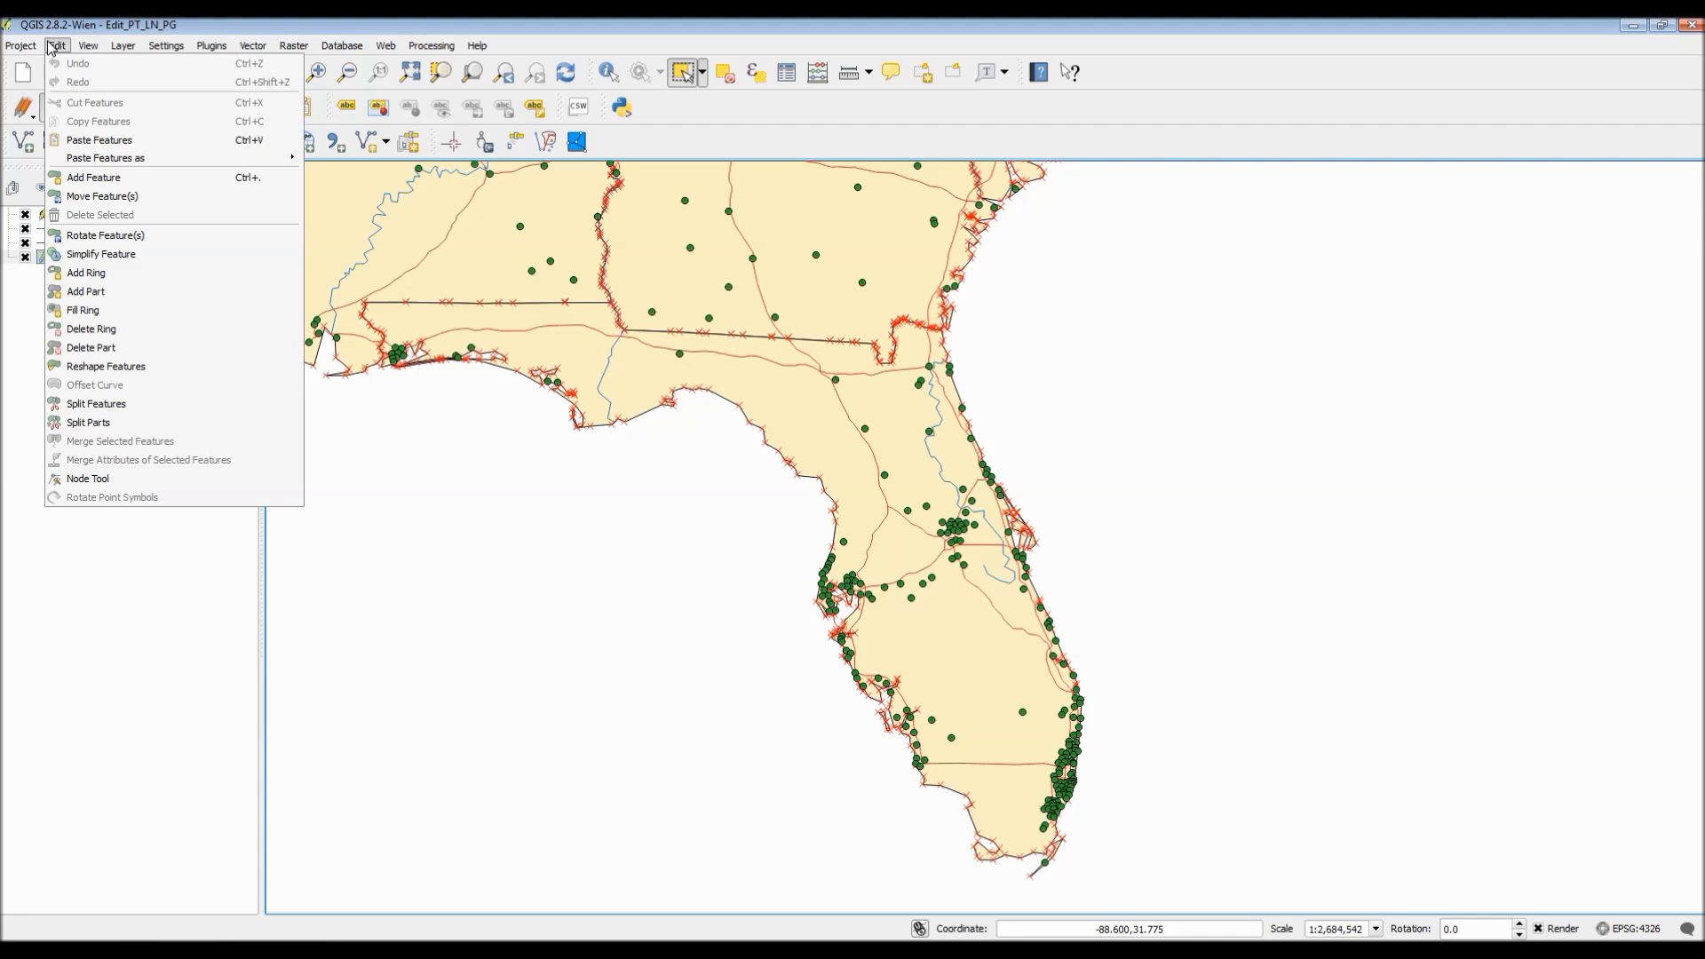
{"action": "mouse_move", "coordinate": [87, 272]}
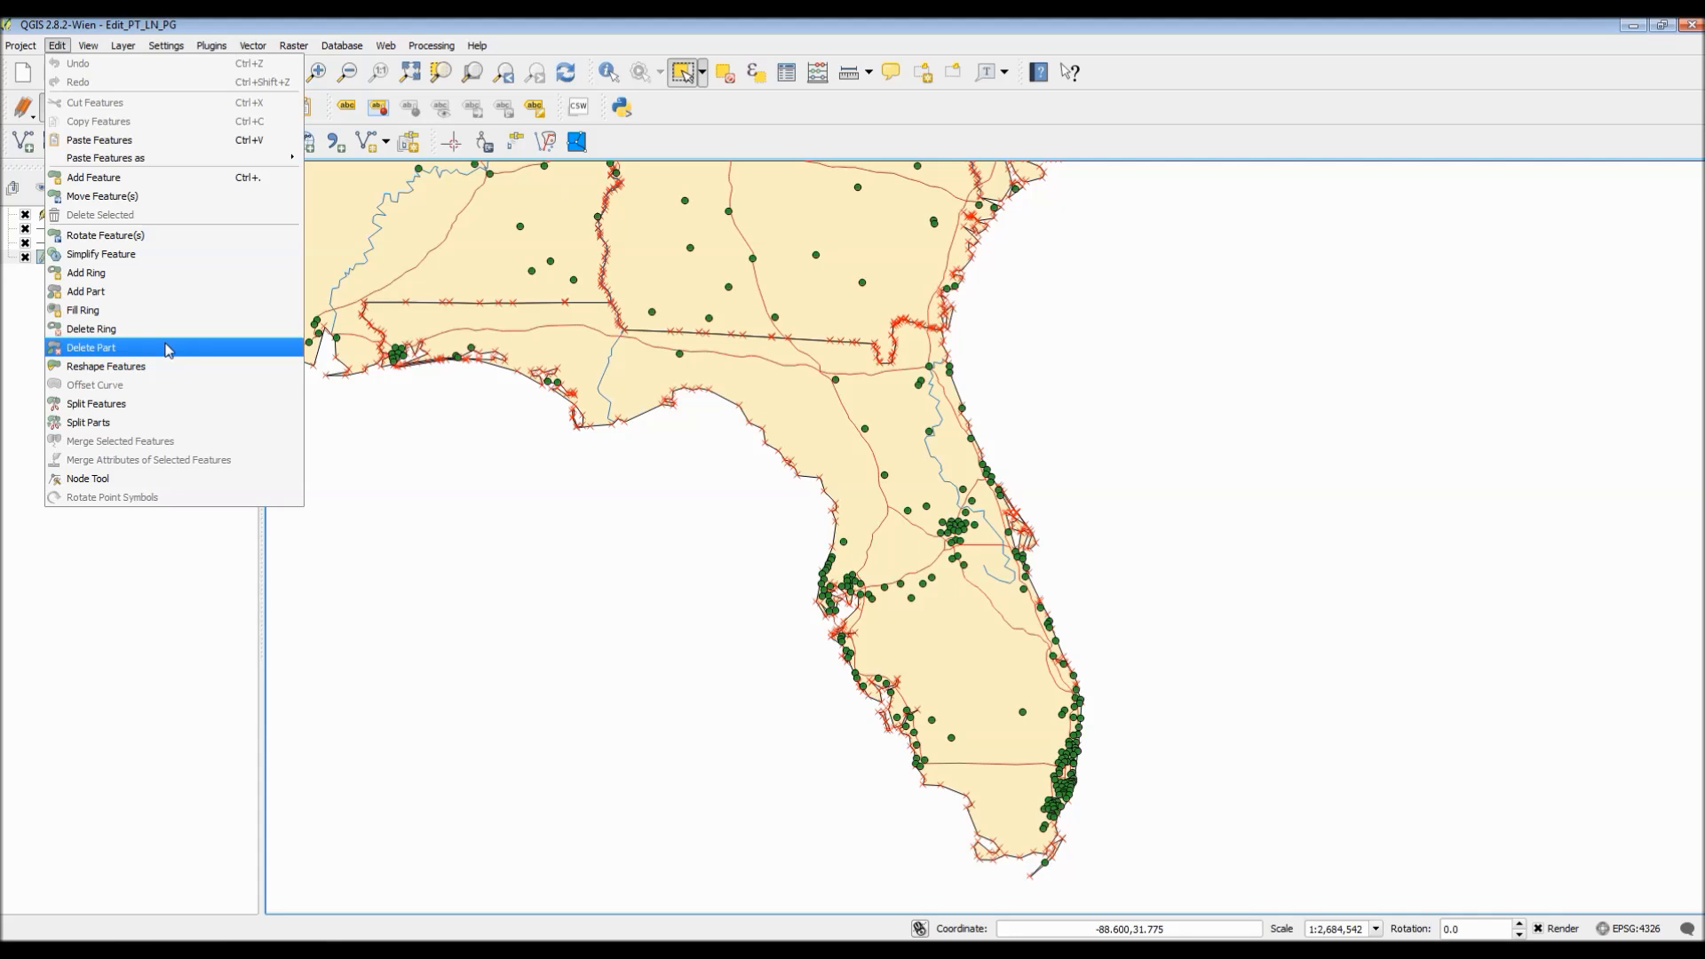
{"action": "mouse_move", "coordinate": [163, 366]}
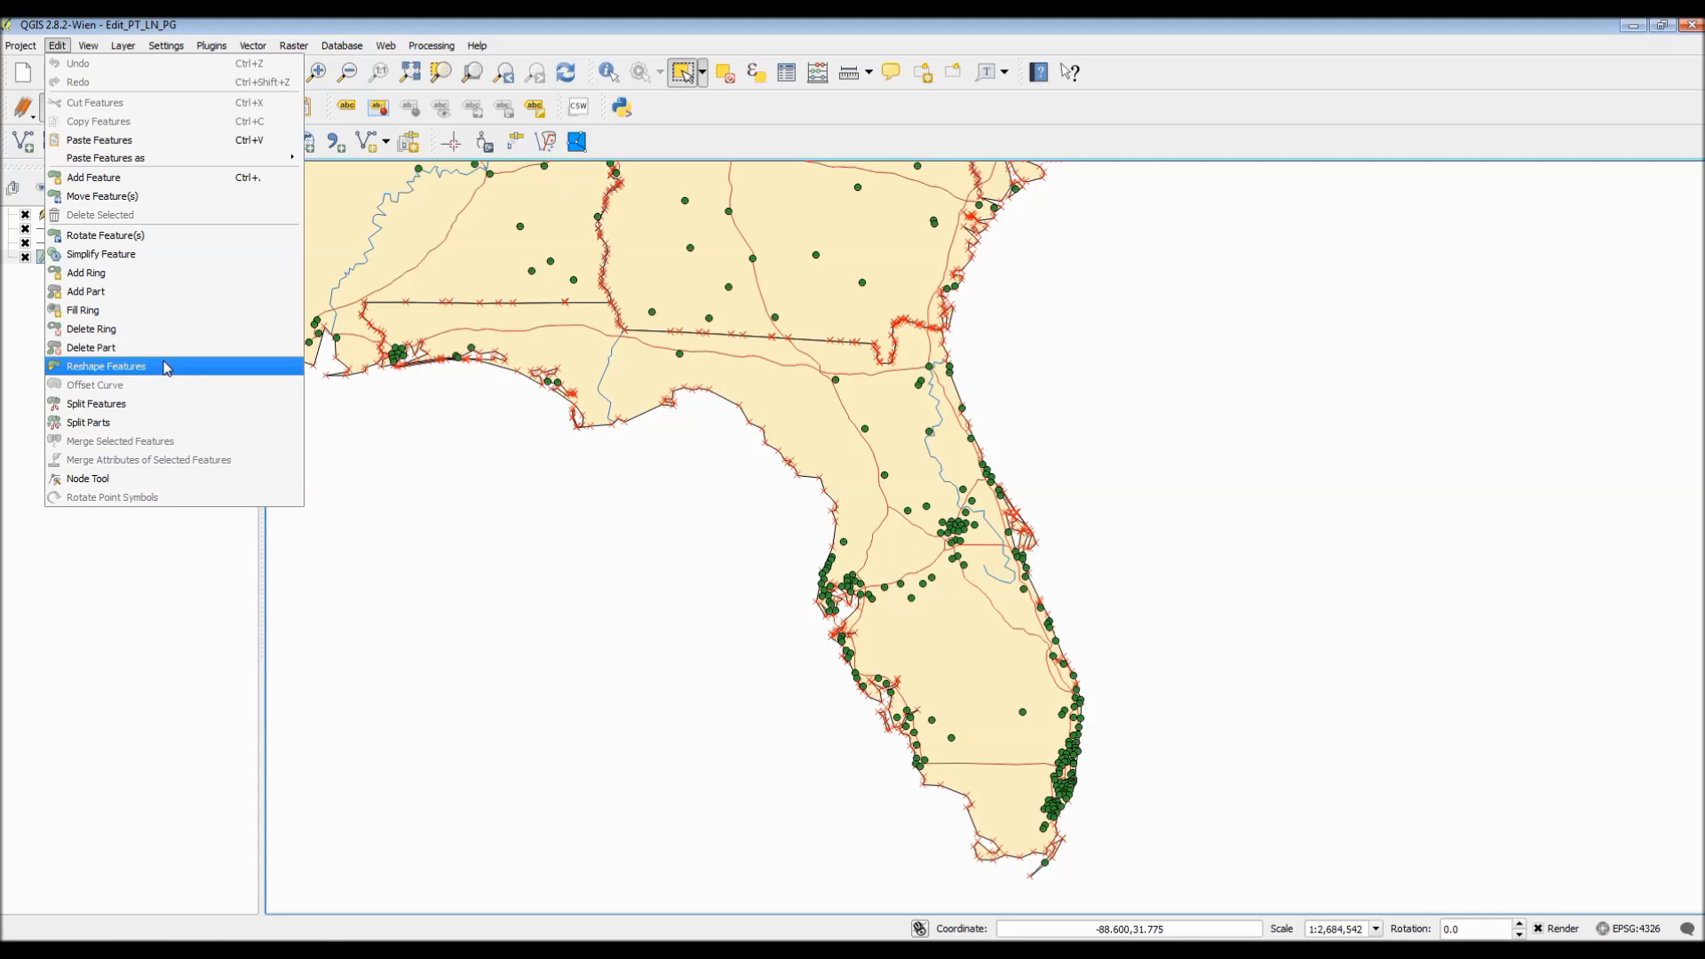
{"action": "mouse_move", "coordinate": [155, 422]}
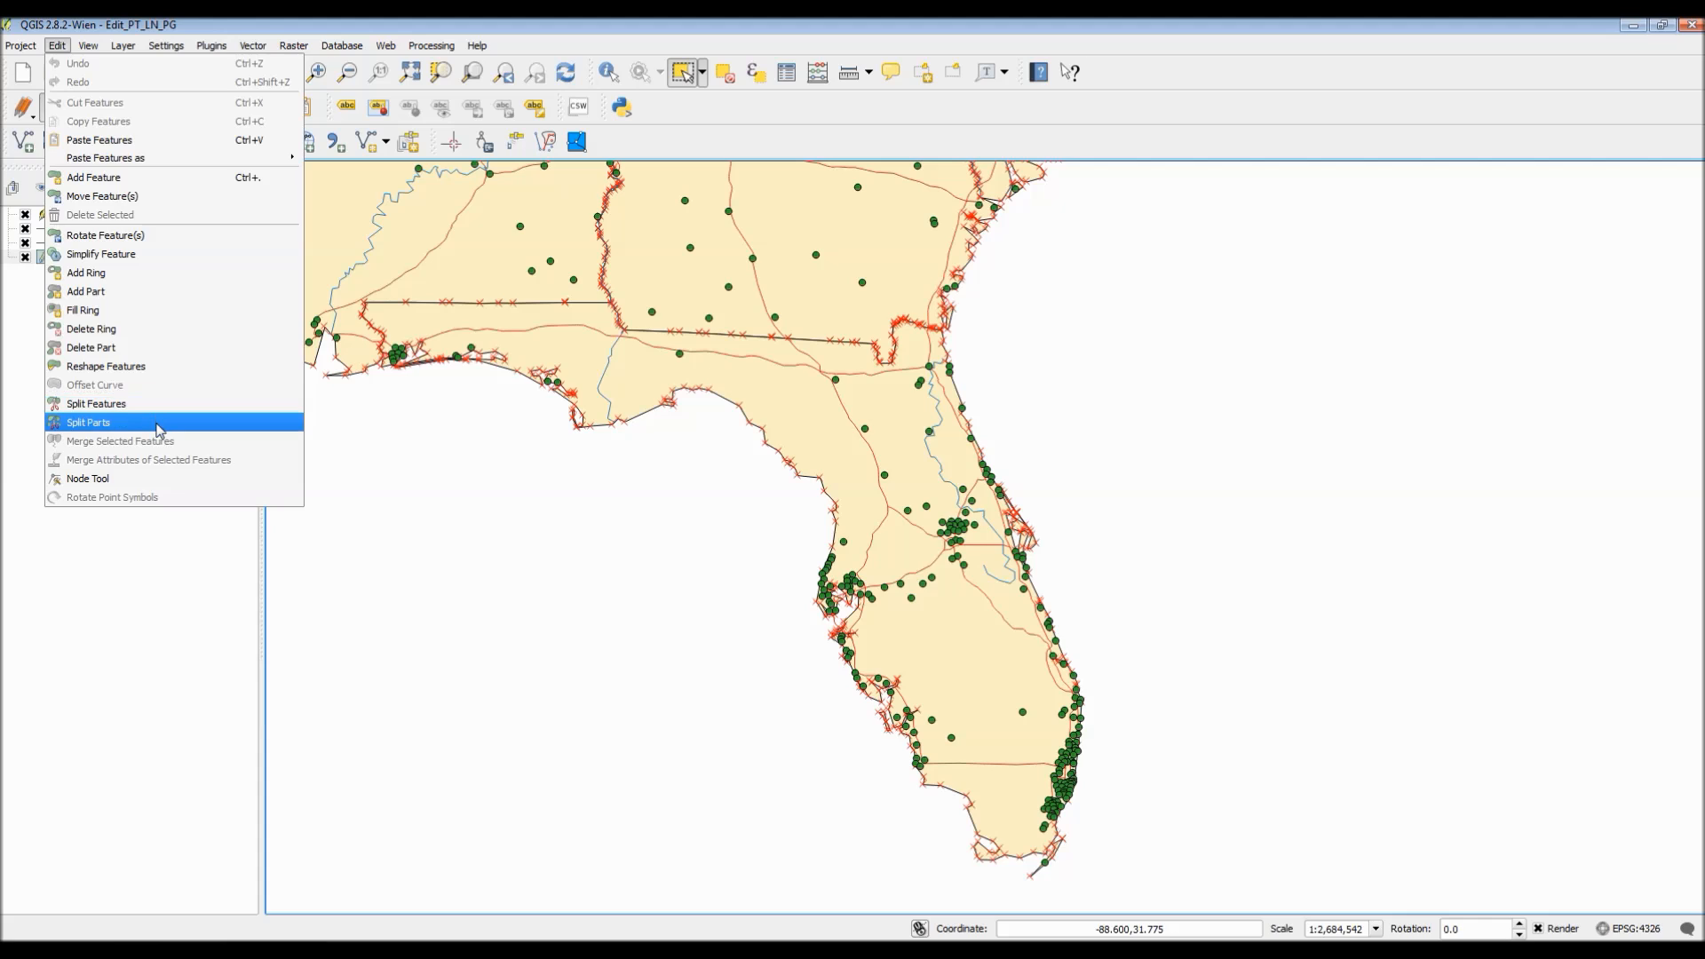
{"action": "mouse_move", "coordinate": [152, 478]}
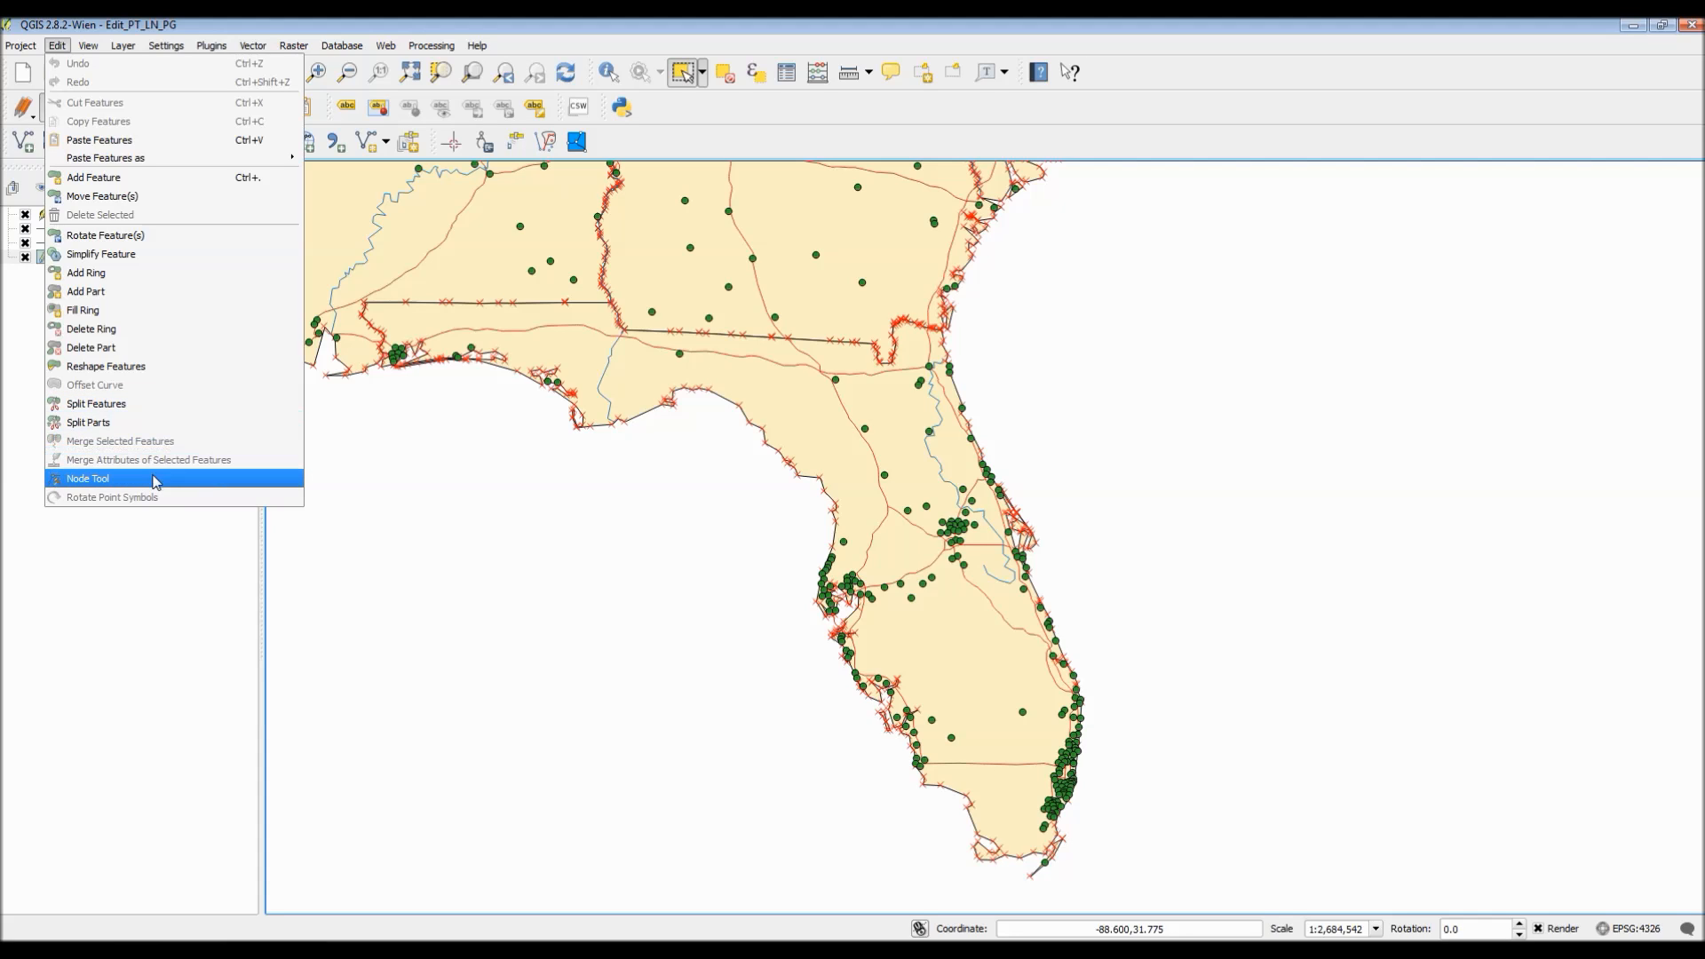
{"action": "mouse_move", "coordinate": [156, 253]}
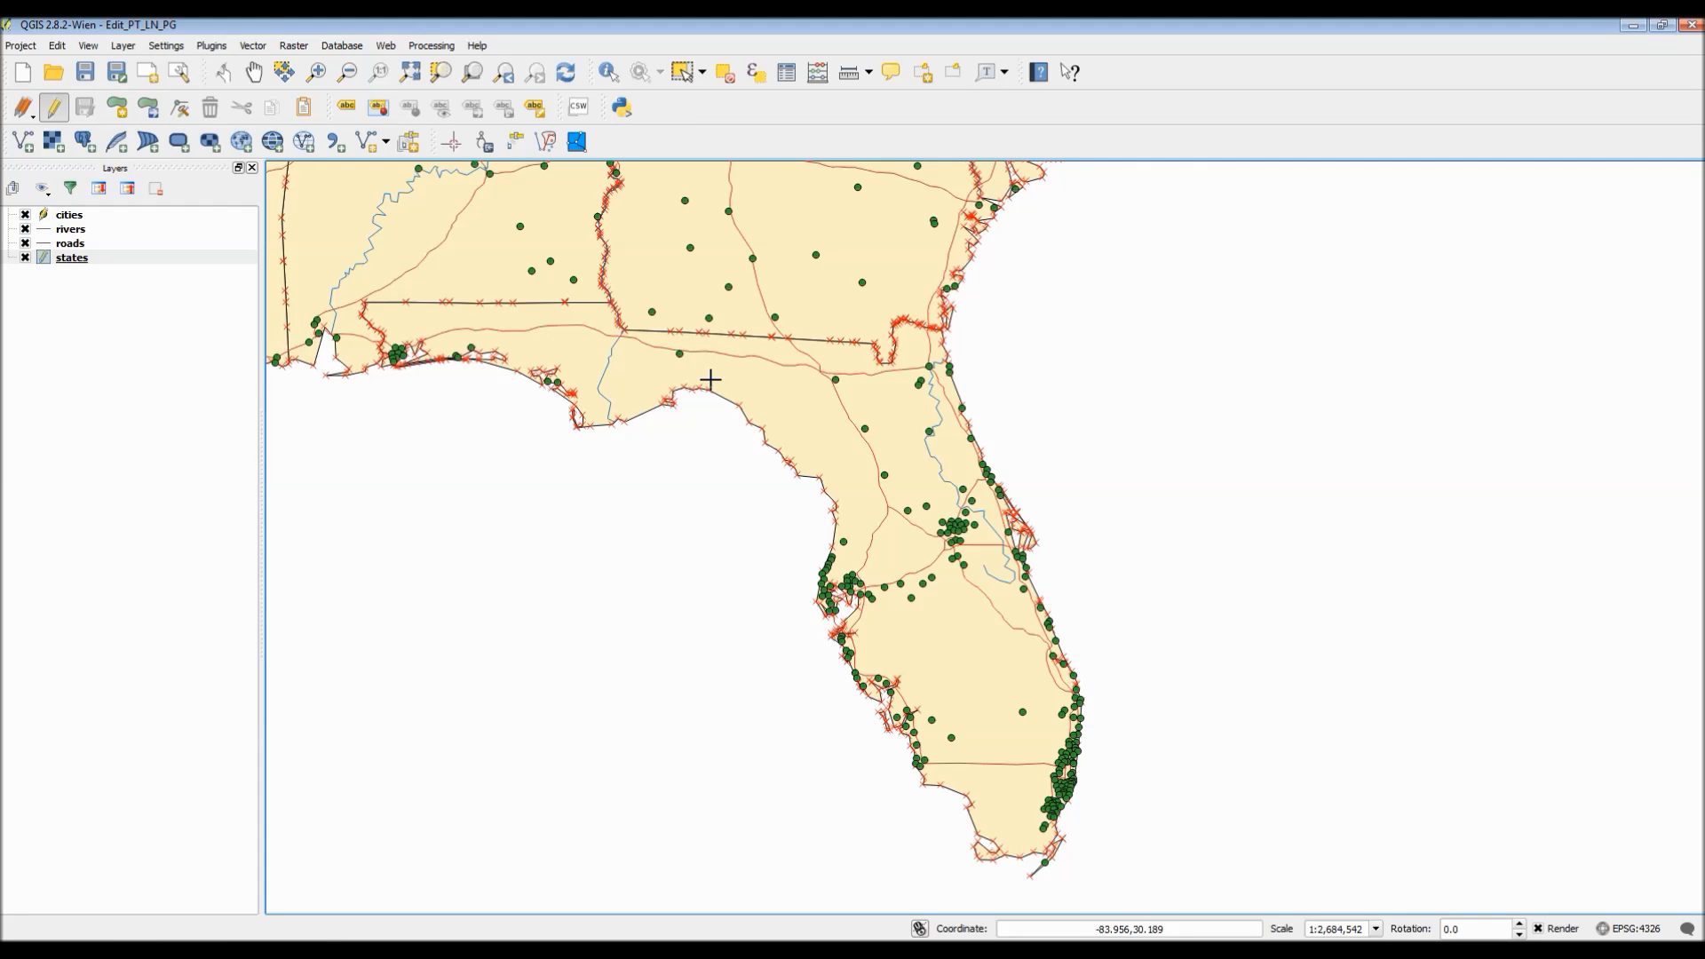
{"action": "mouse_move", "coordinate": [809, 434]}
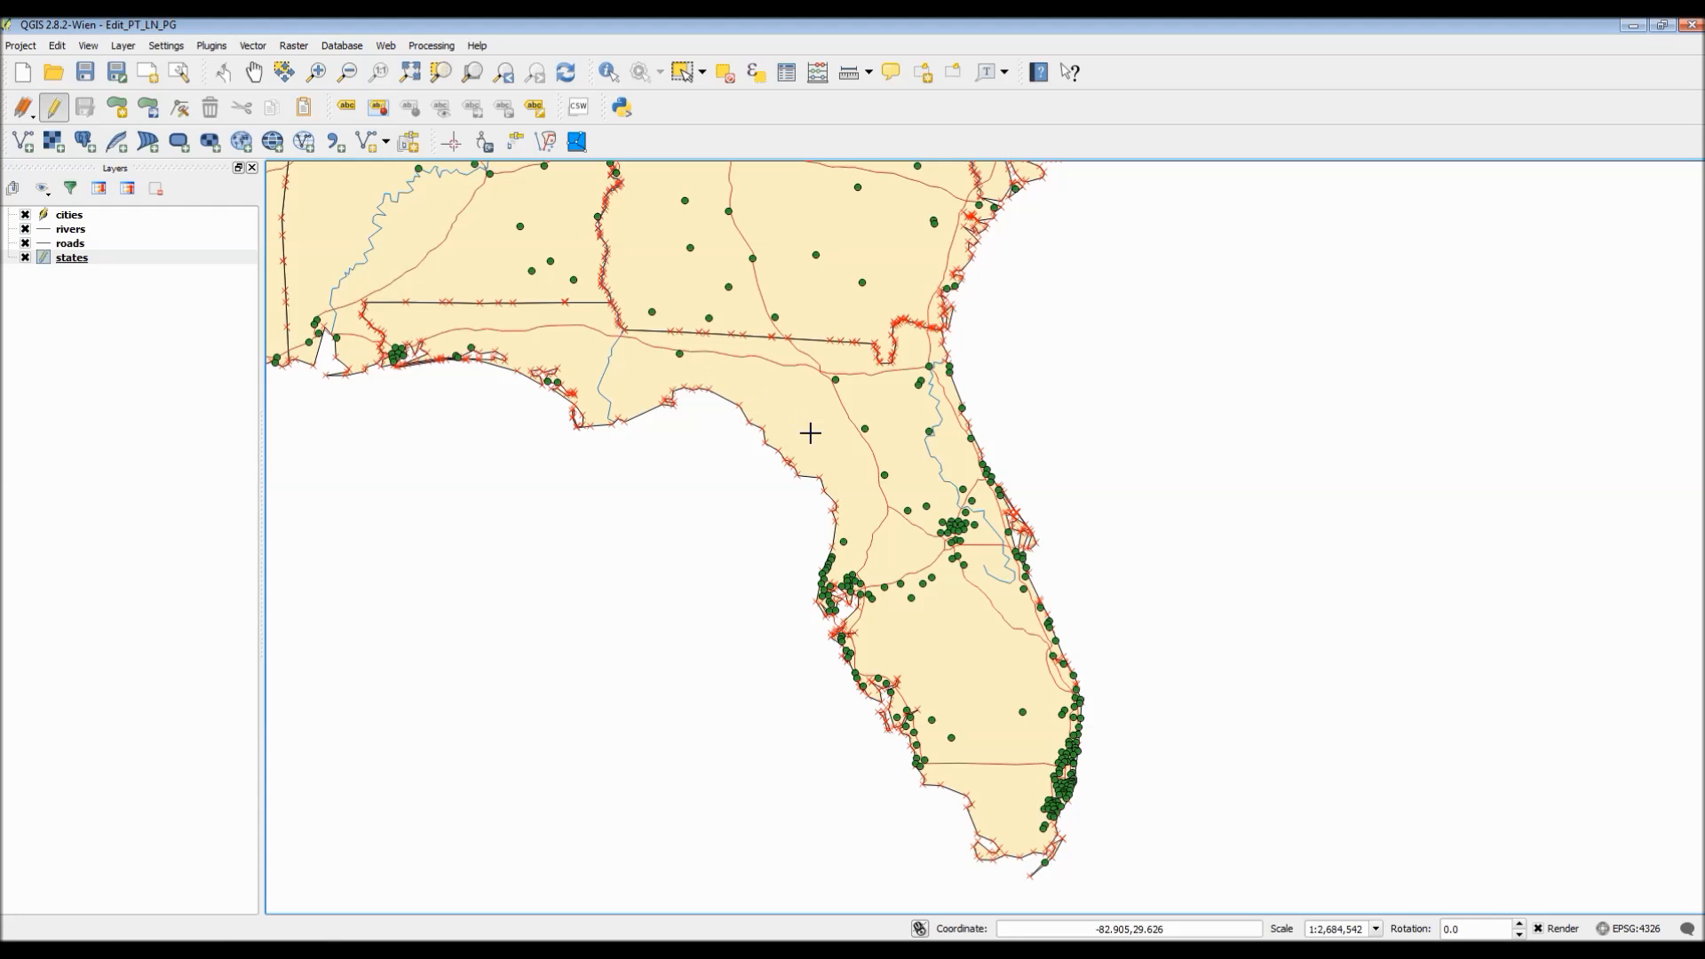
{"action": "mouse_move", "coordinate": [610, 382]}
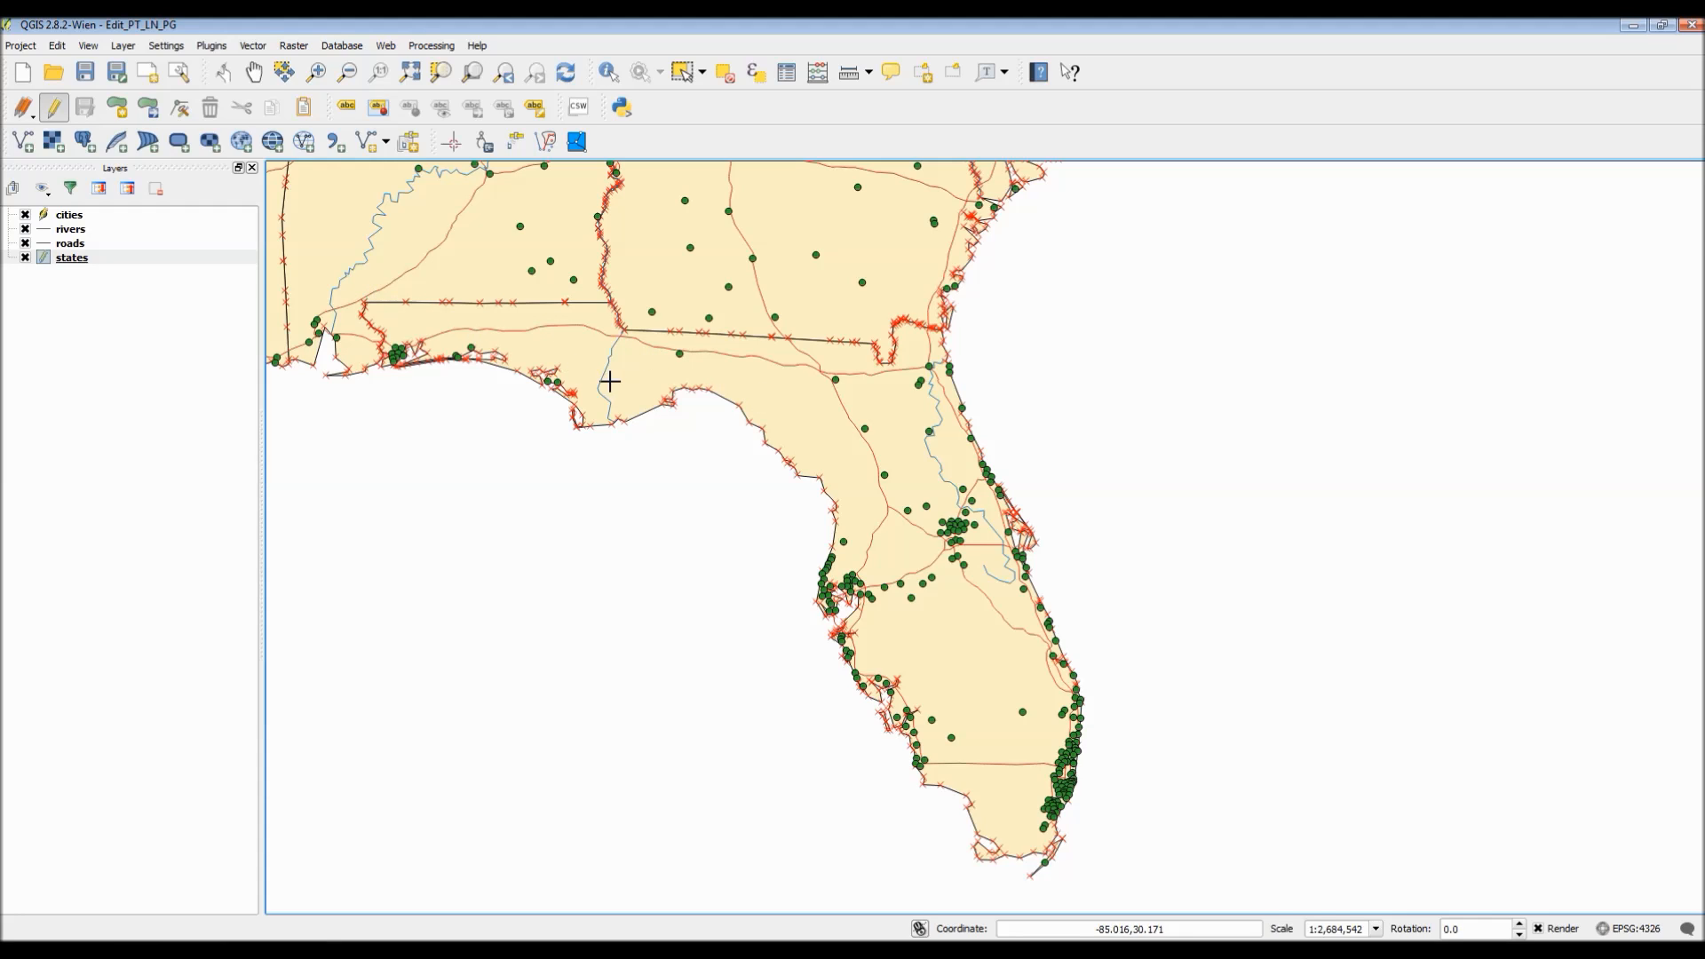
{"action": "mouse_move", "coordinate": [54, 107]}
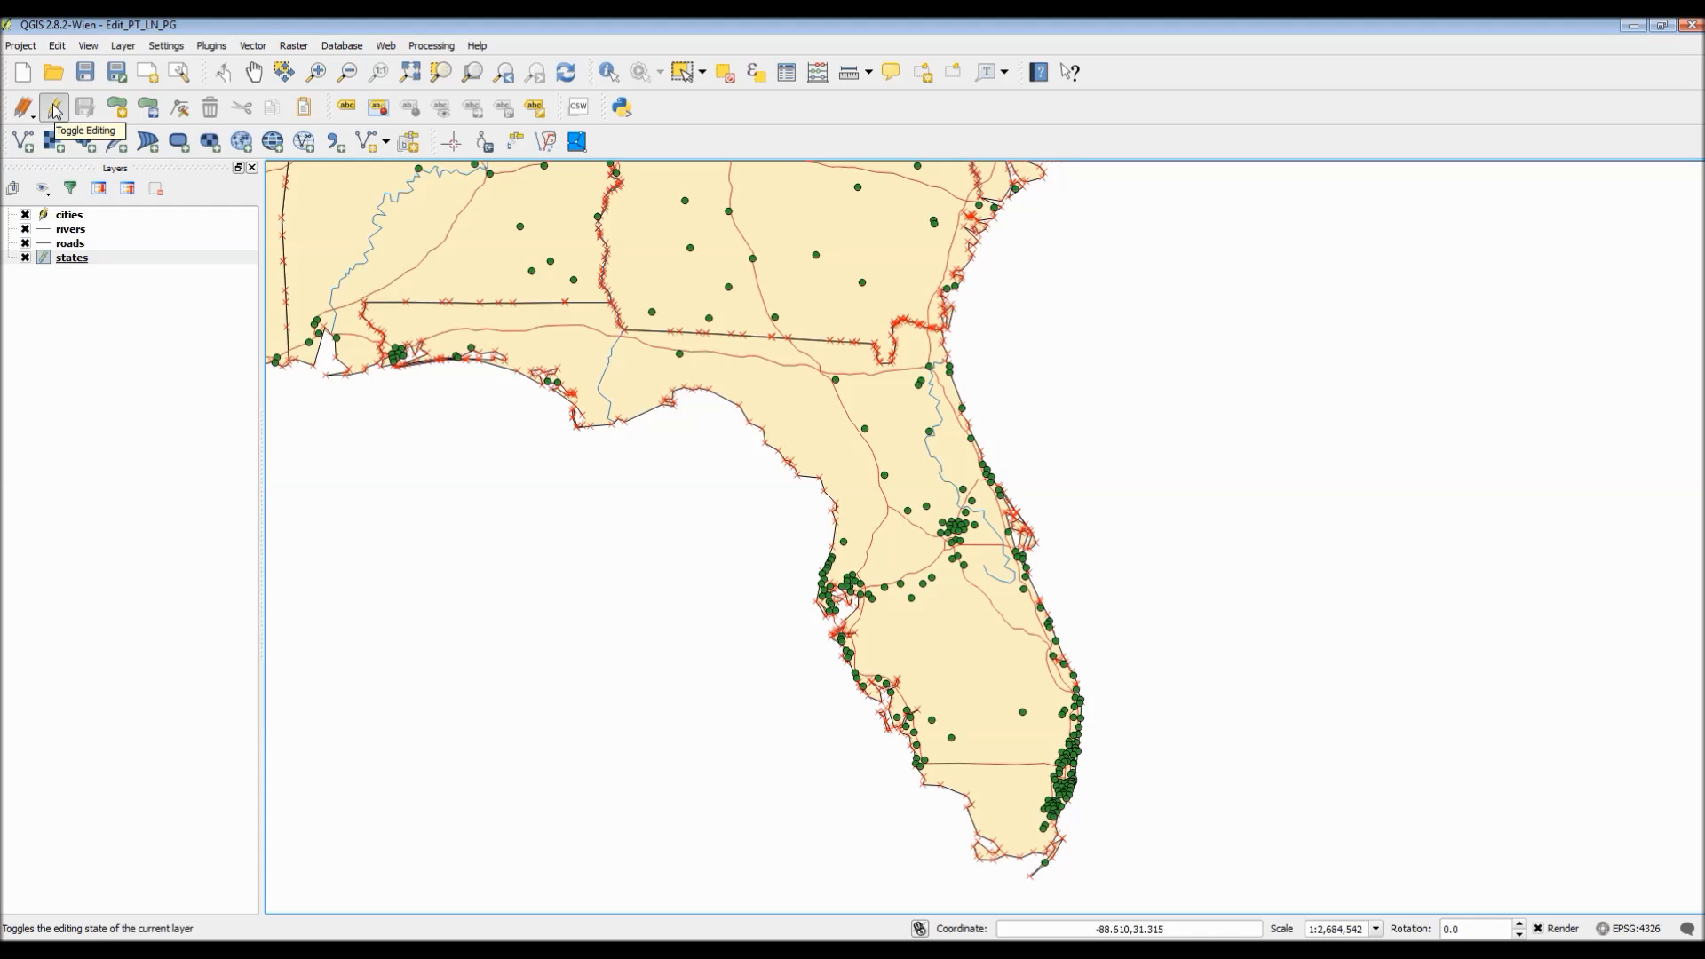
Step: End states editing, then make rivers active and editable with its editing commands listed
{"action": "left_click", "coordinate": [54, 106]}
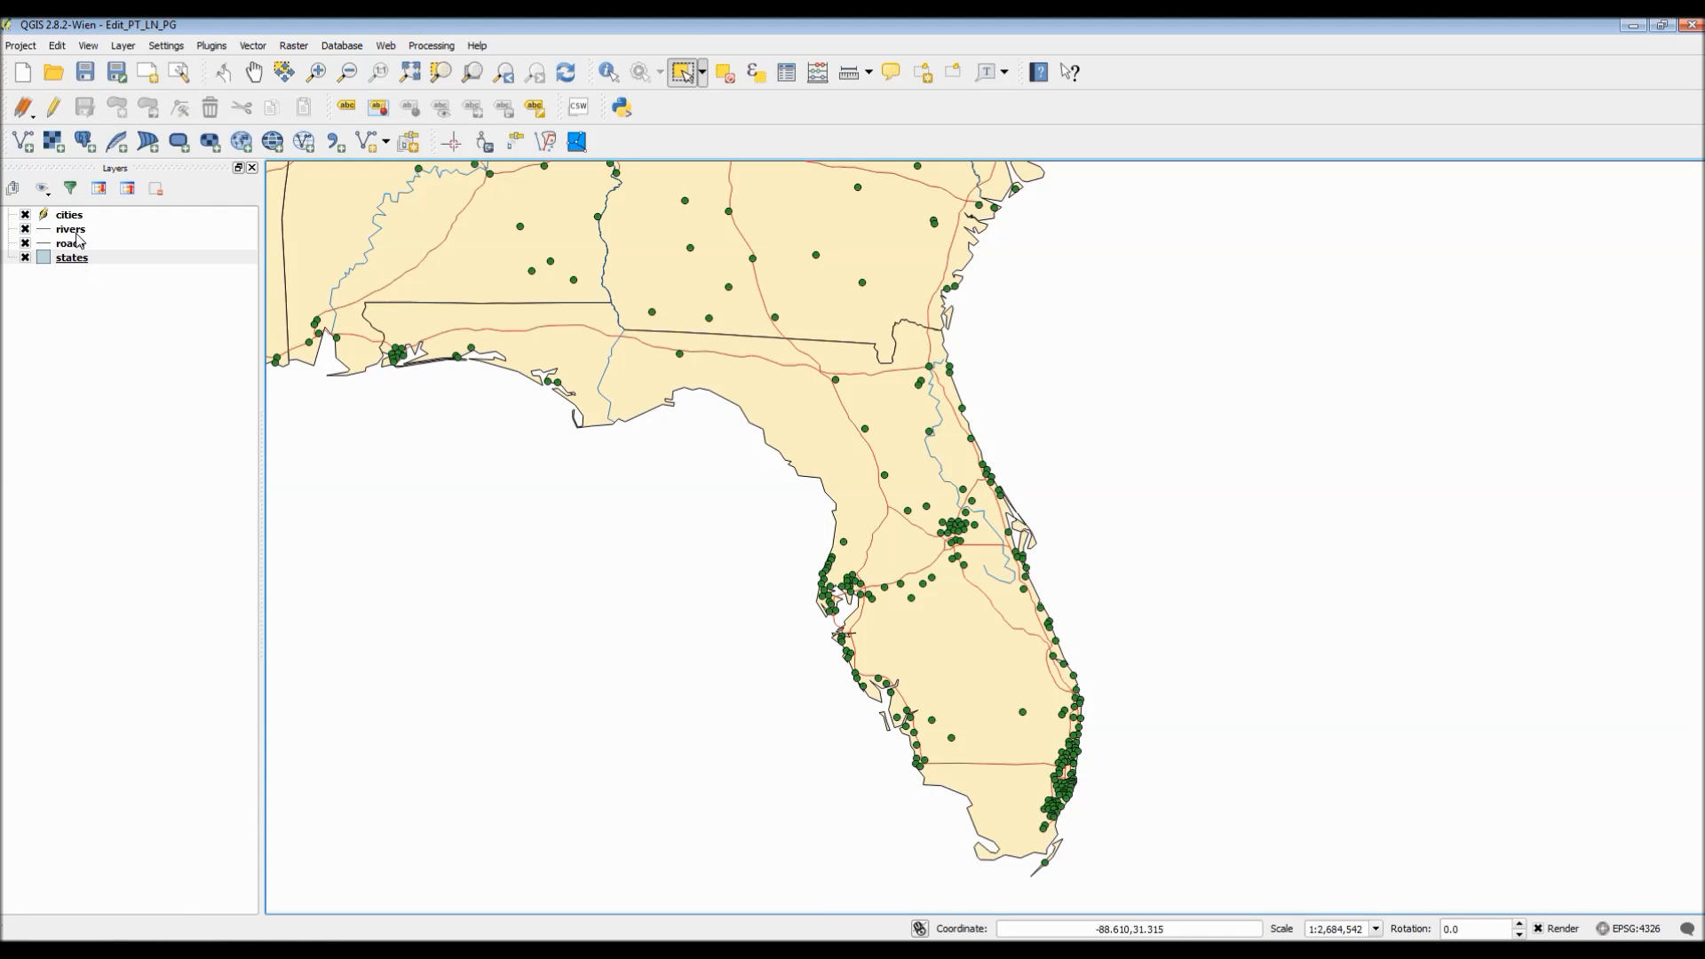
{"action": "left_click", "coordinate": [68, 214]}
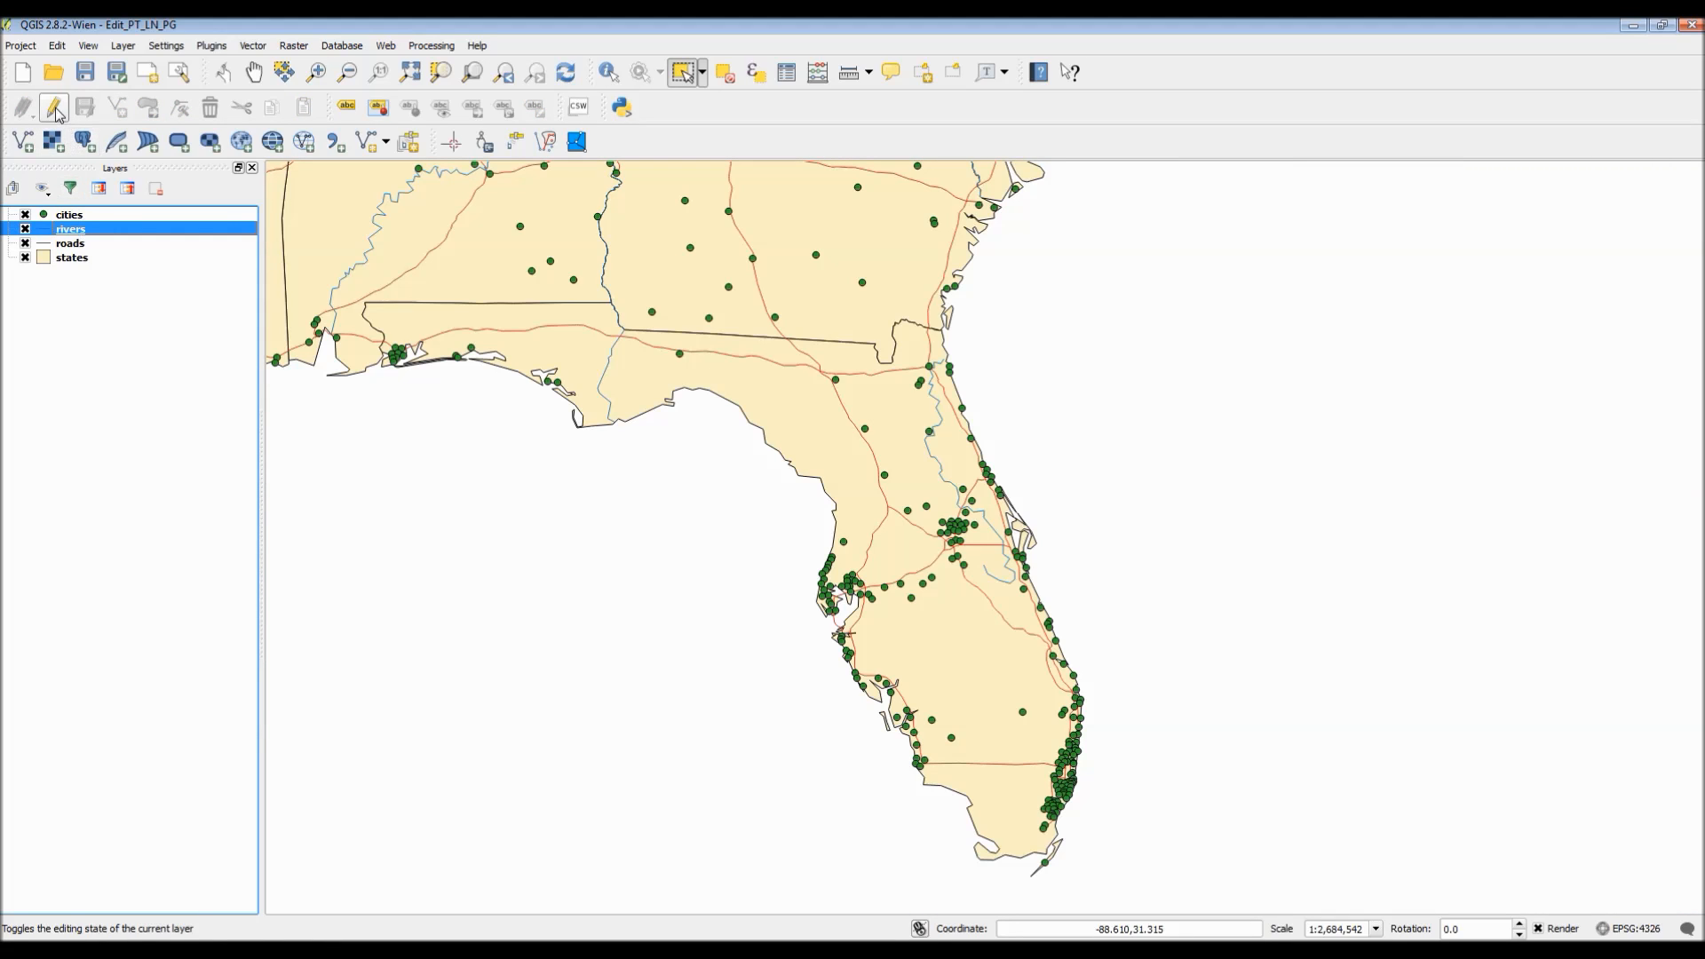
{"action": "left_click", "coordinate": [20, 105]}
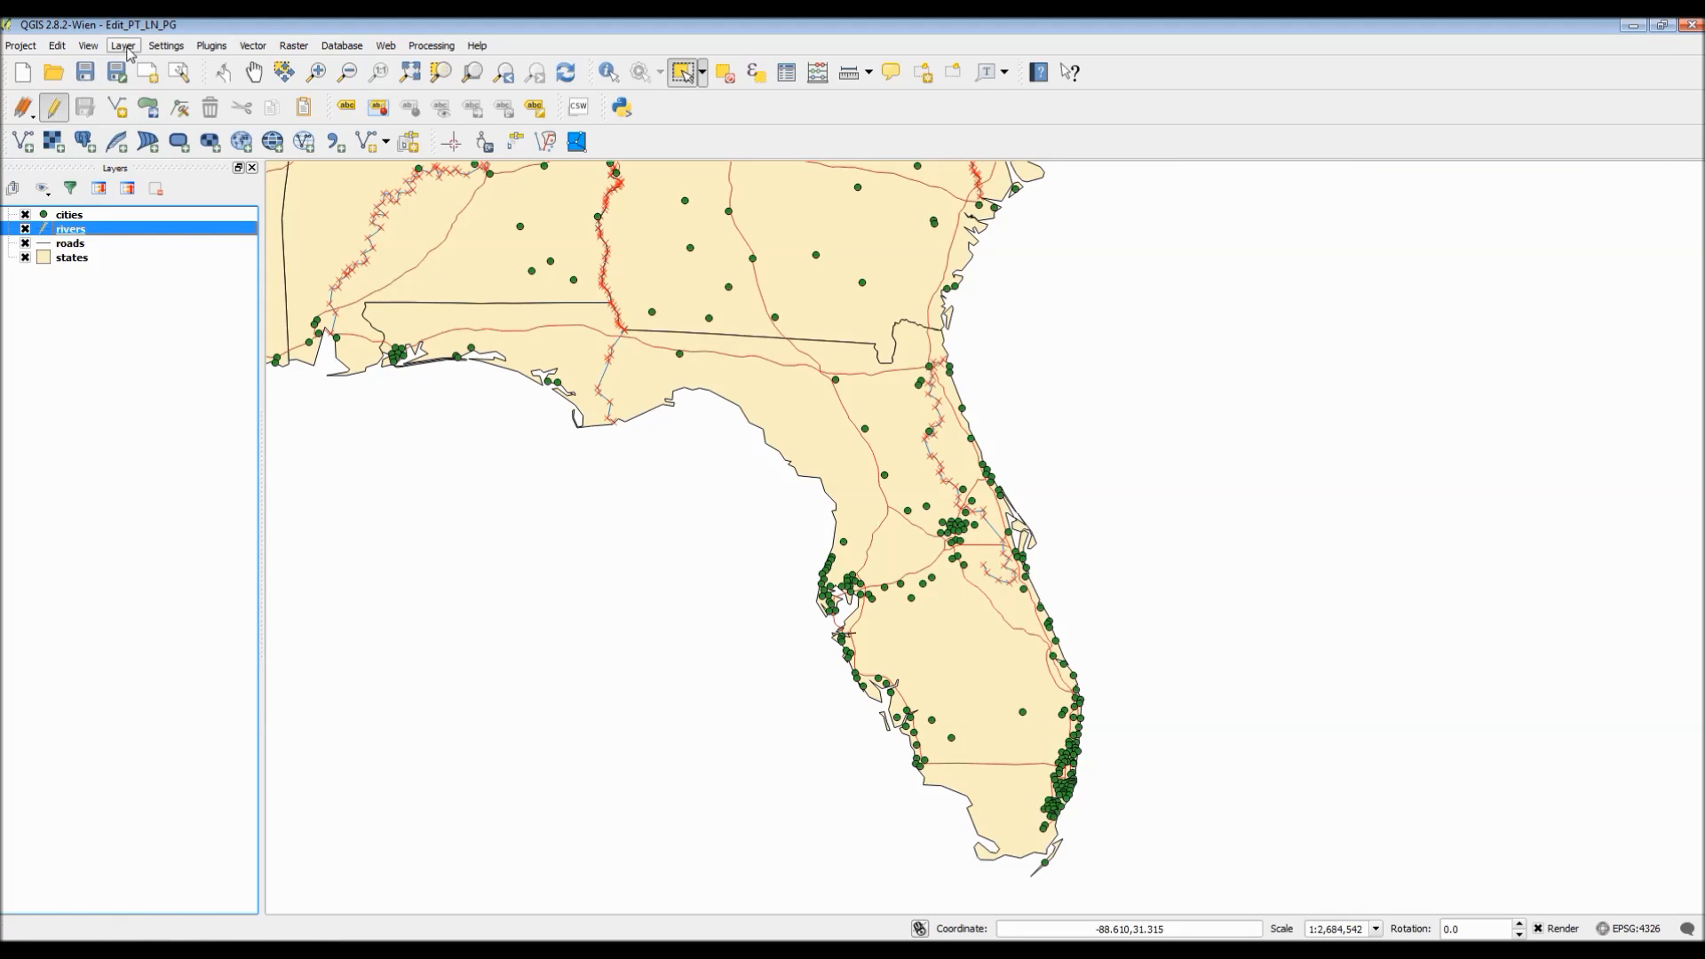
{"action": "left_click", "coordinate": [121, 45]}
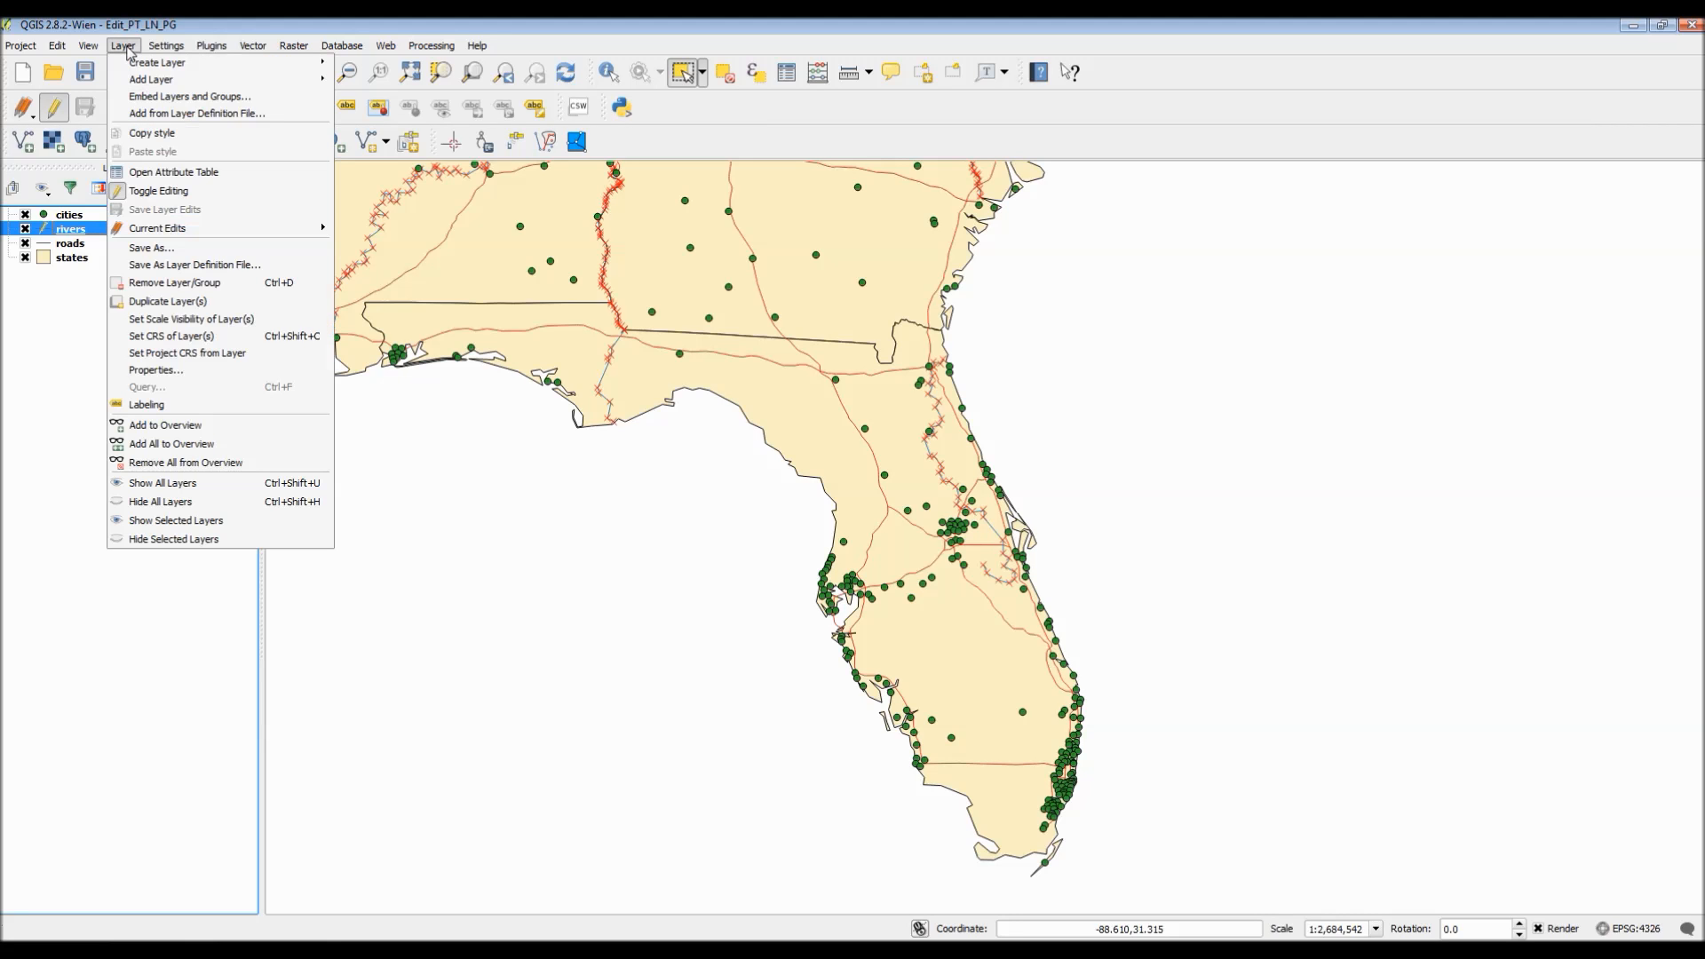
{"action": "left_click", "coordinate": [55, 45]}
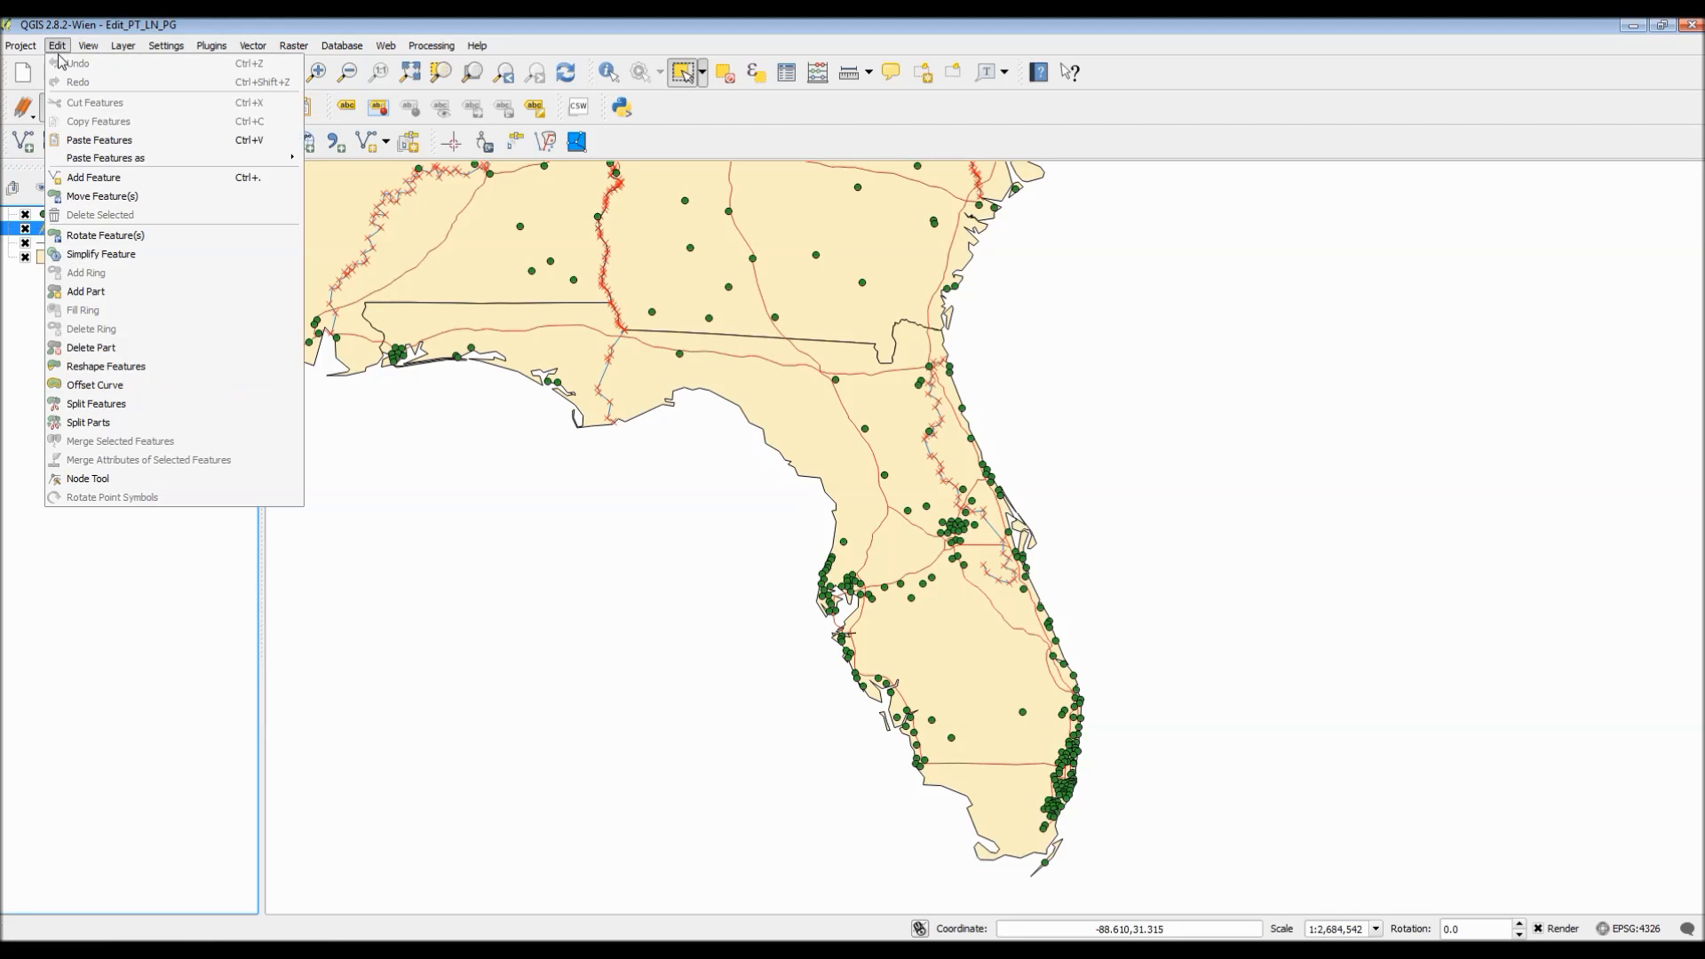
{"action": "mouse_move", "coordinate": [105, 367]}
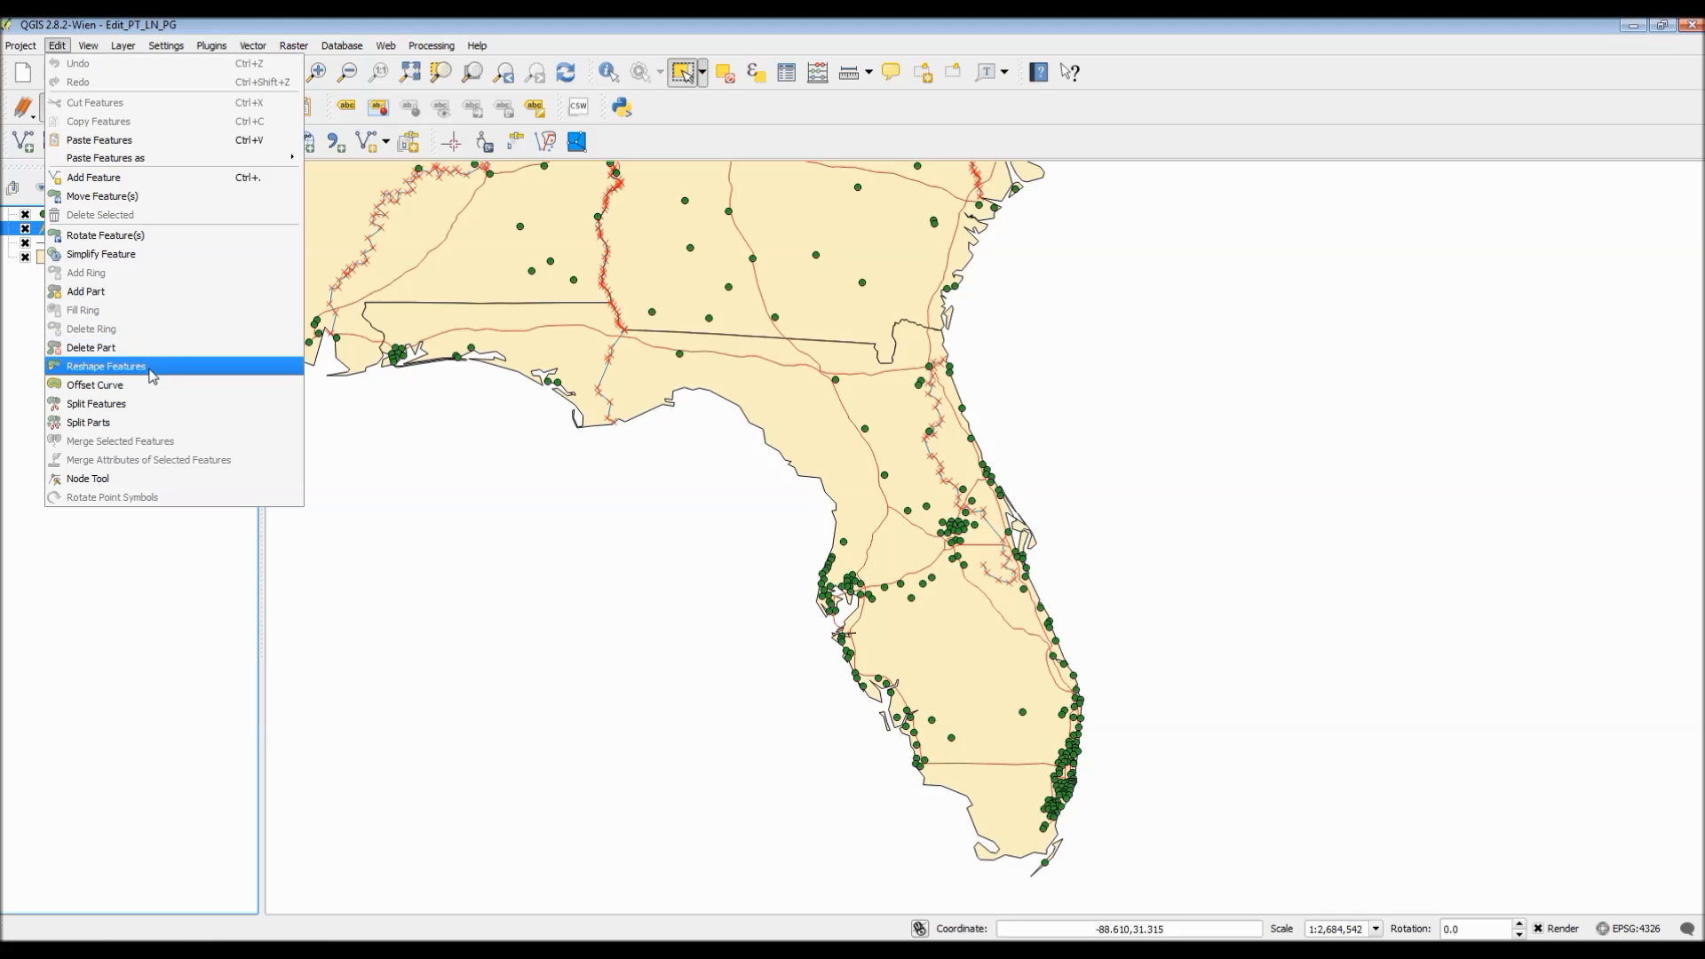
{"action": "mouse_move", "coordinate": [141, 384]}
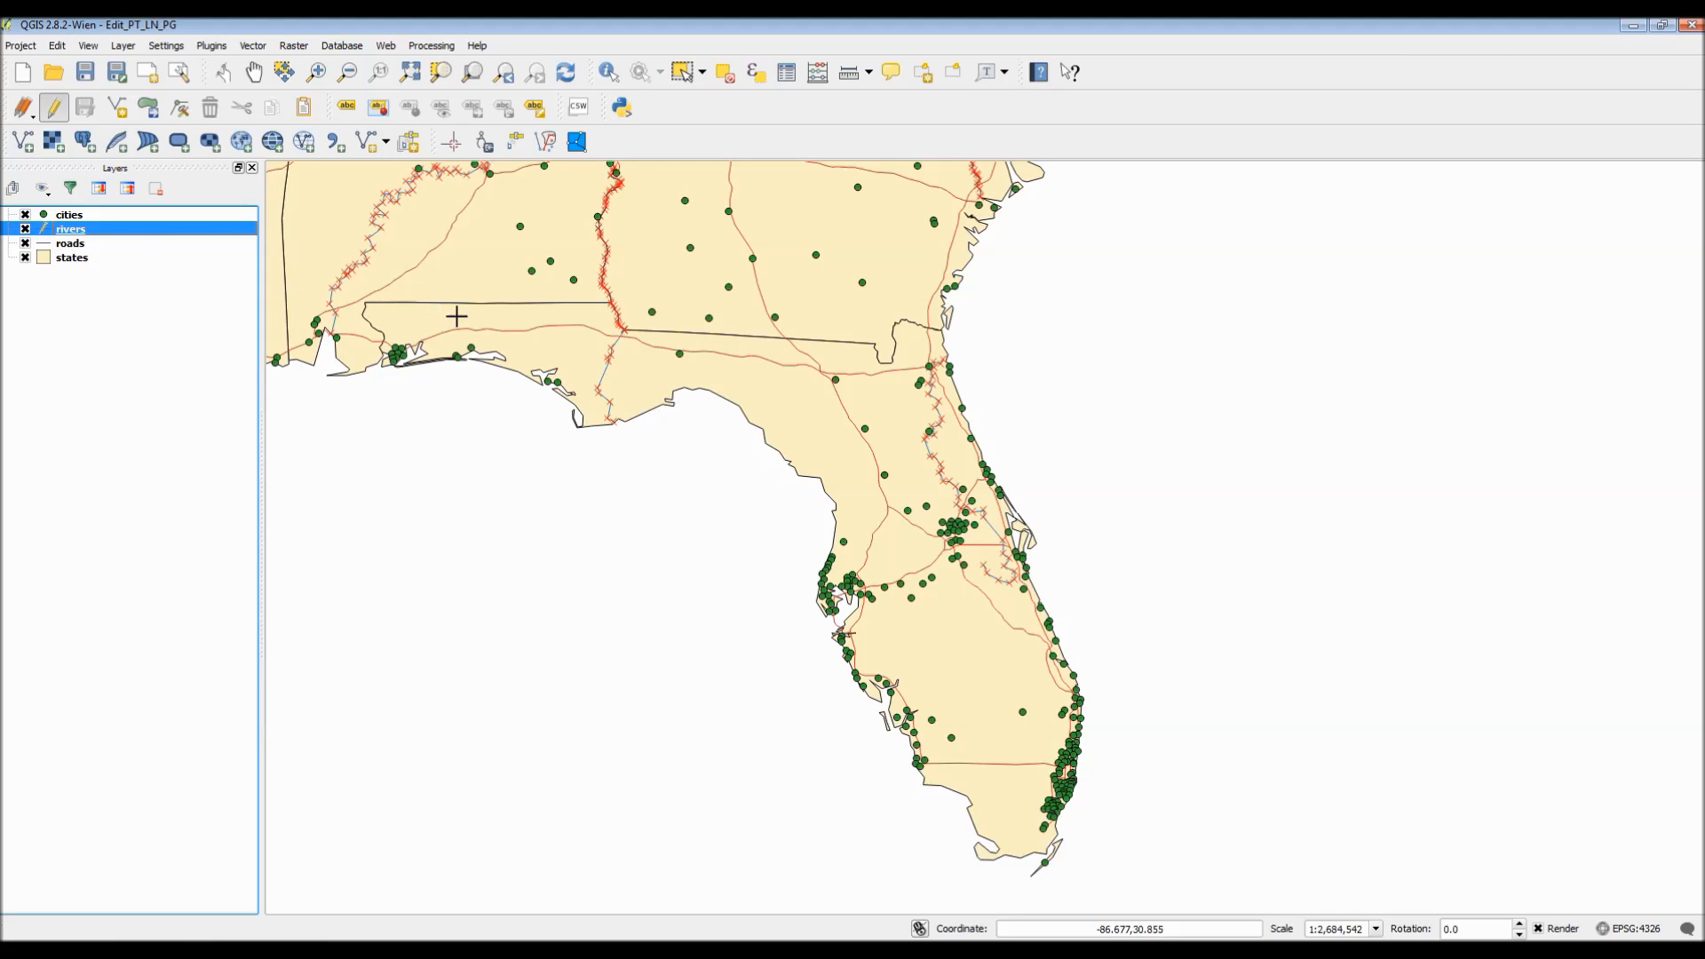
{"action": "mouse_move", "coordinate": [929, 444]}
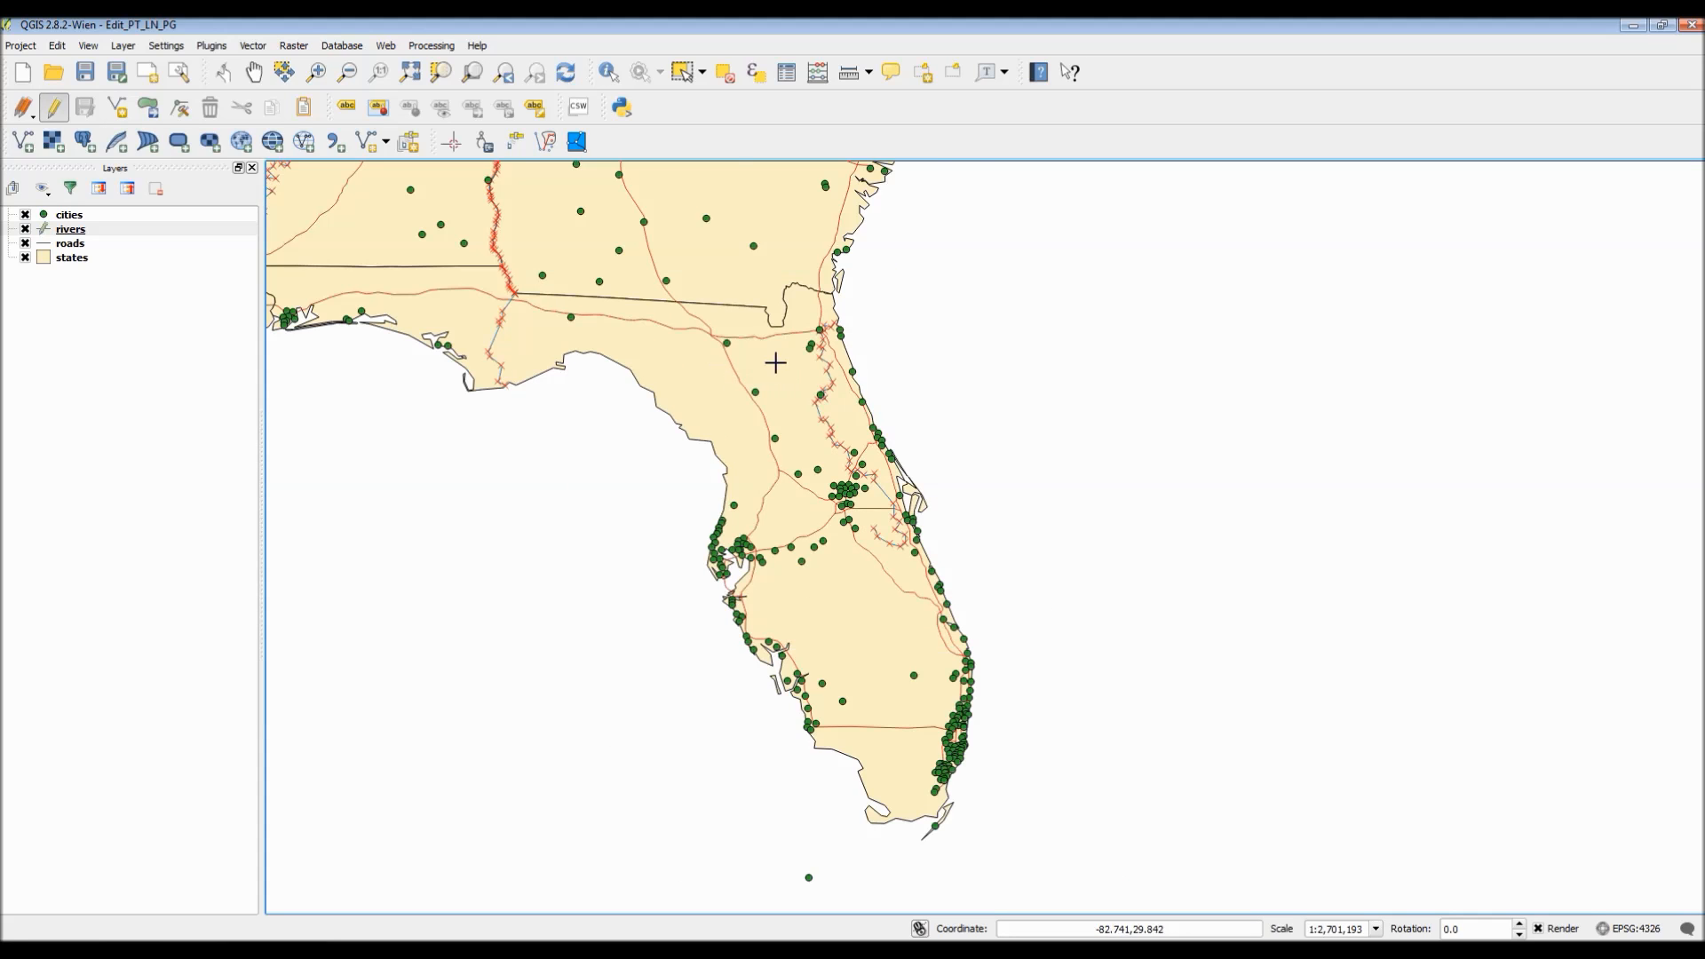
{"action": "left_click_drag", "start_coordinate": [775, 364], "coordinate": [970, 387]}
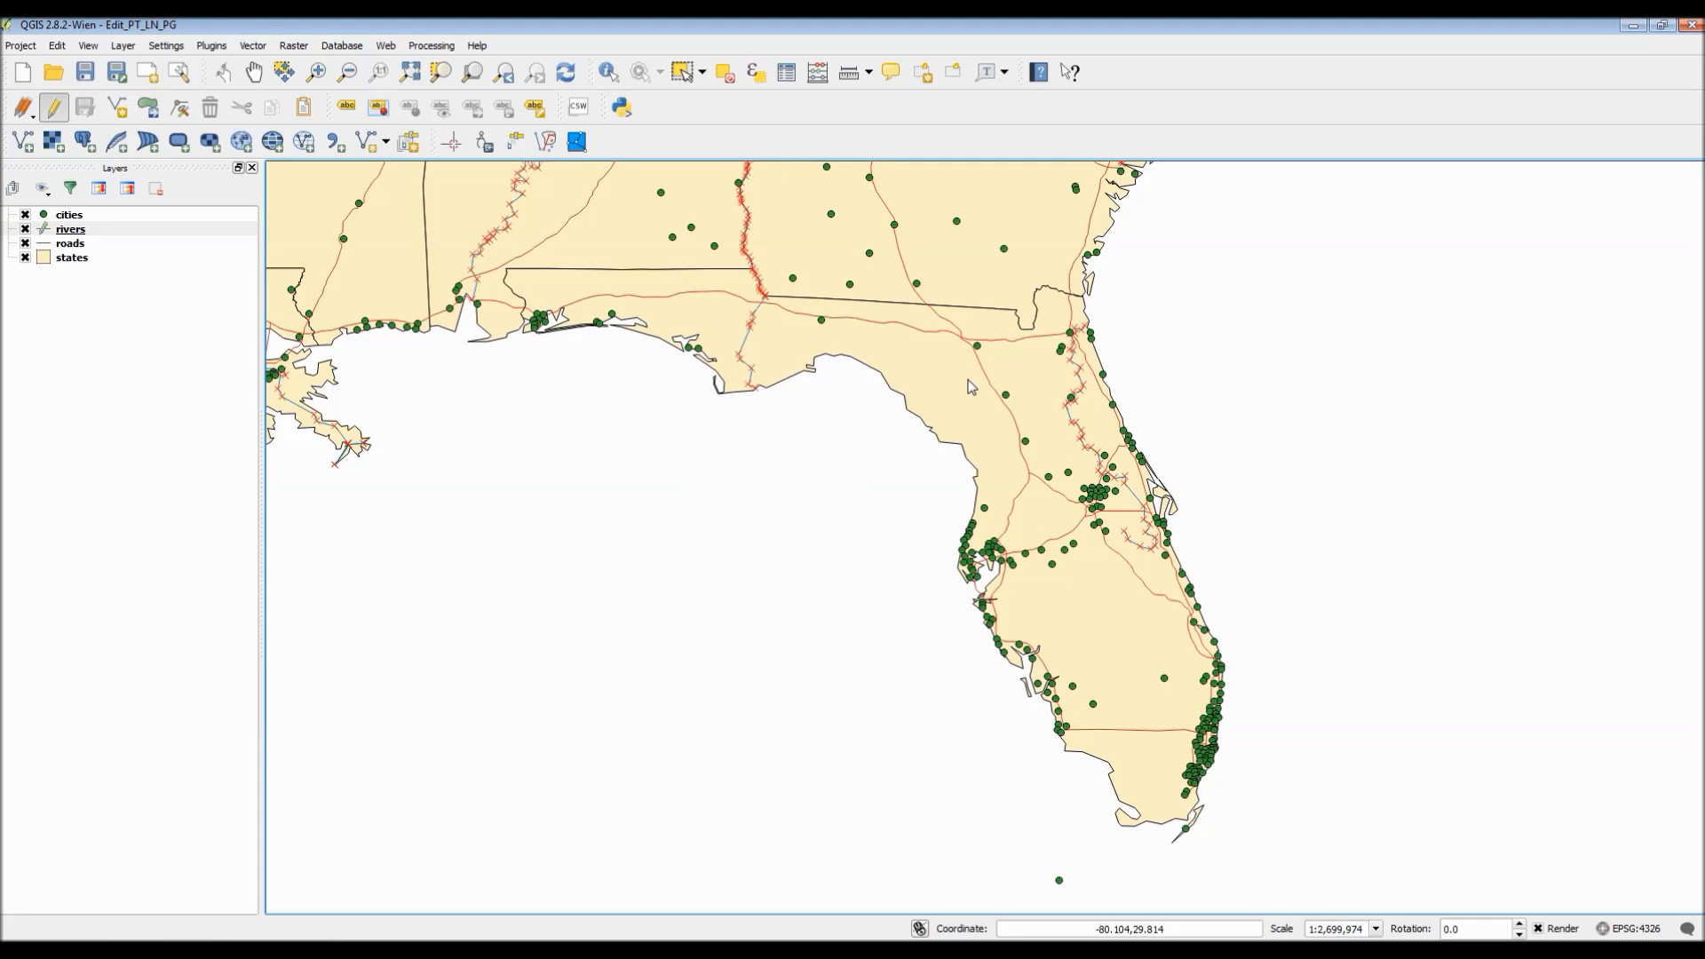